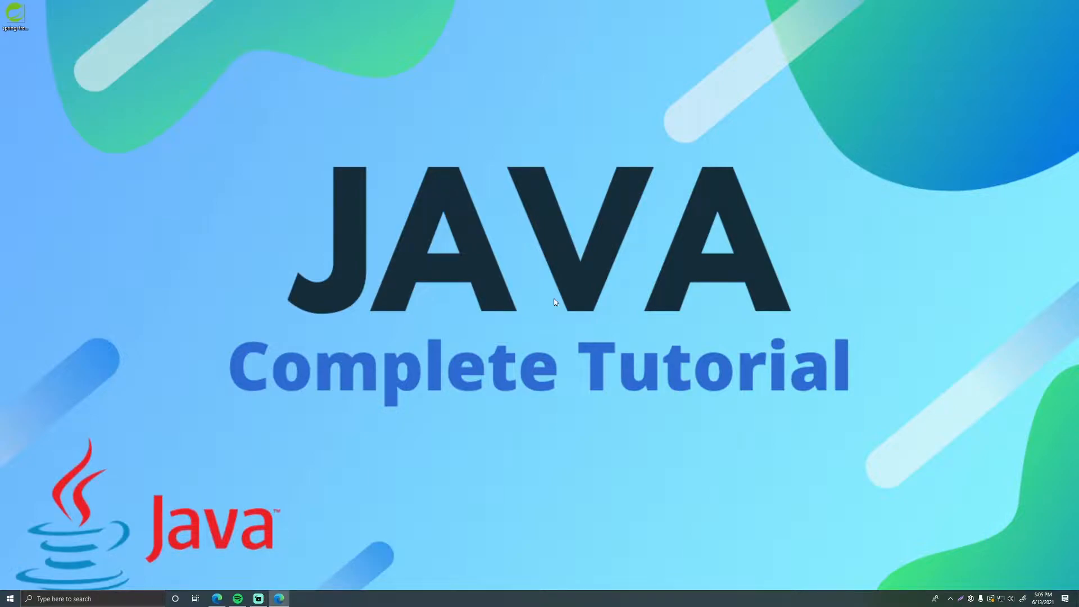
mouse_move(416, 307)
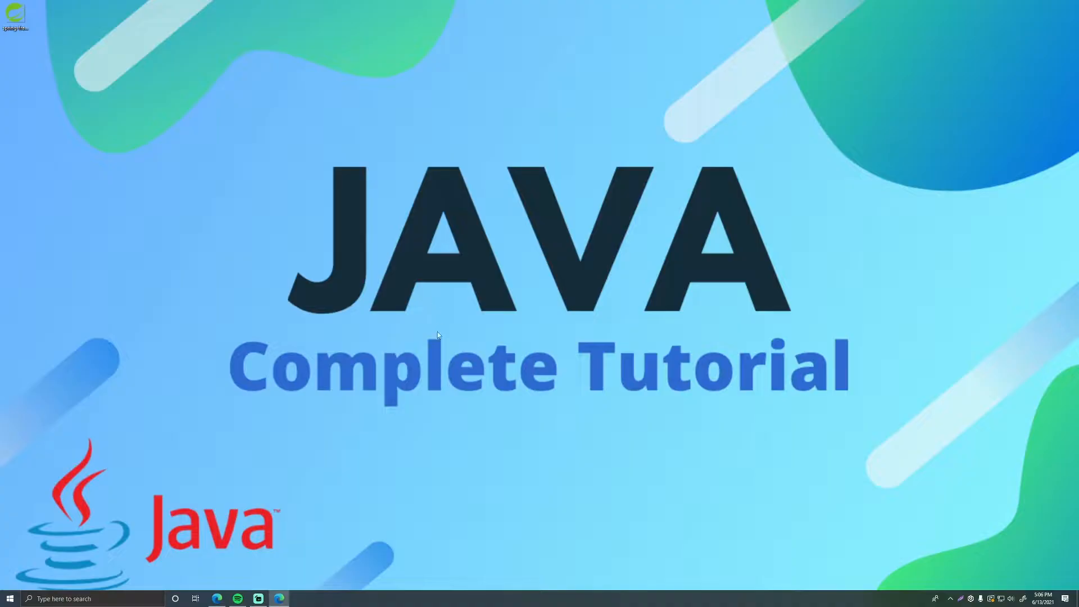
mouse_move(210, 466)
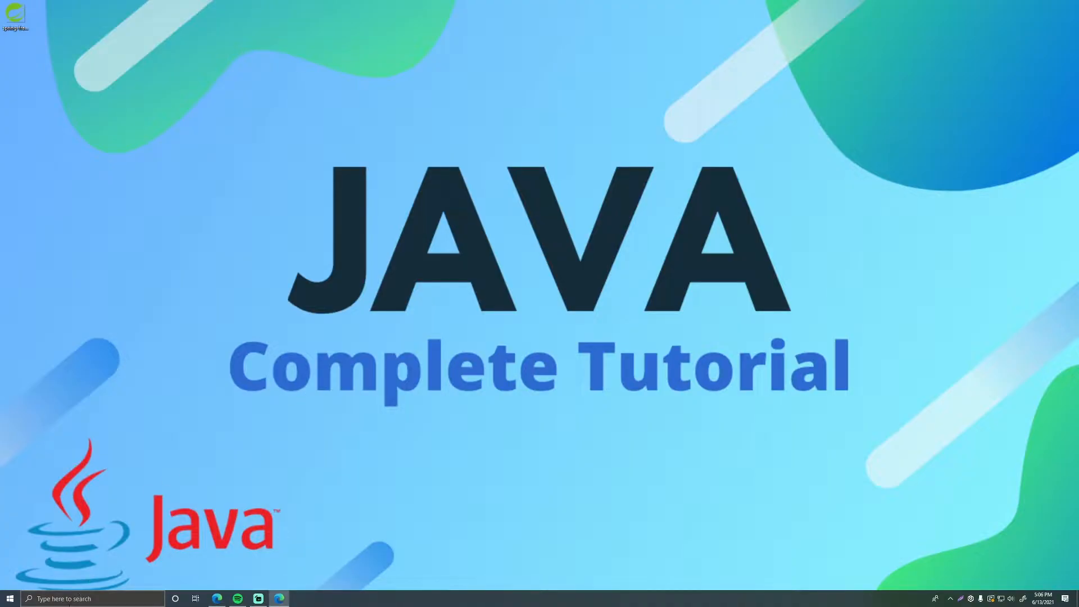
Check the currently installed Java version from a Command Prompt
left_click(9, 598)
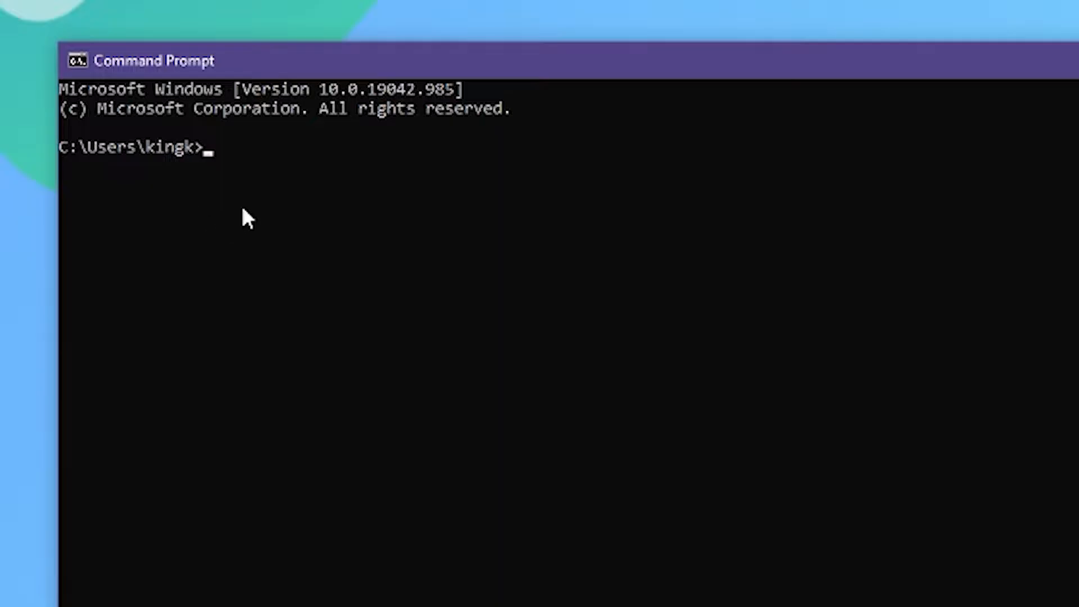
type("java -version")
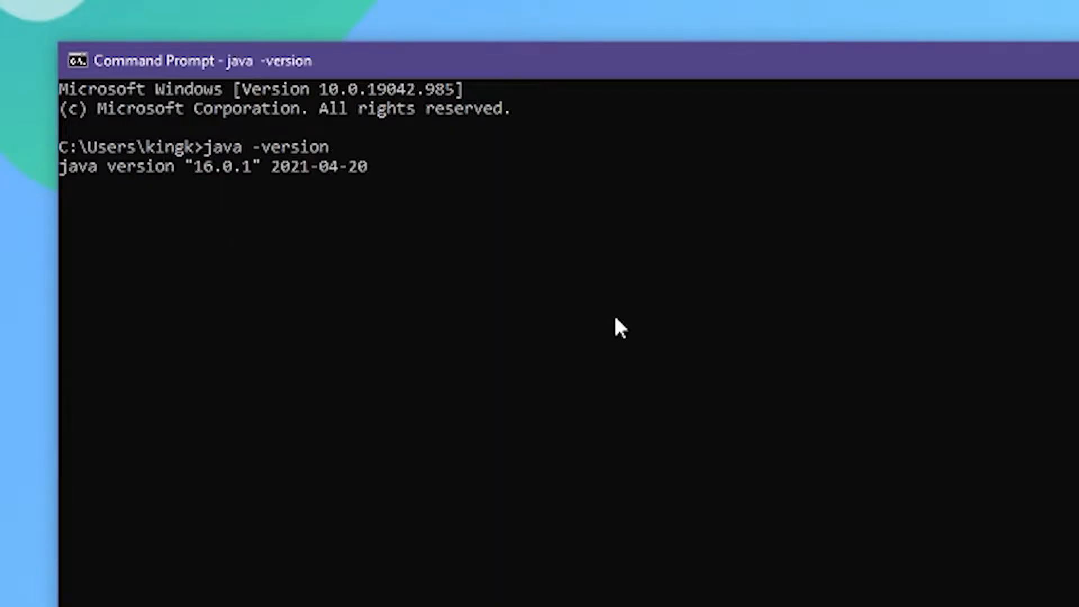
key("Return")
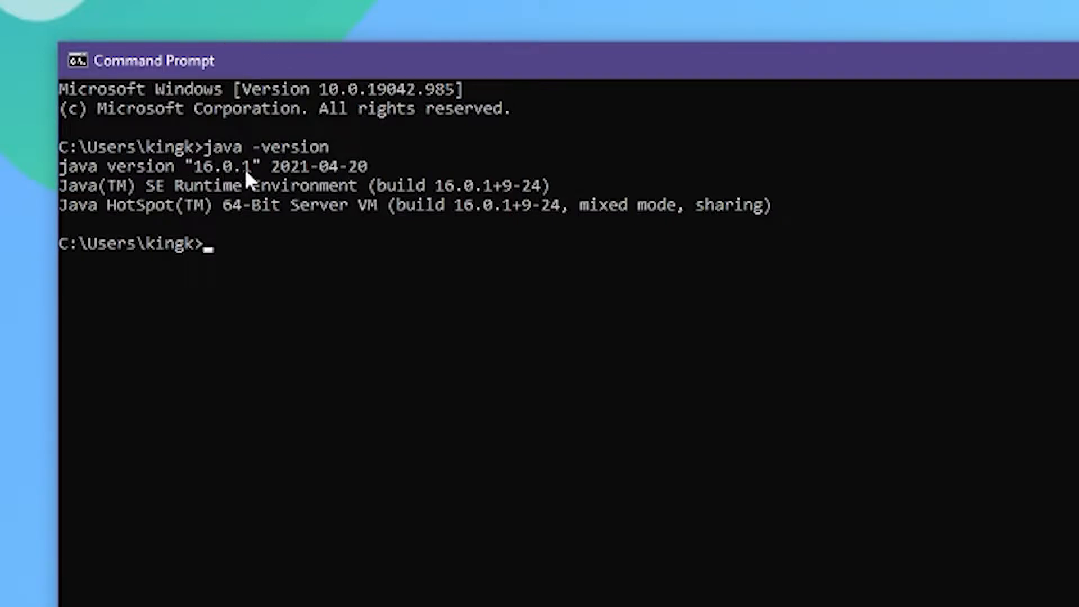
mouse_move(221, 230)
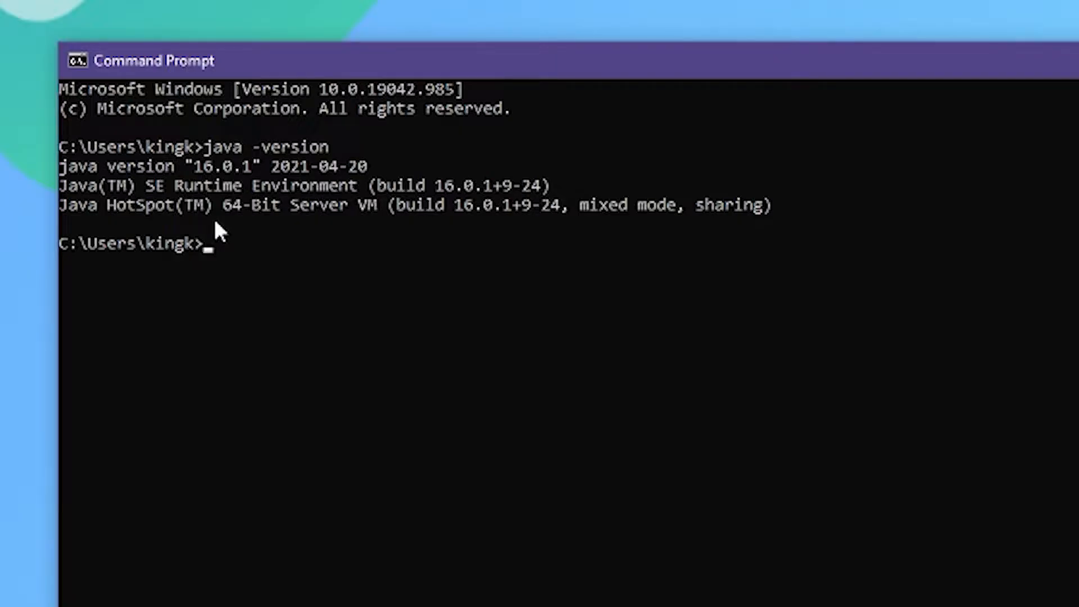
mouse_move(219, 207)
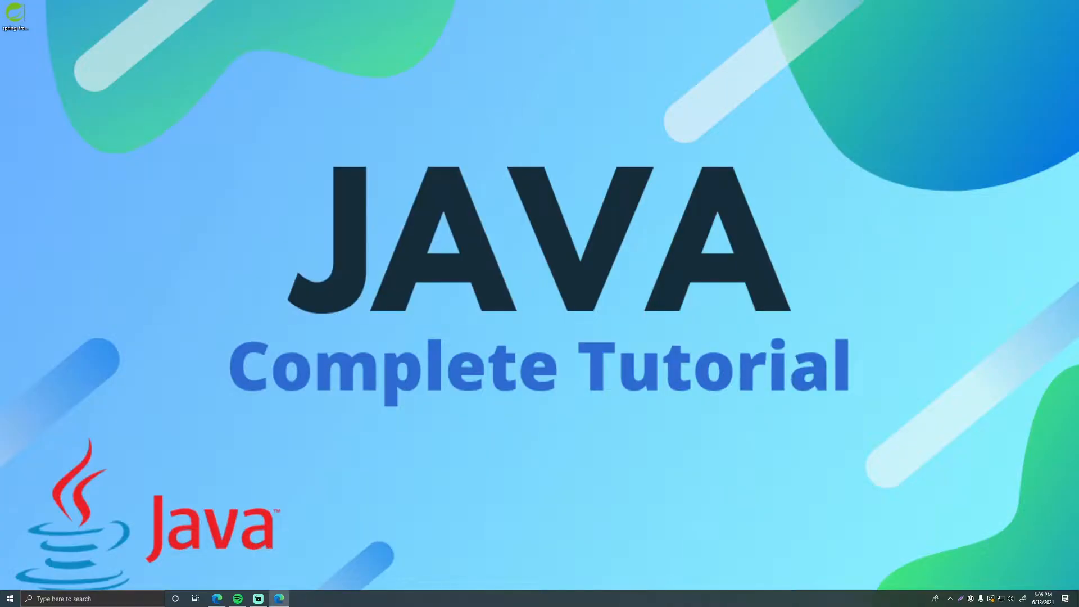
Search 'java jdk 16' in Edge and reach Oracle's Java SE Development Kit 16 downloads page
left_click(217, 598)
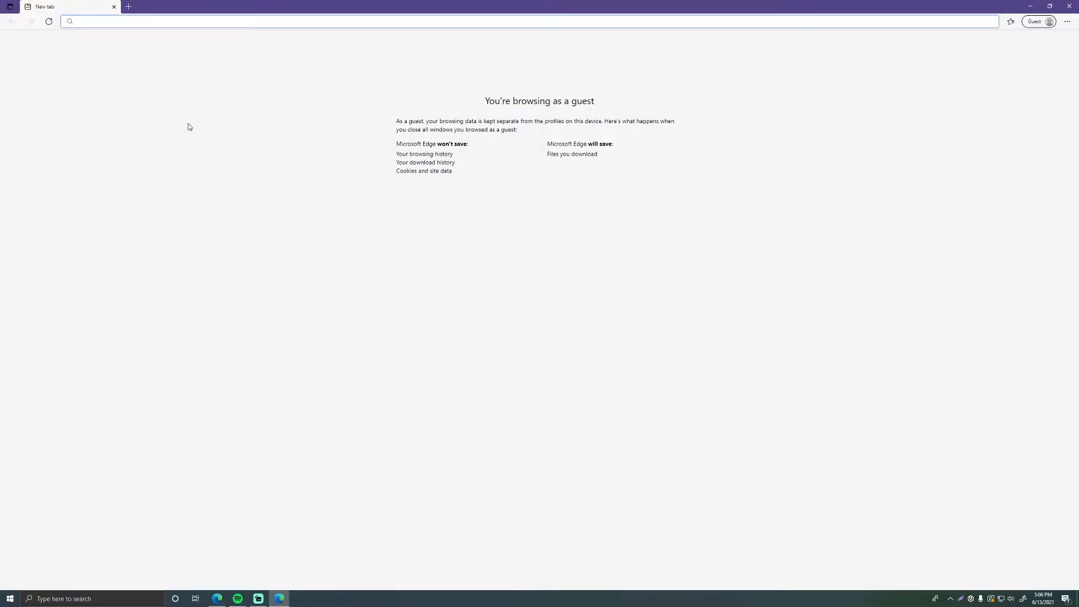
type("java jdk 1")
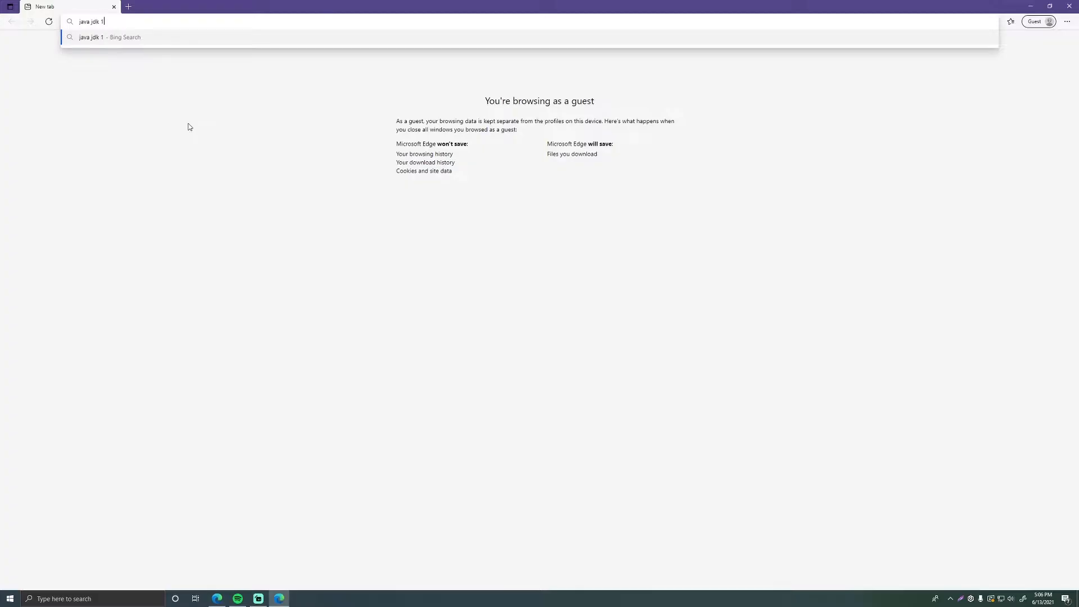
key("Return")
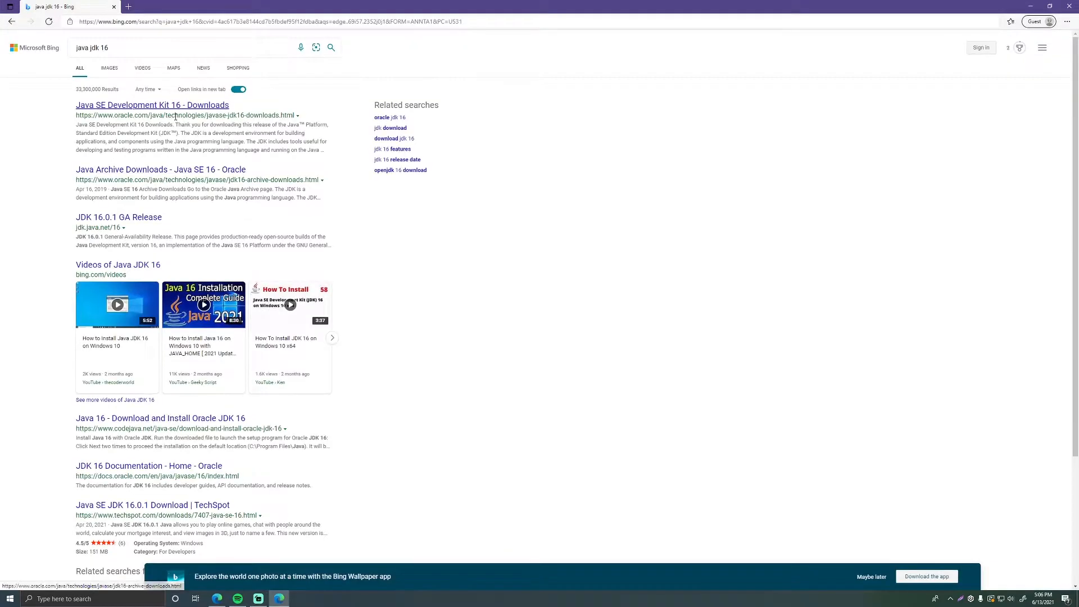
left_click(152, 104)
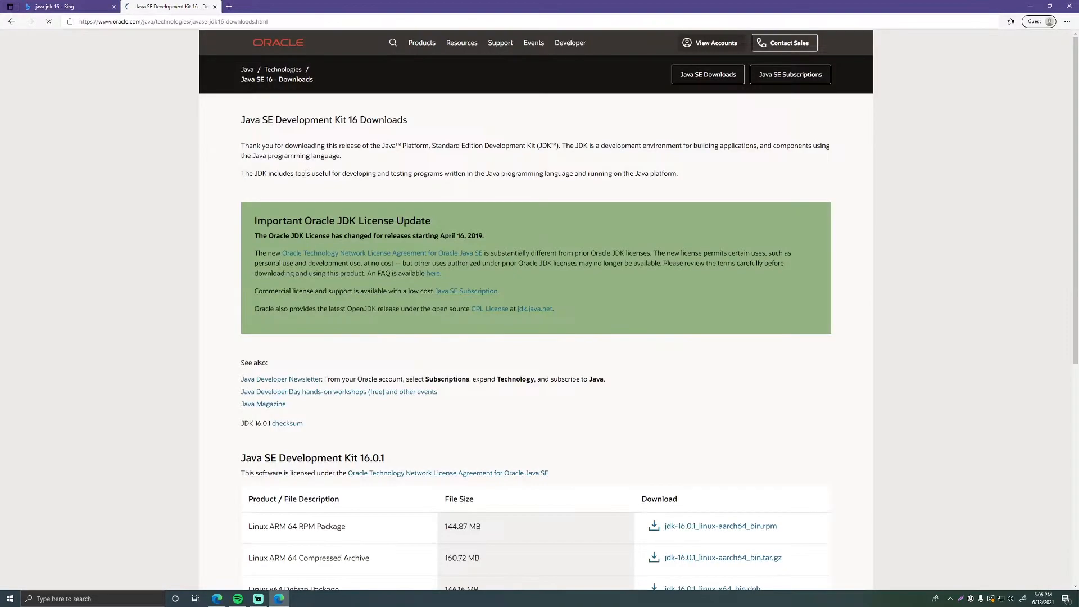
Download the JDK 16.0.1 Windows x64 .exe installer, accepting the license, and launch it
scroll("down", 3)
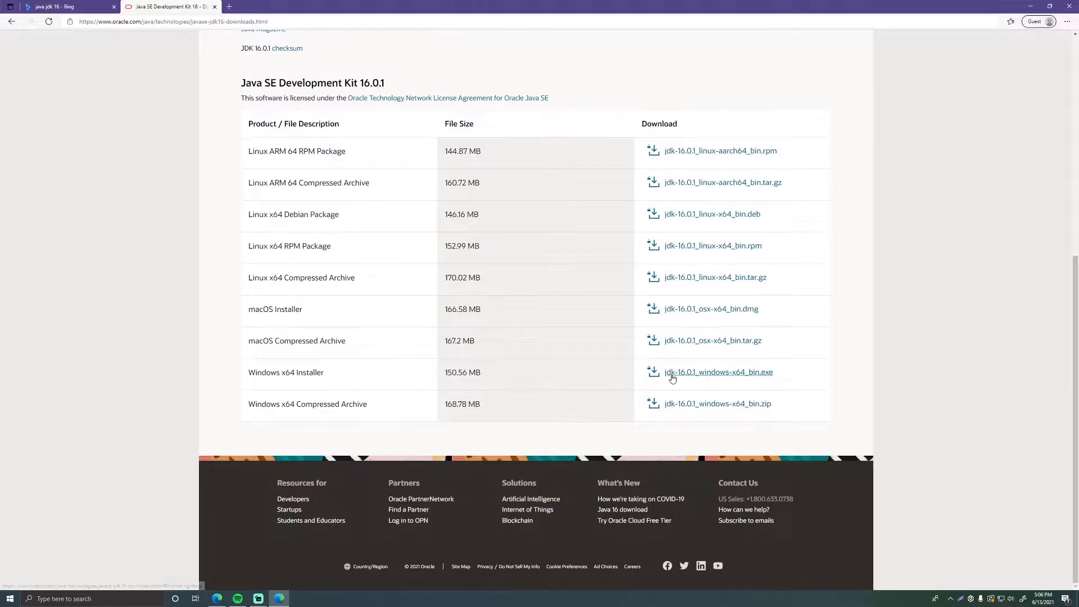
left_click(718, 372)
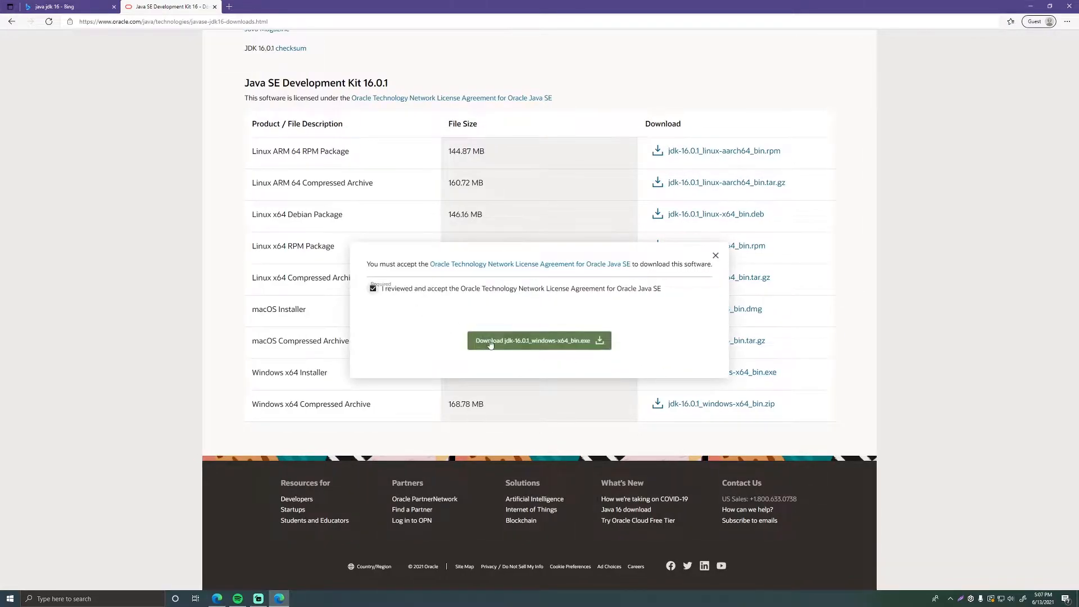
left_click(538, 340)
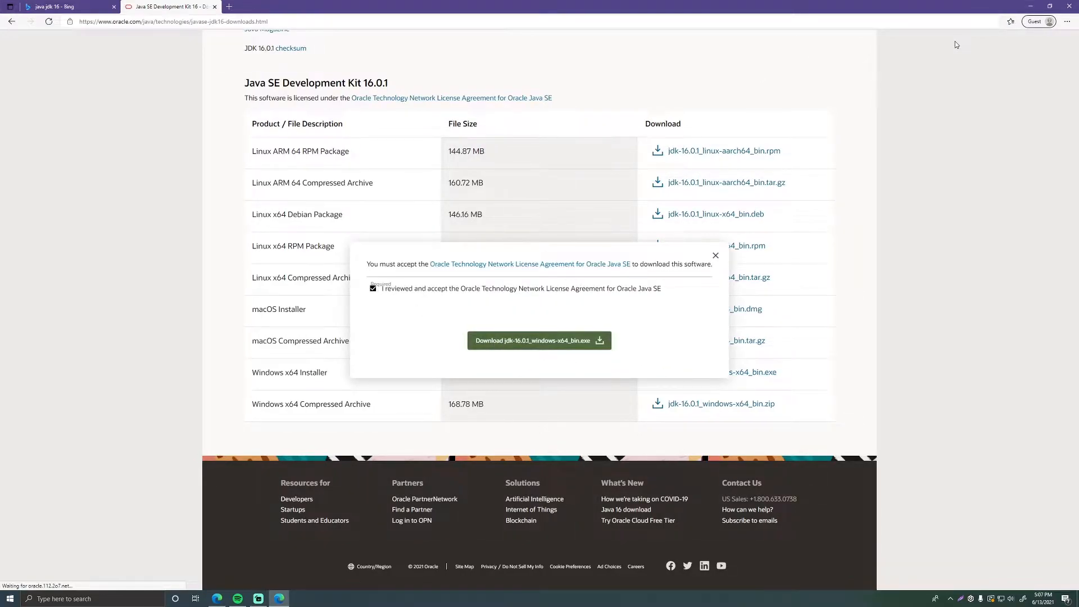
left_click(538, 340)
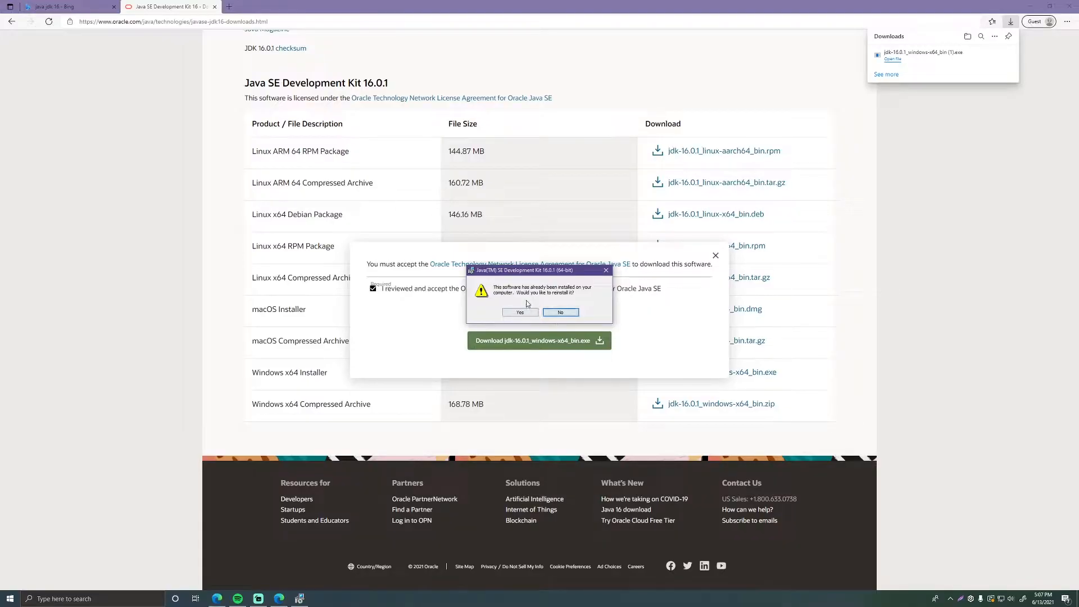
Reinstall JDK 16.0.1 to the default Program Files Java folder and continue to Next Steps
left_click(519, 312)
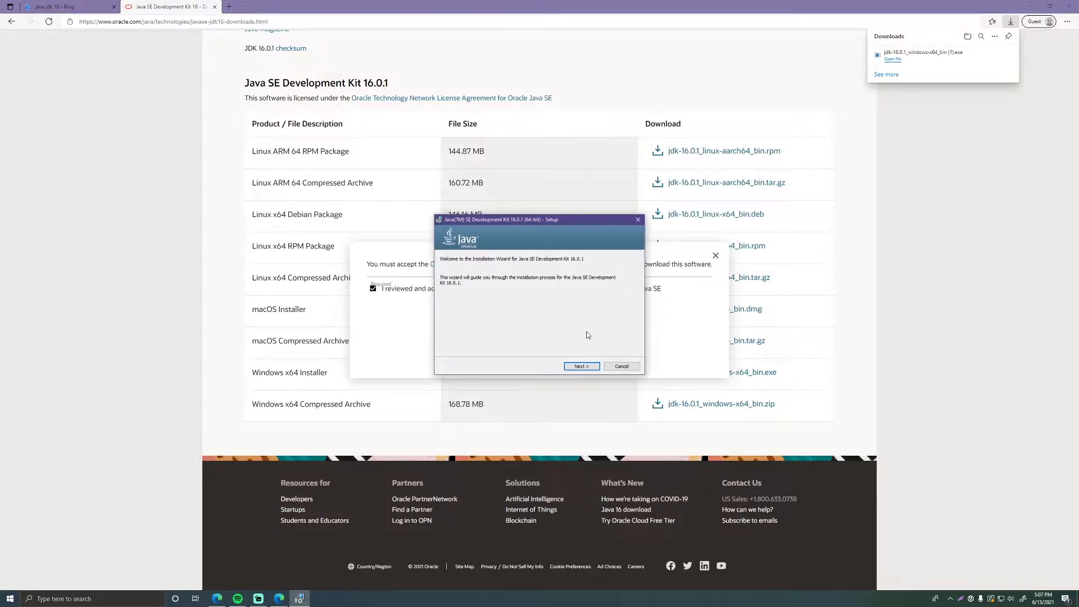
left_click(581, 365)
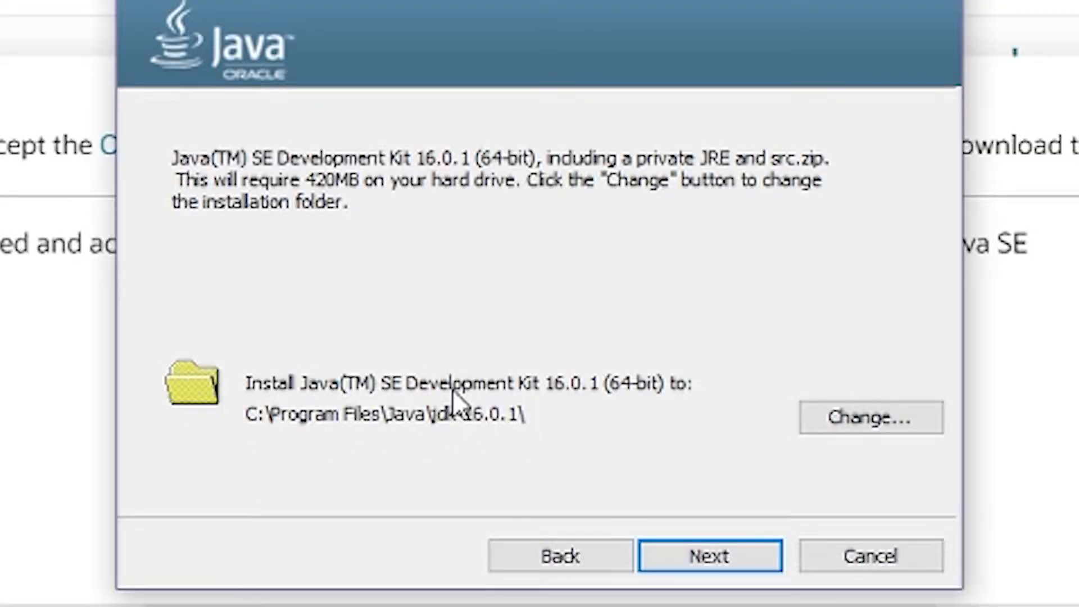
mouse_move(304, 461)
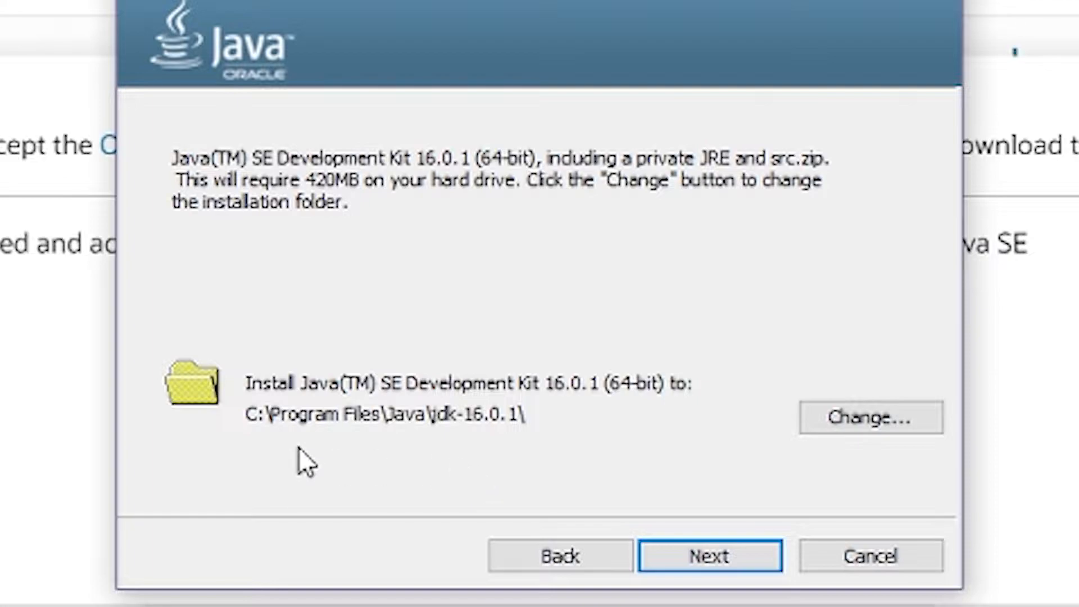
mouse_move(310, 444)
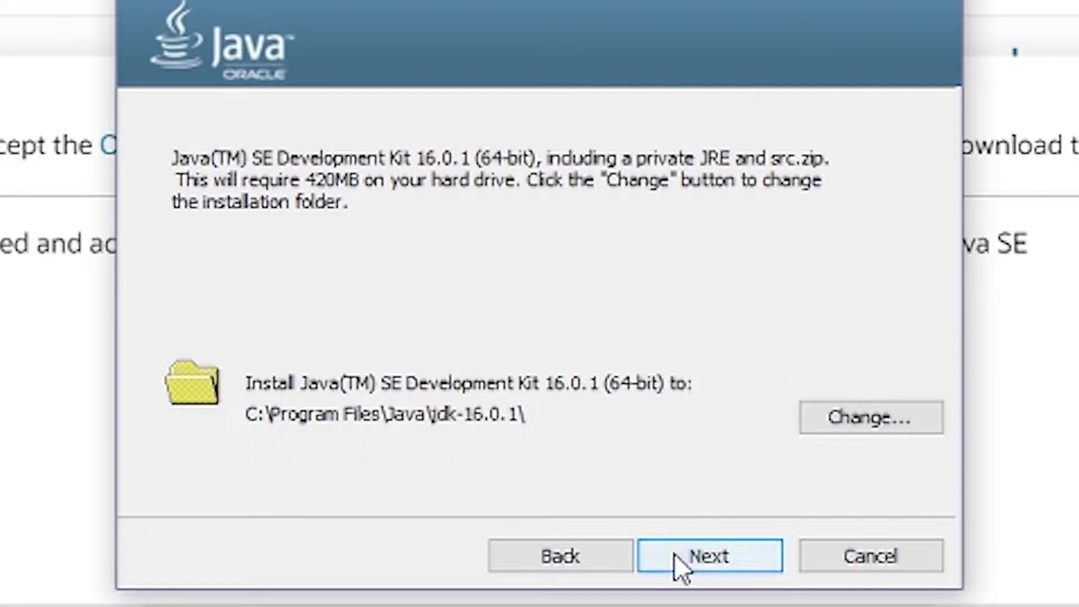
left_click(709, 555)
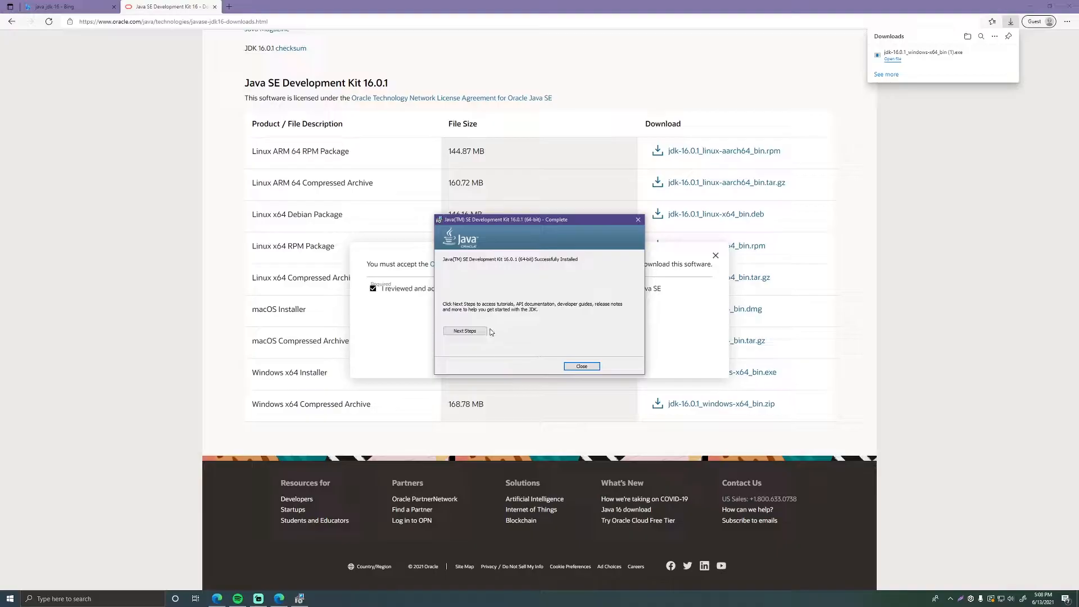
left_click(465, 330)
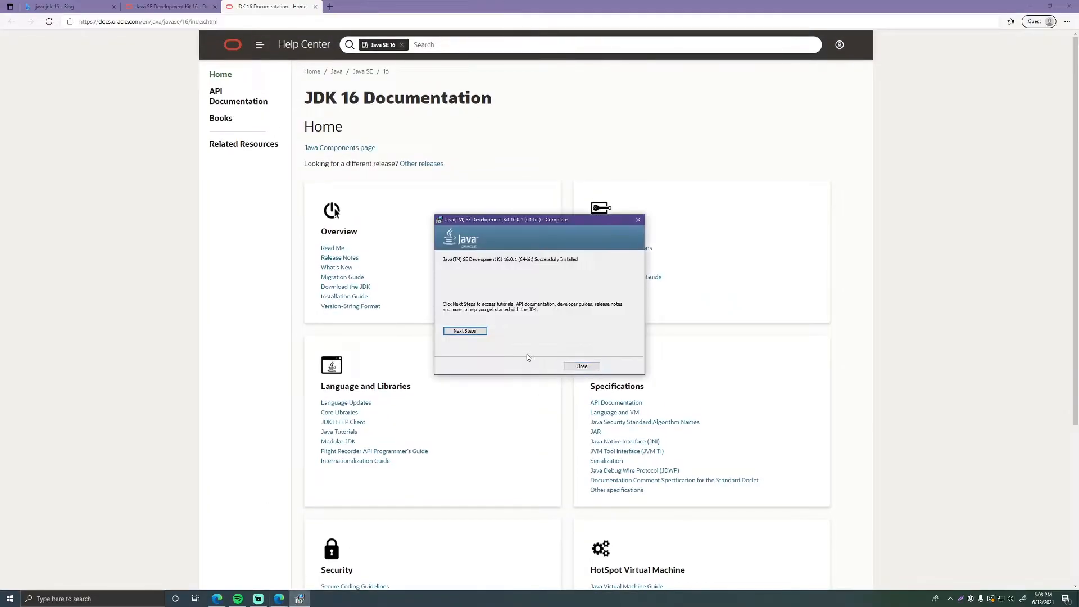
Close the installer and run java -version in a fresh Command Prompt, confirming 16.0.1
left_click(581, 365)
type("co")
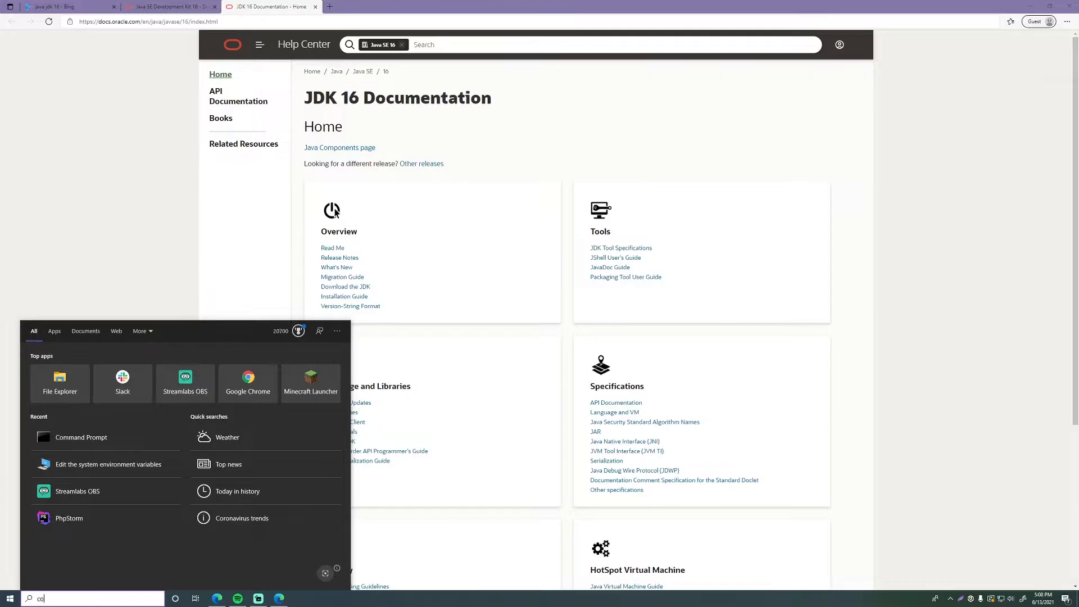
left_click(81, 437)
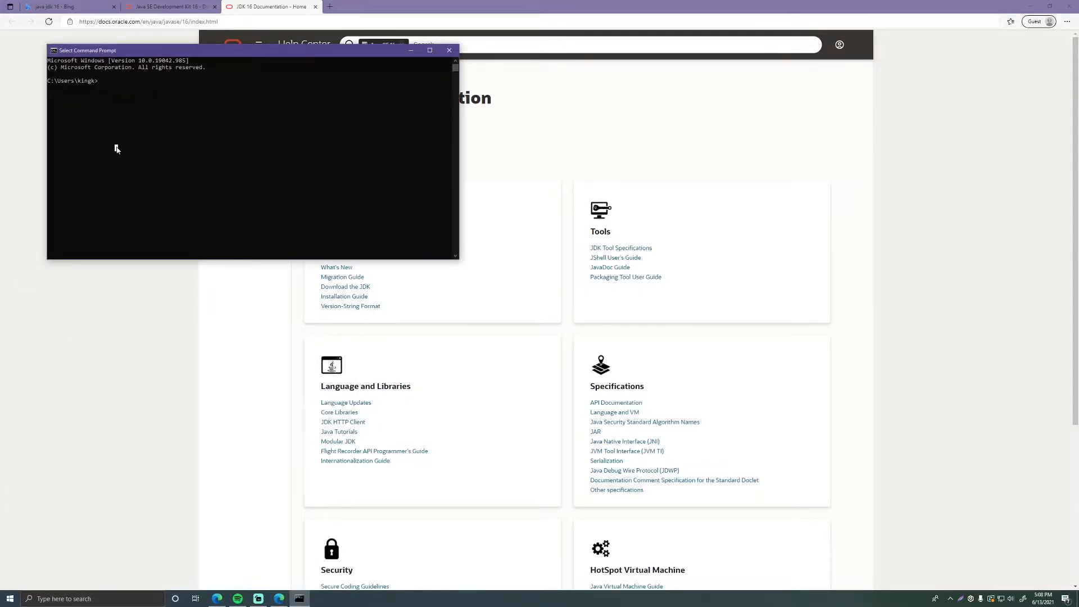
type("java")
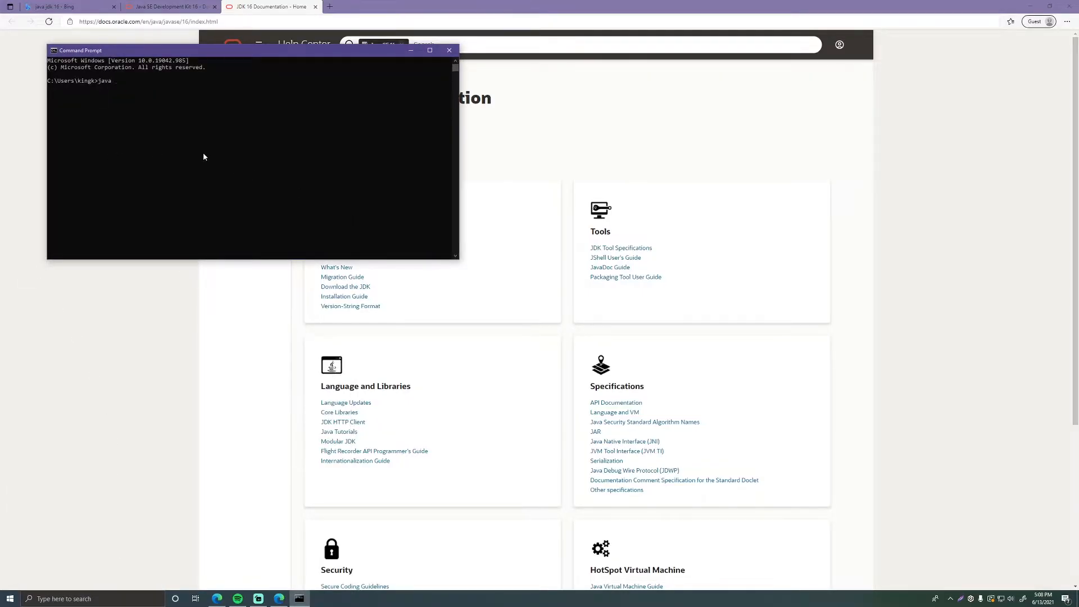
key("Return")
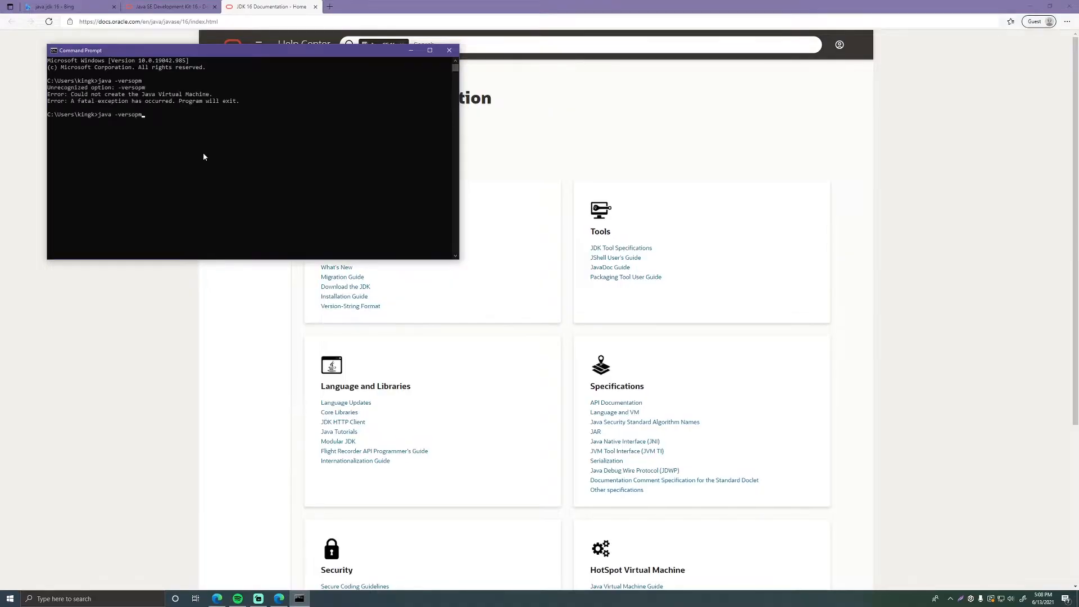
key("Return")
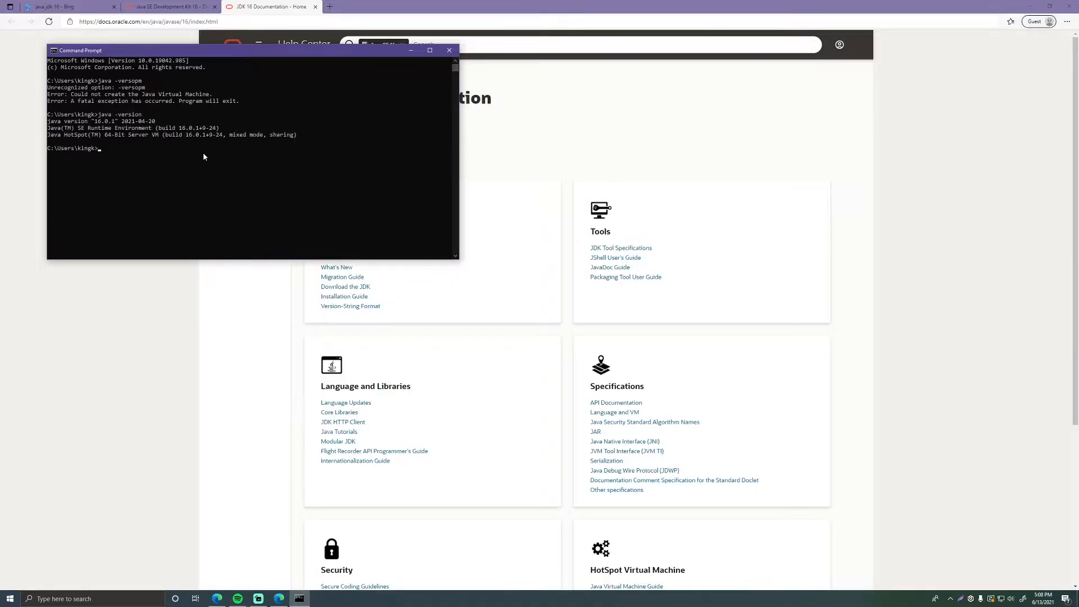
mouse_move(117, 143)
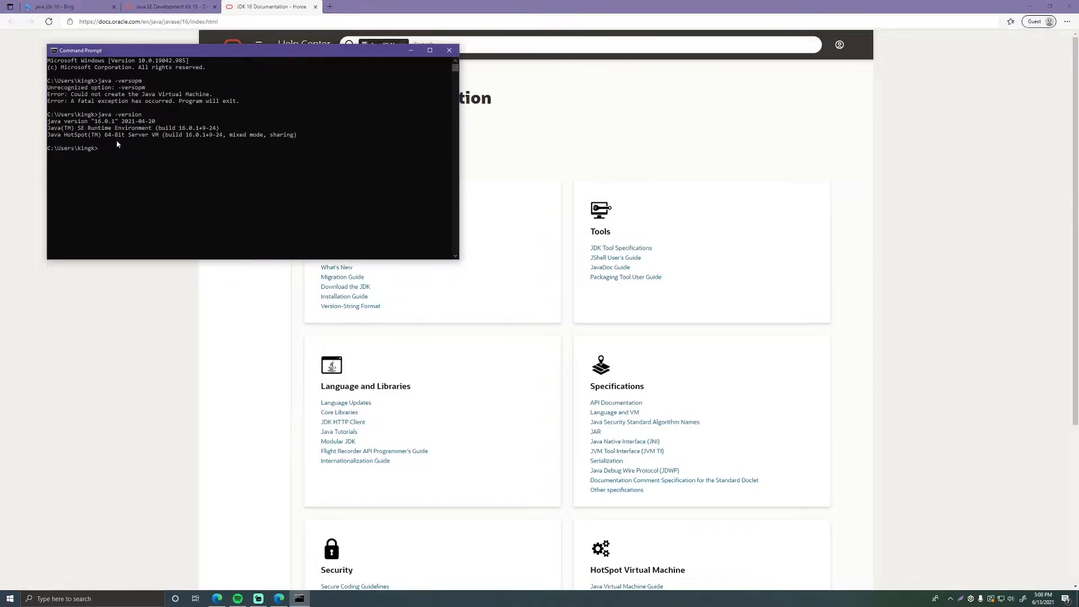
mouse_move(117, 164)
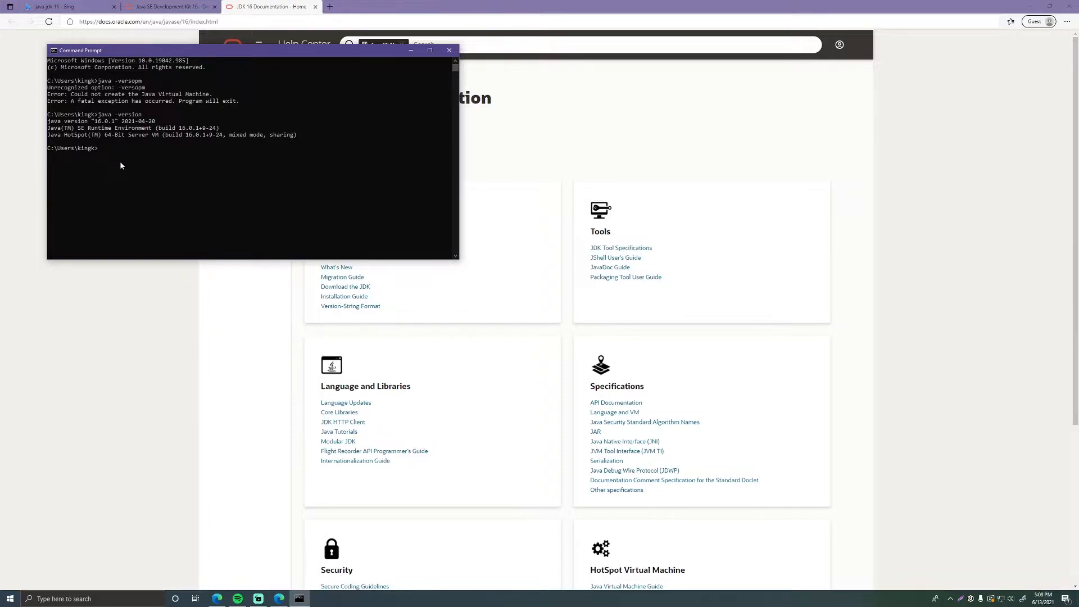
mouse_move(175, 159)
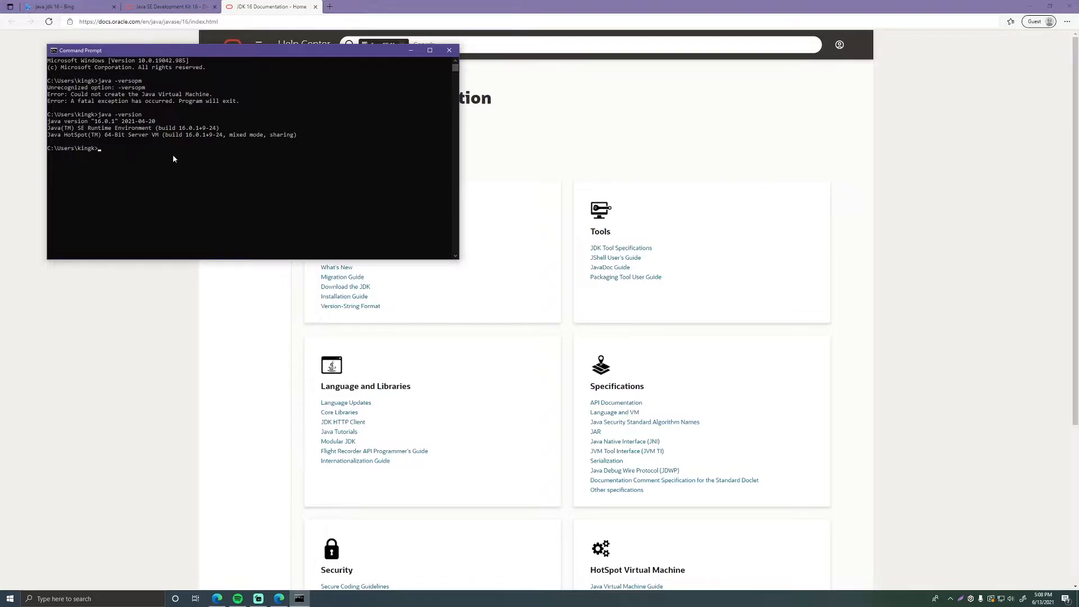
Search 'environment variables' from Start and reach the Environment Variables dialog
left_click(450, 49)
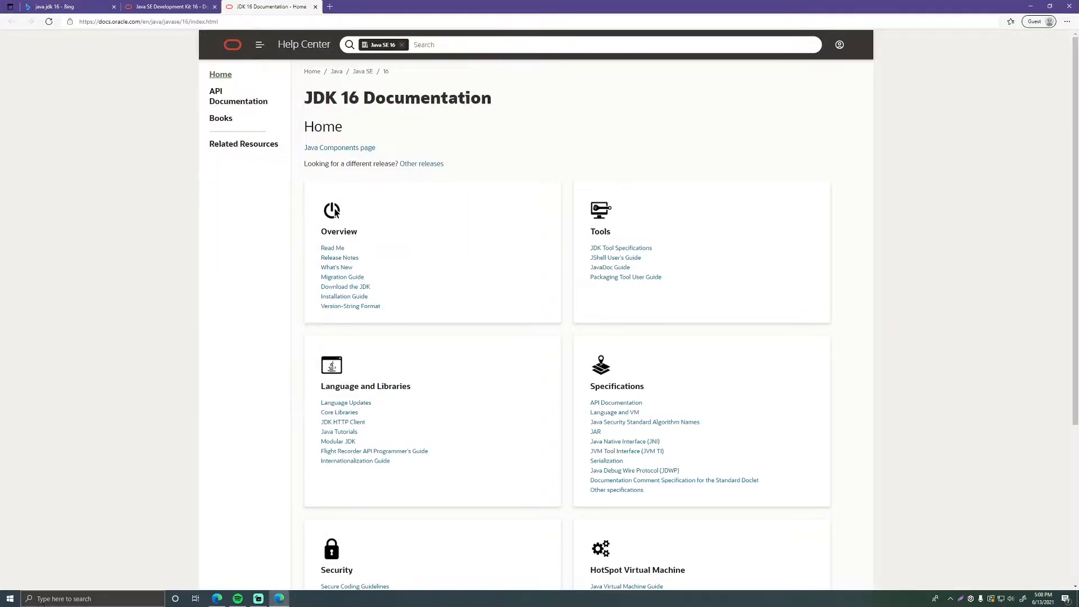
type("en")
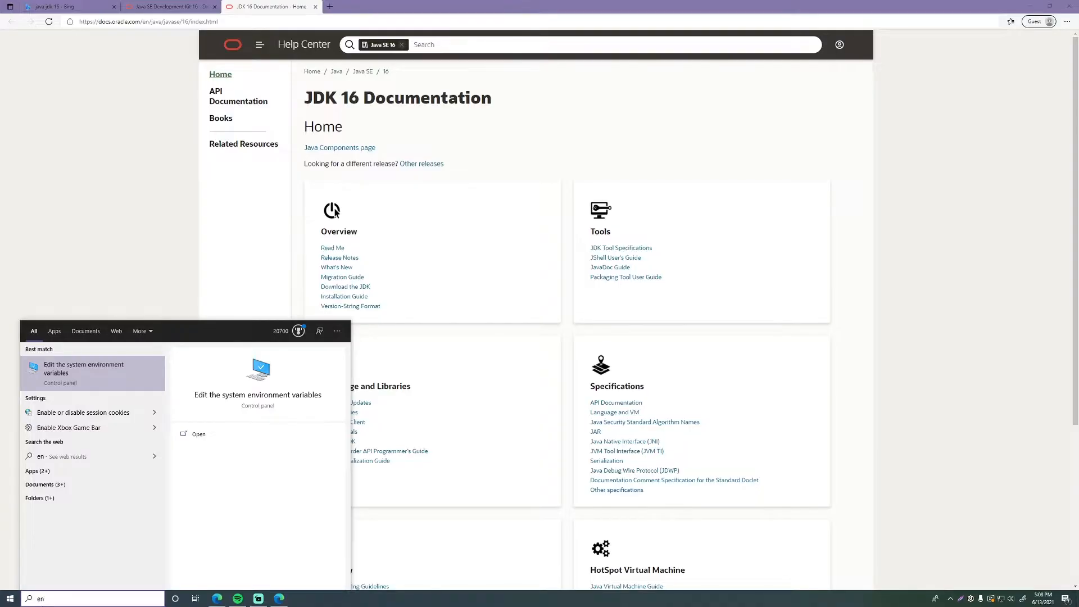
mouse_move(120, 373)
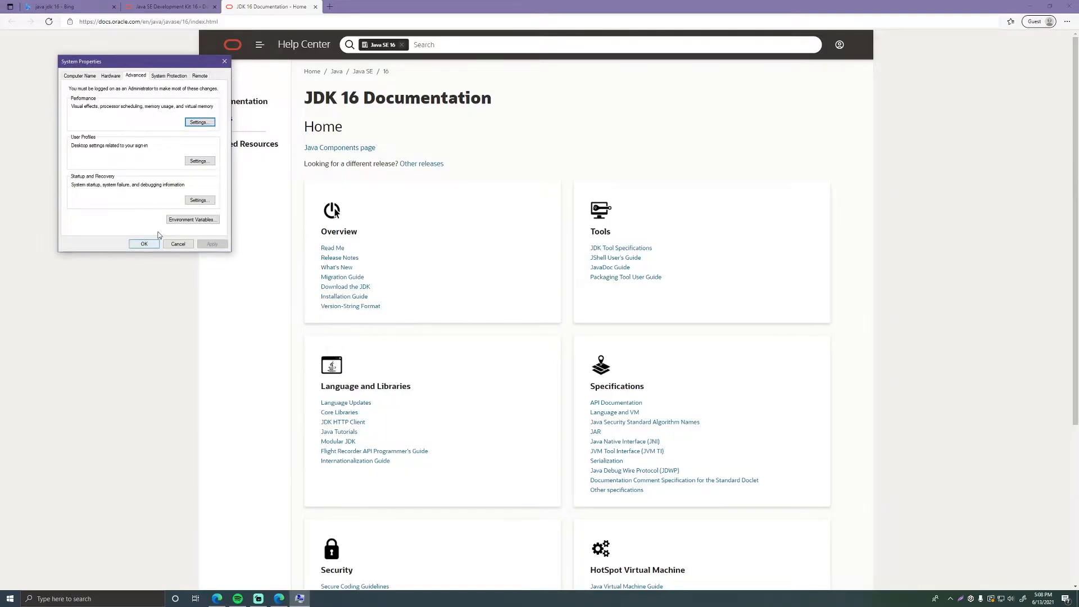
left_click(192, 219)
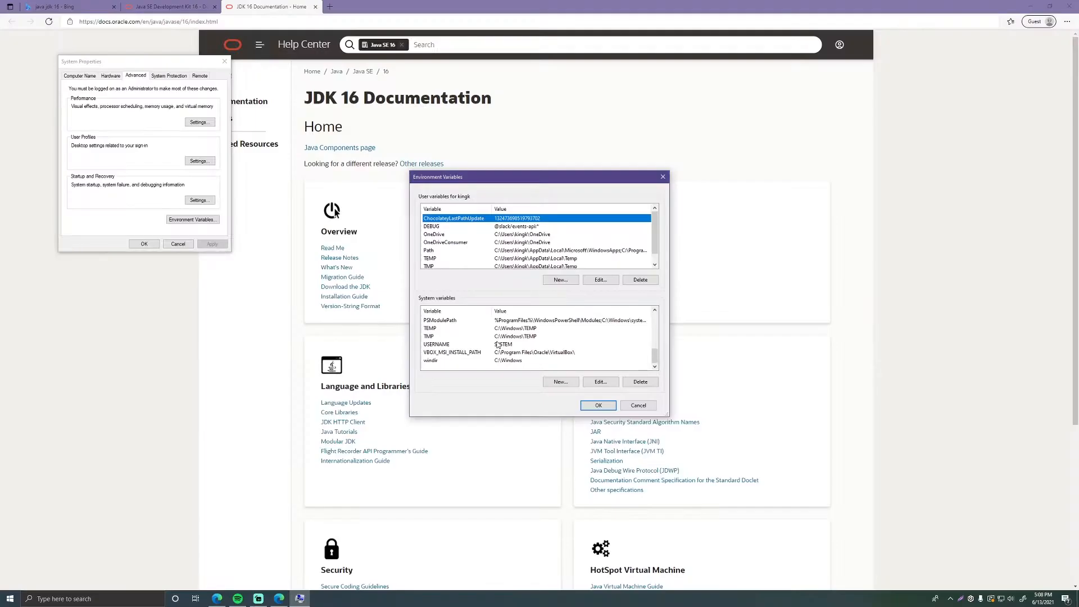
mouse_move(255, 308)
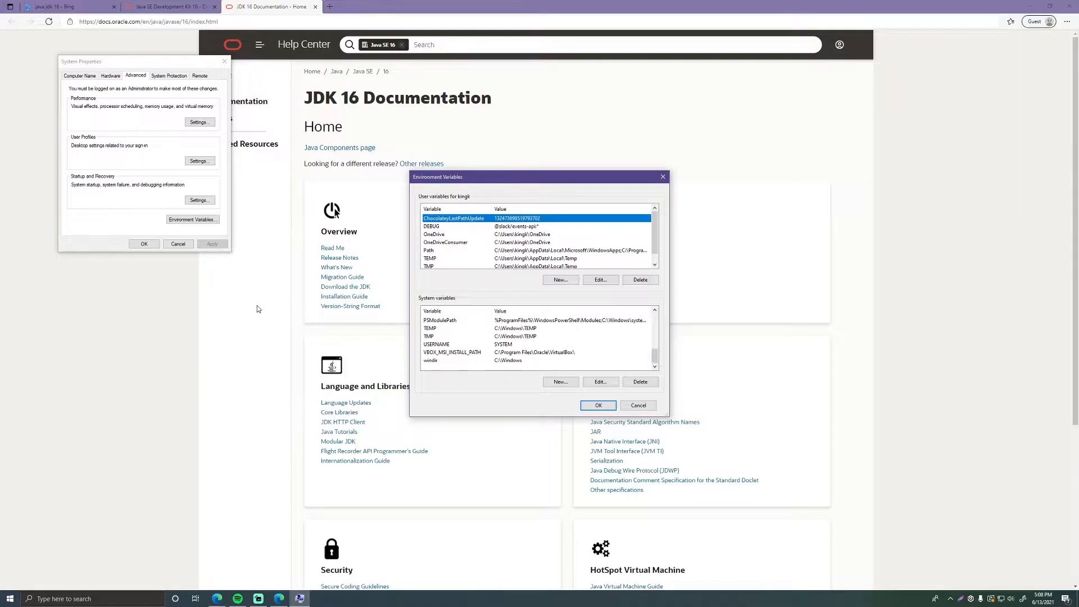
mouse_move(543, 382)
type("JAV")
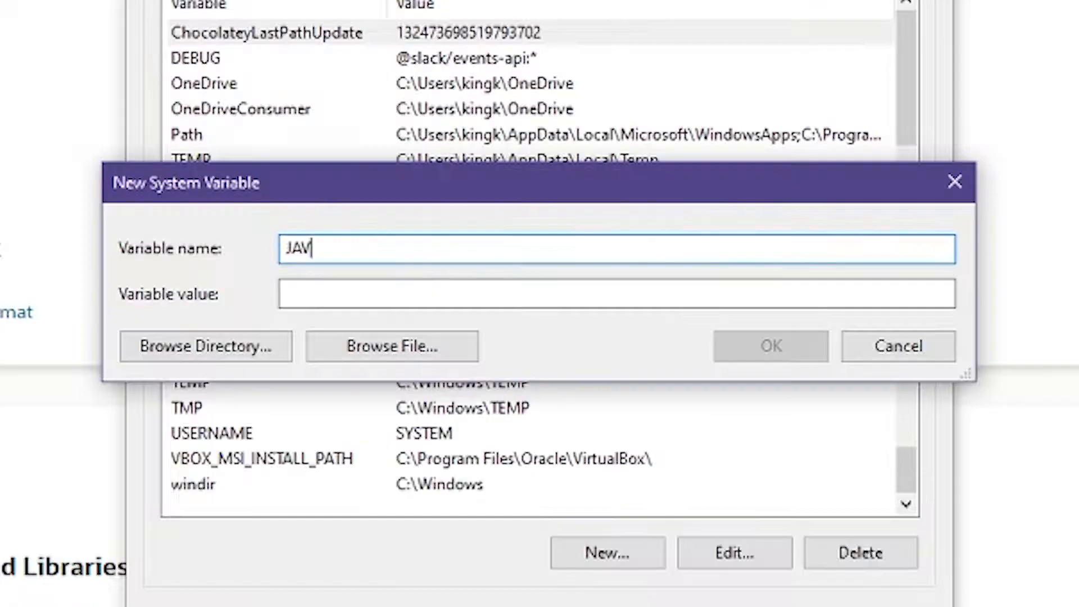
Create system variable JAVA_HOME, browsing to C:\Program Files\Java\jdk-16.0.1 as its value
type("A_HOME")
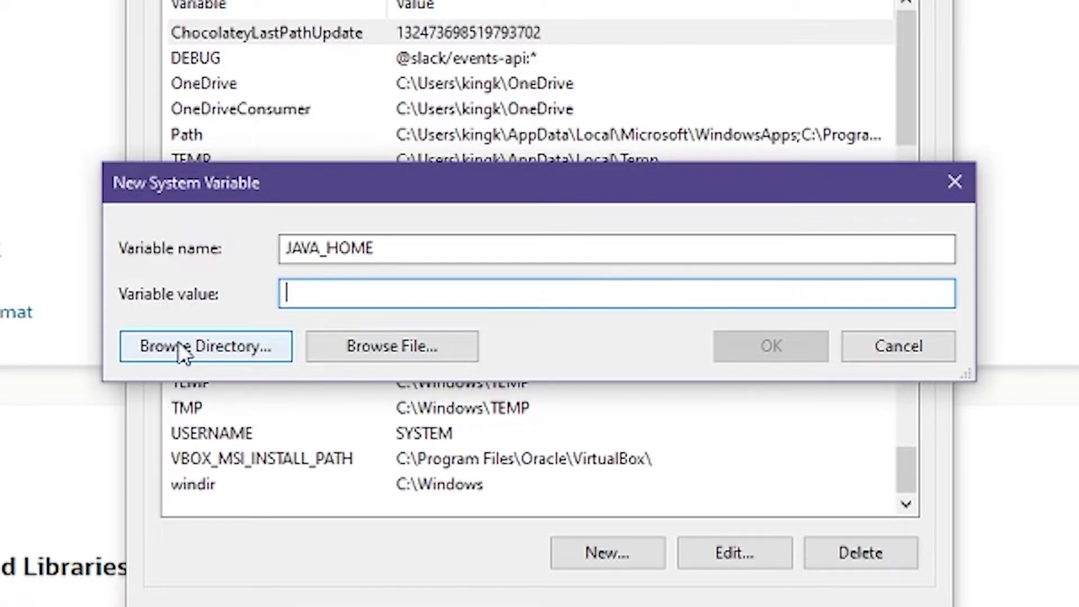
left_click(204, 345)
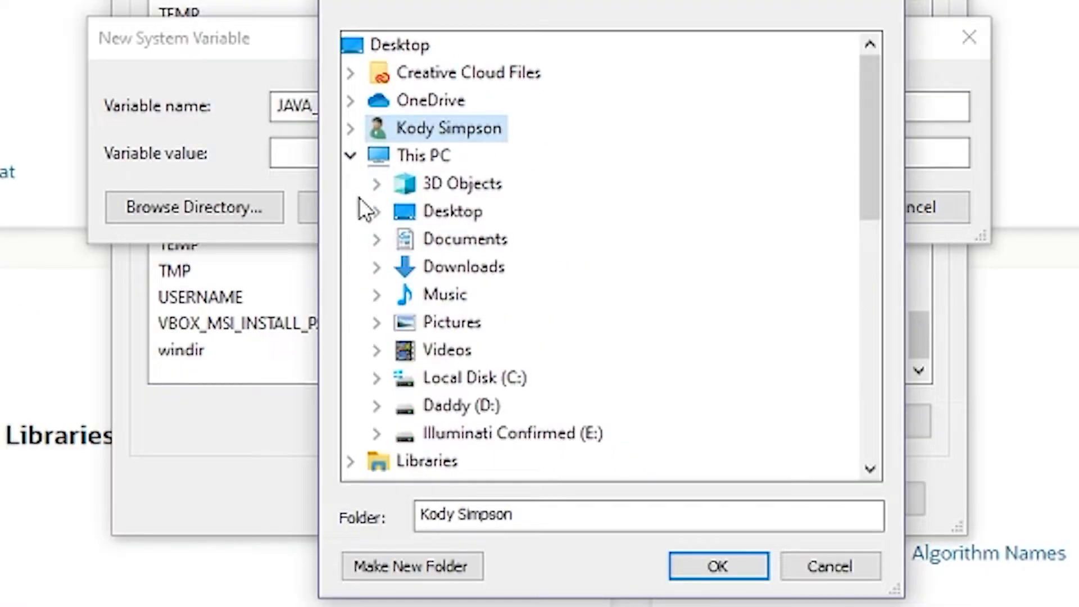
left_click(377, 378)
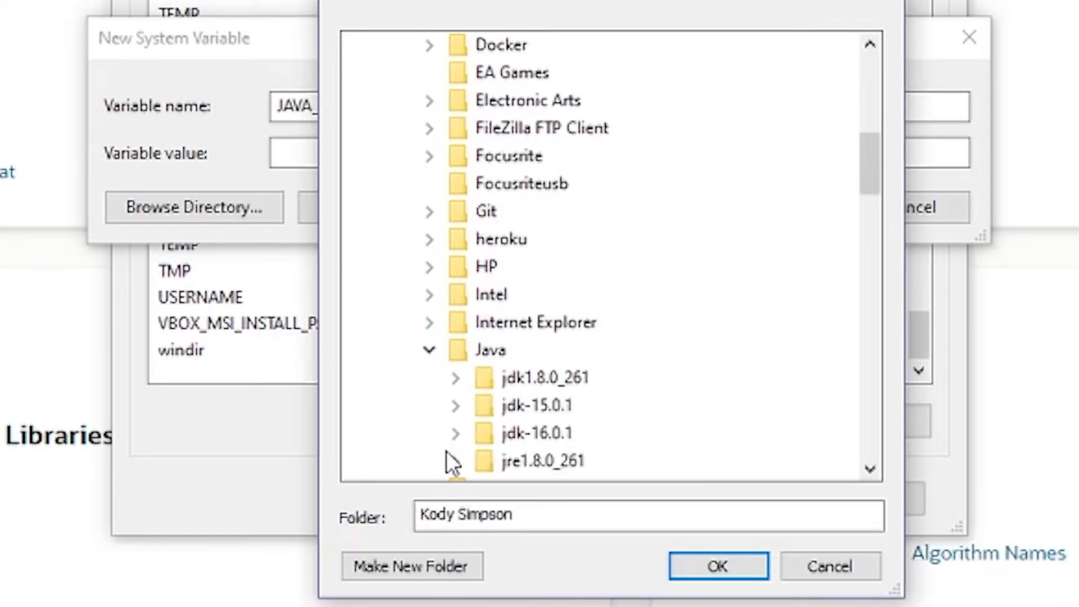
scroll("down", 3)
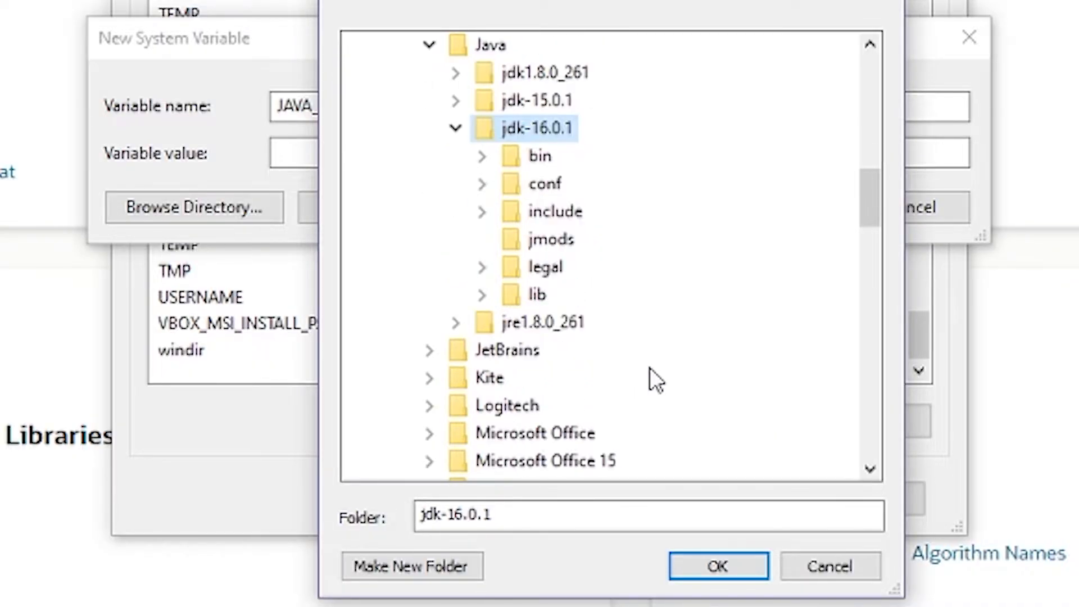
scroll("up", 3)
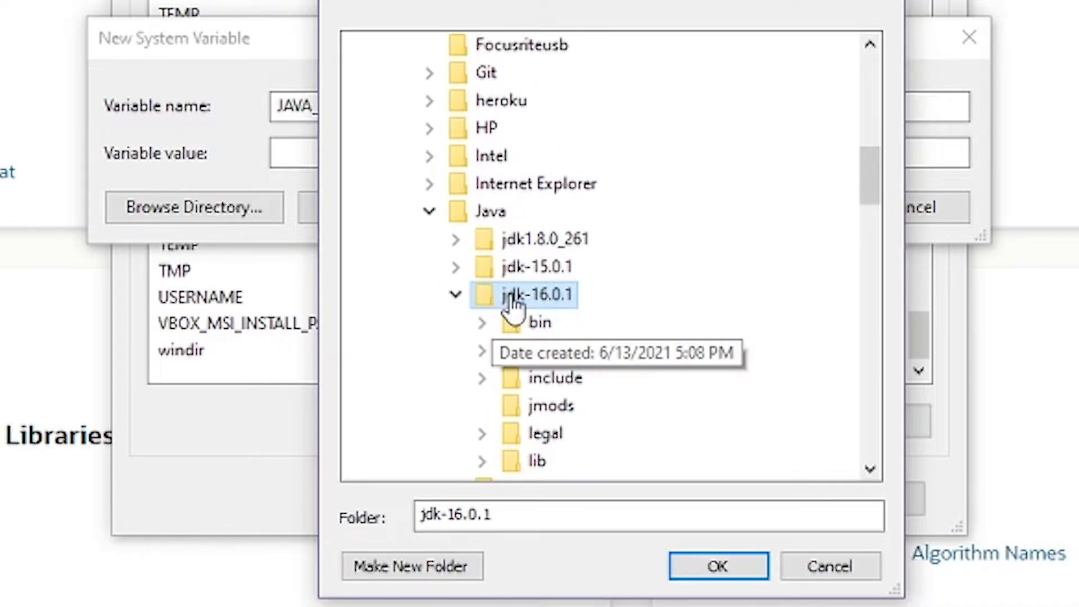
mouse_move(718, 567)
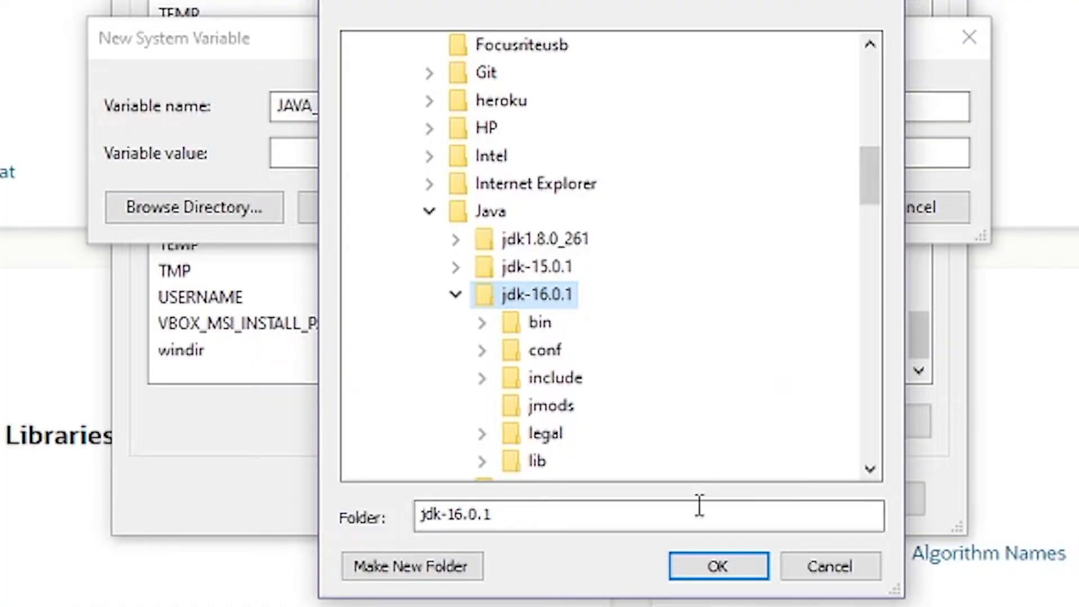
left_click(716, 566)
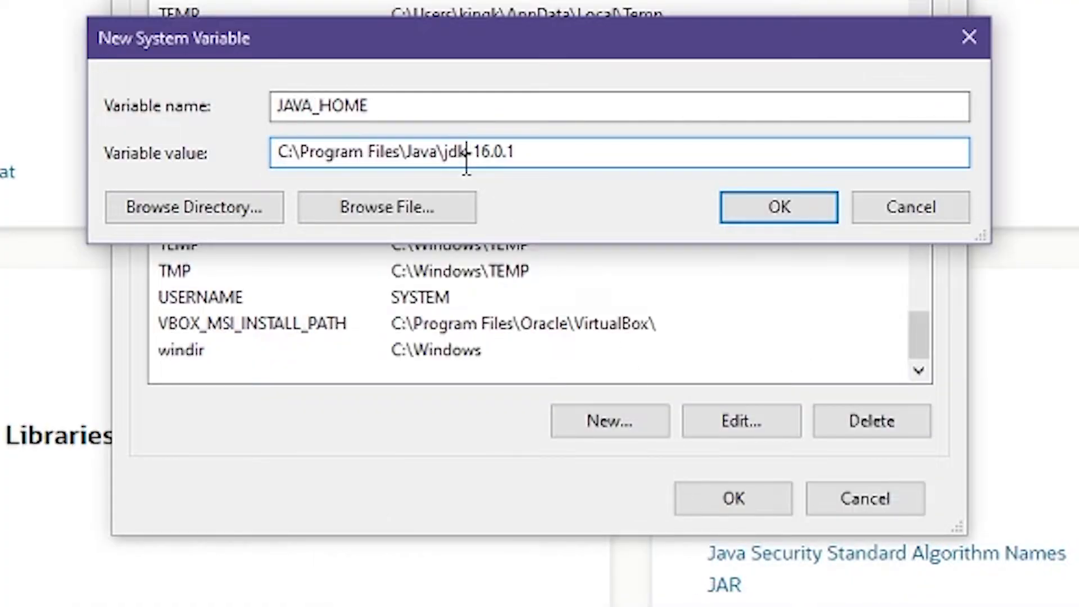
mouse_move(174, 95)
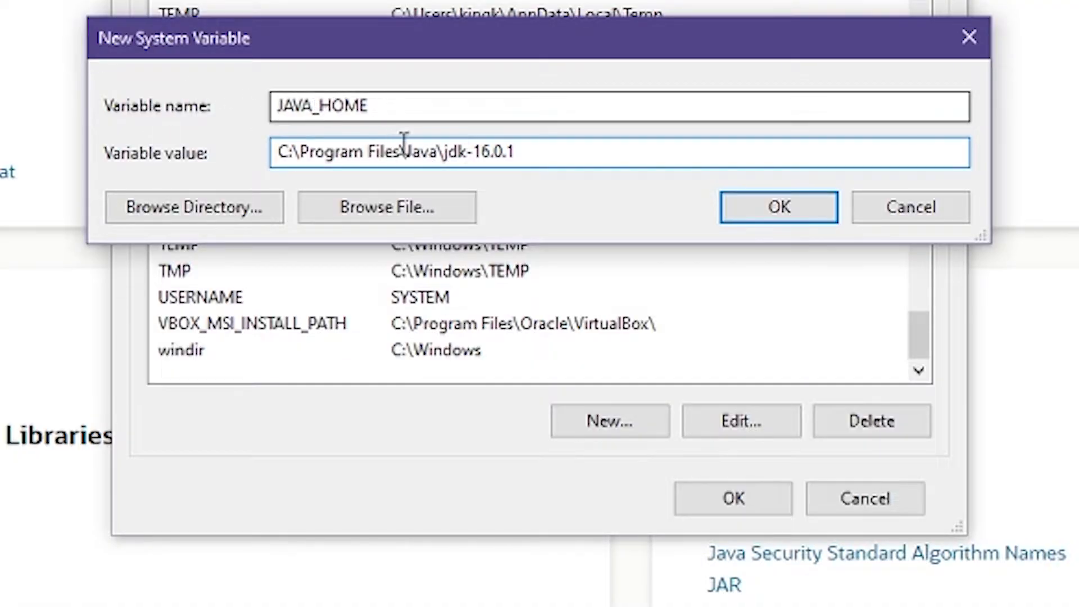
triple_click(441, 152)
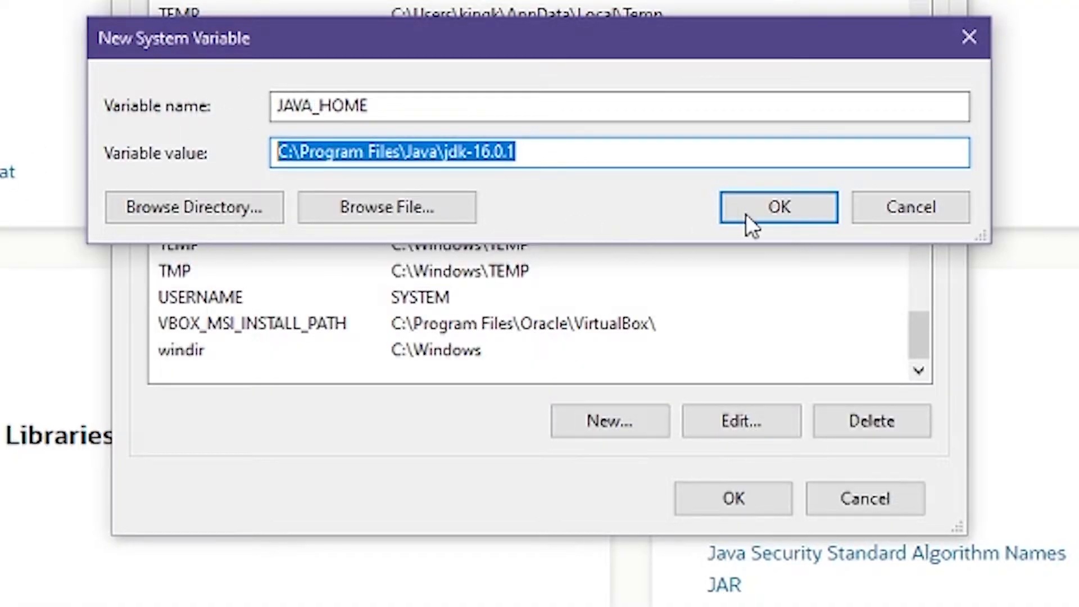
left_click(778, 207)
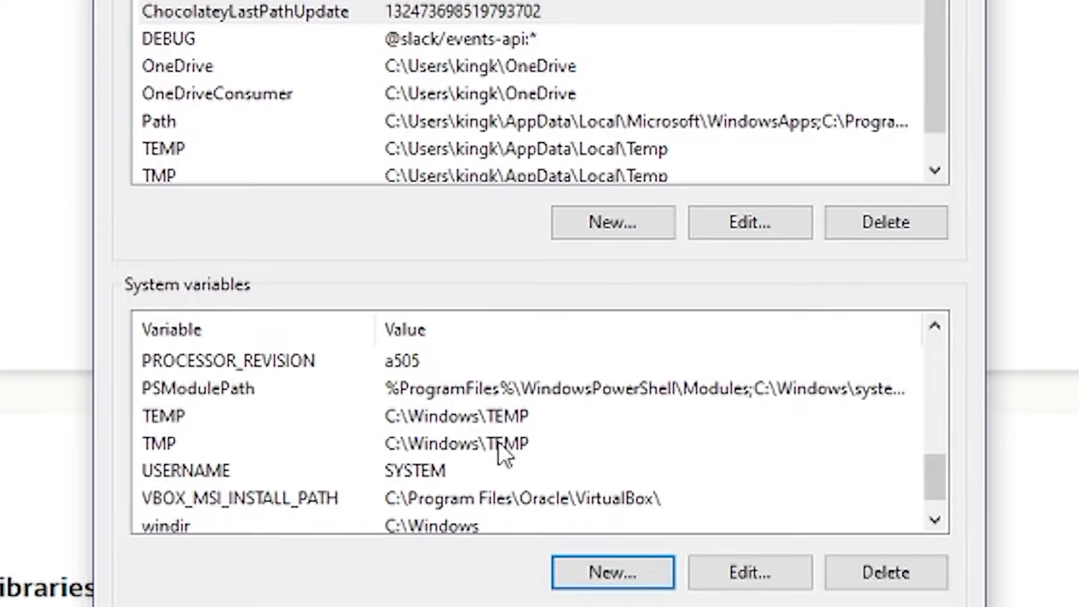
Add a new system Path entry %JAVA_HOME%\bin at the end of the list
scroll("down", 3)
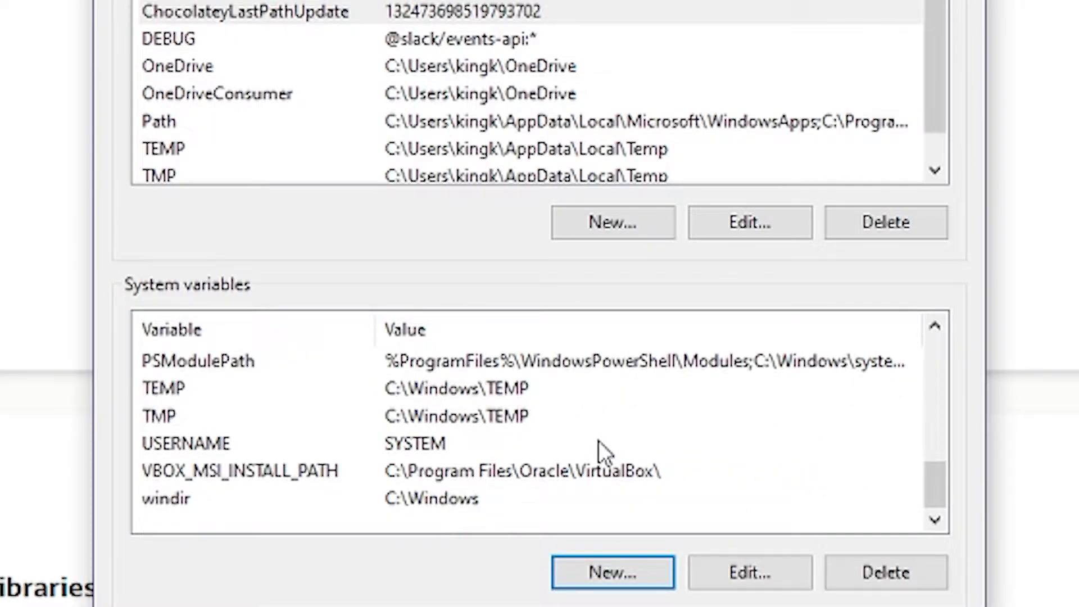
scroll("up", 3)
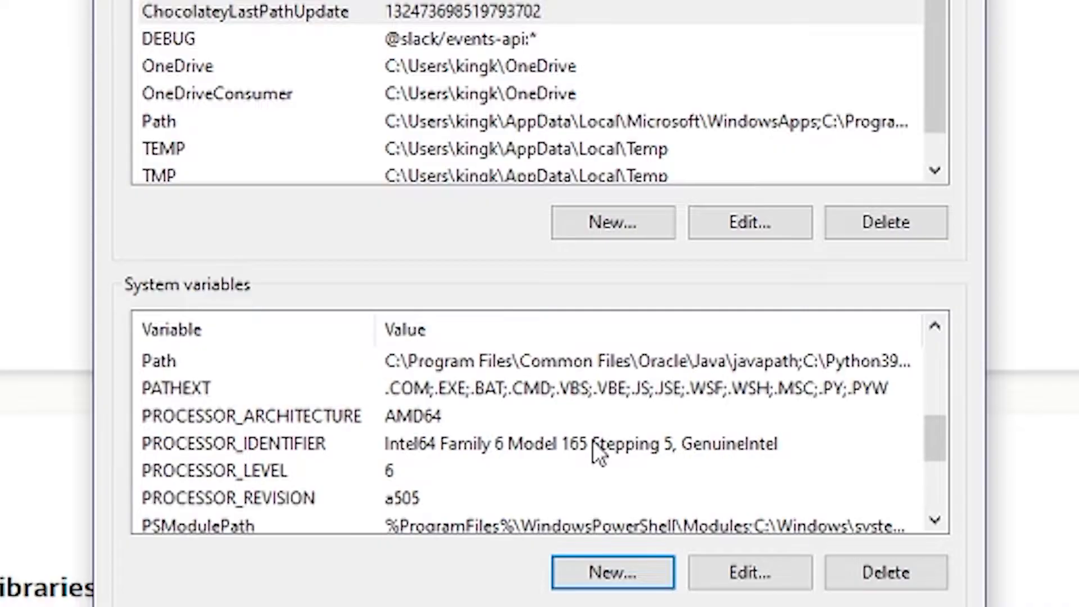
mouse_move(178, 376)
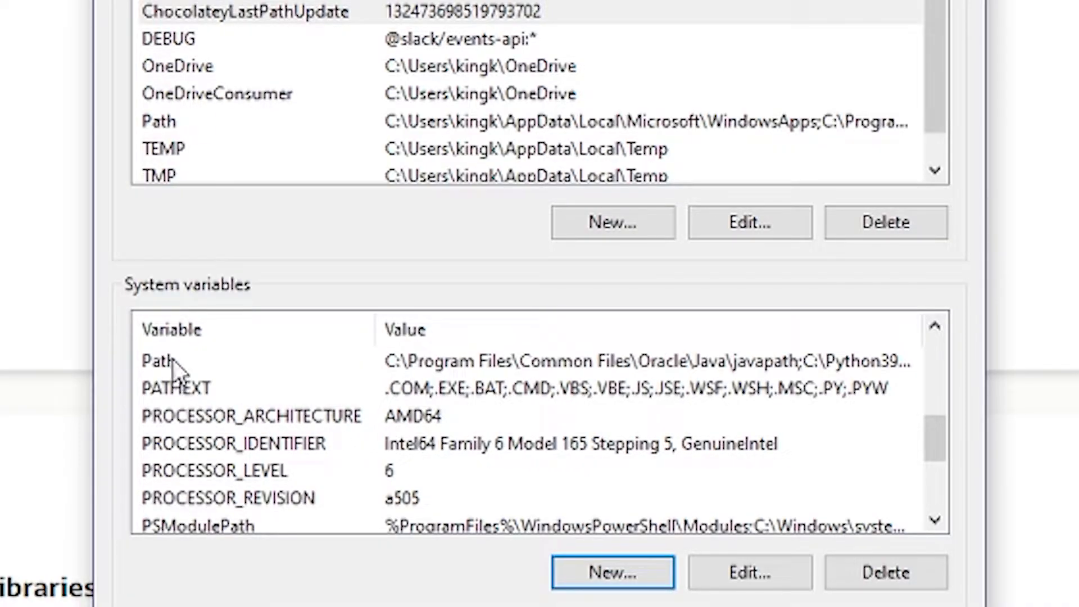
left_click(749, 573)
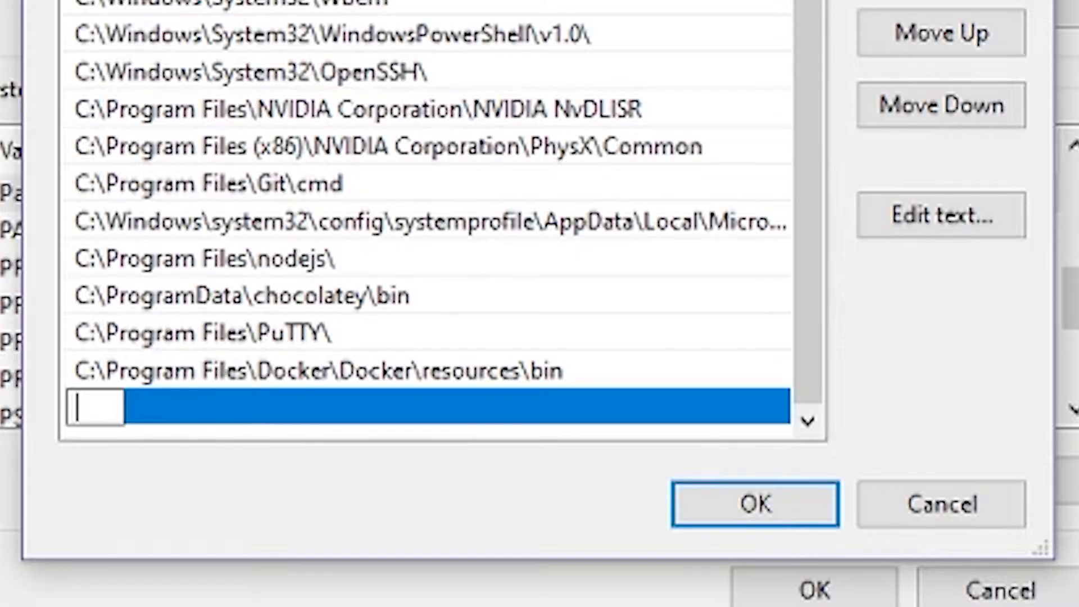
type("%JAVA")
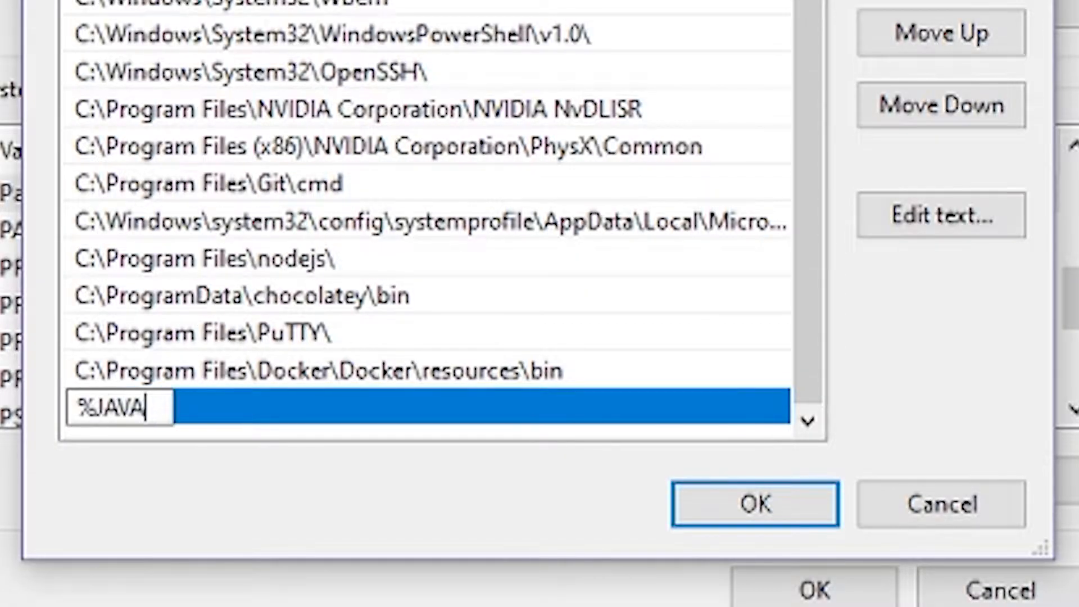
type("_HOME")
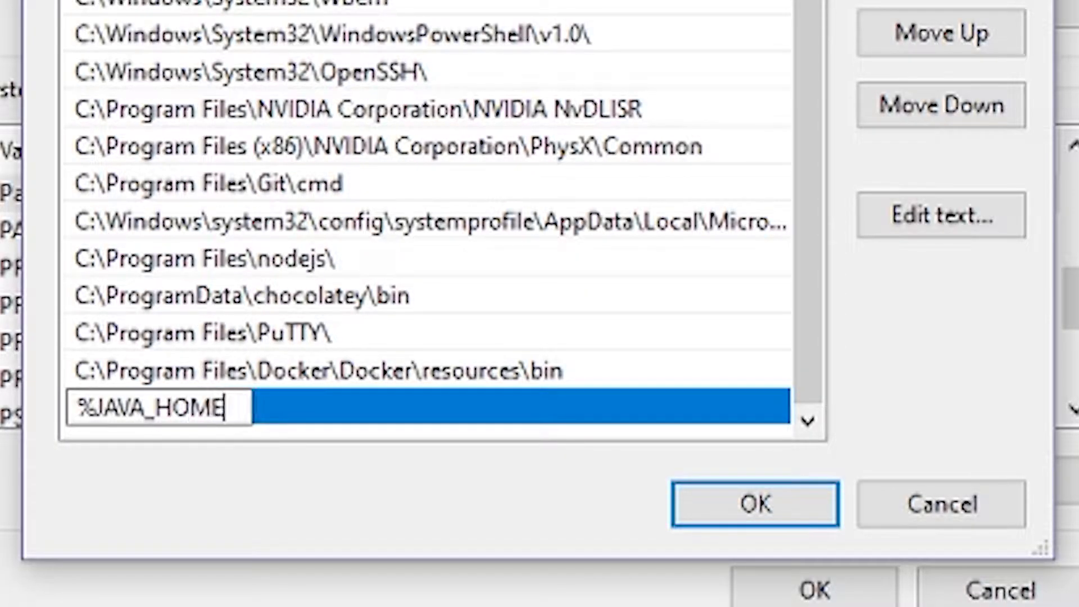
type("%")
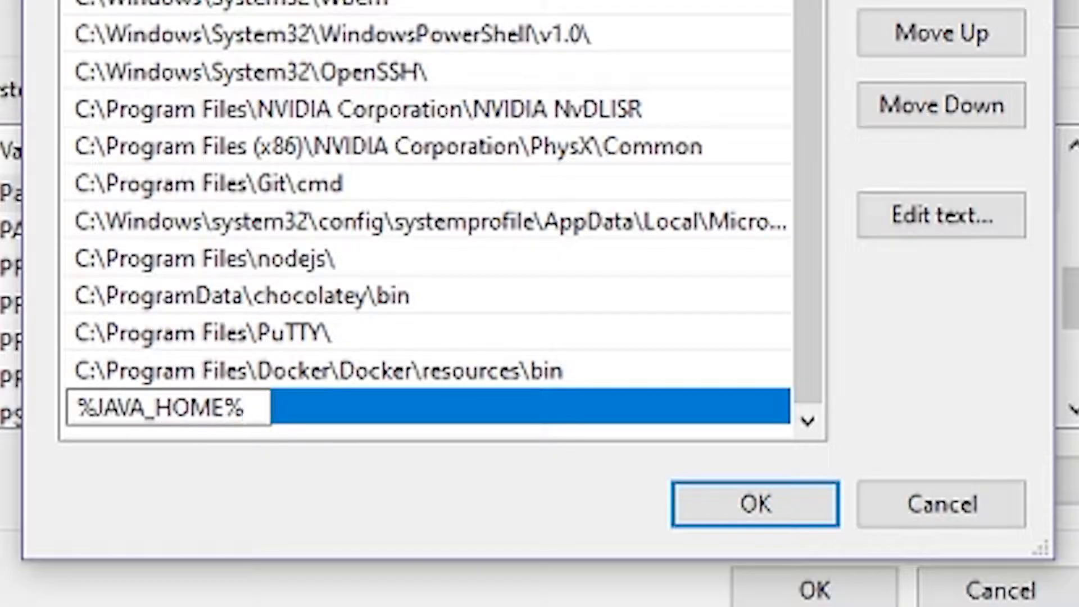
type("\\bi")
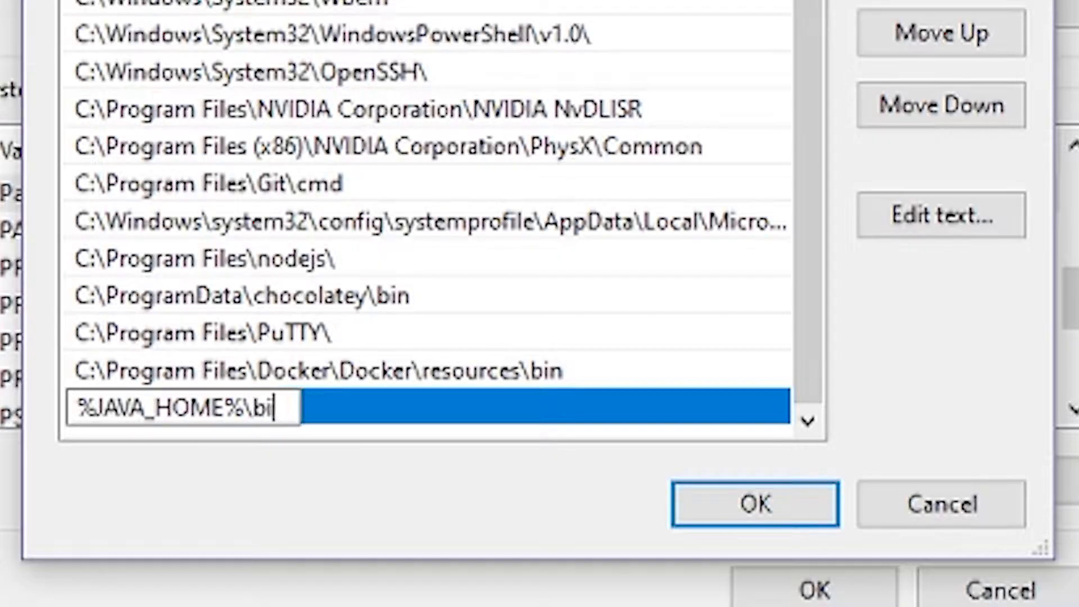
type("n")
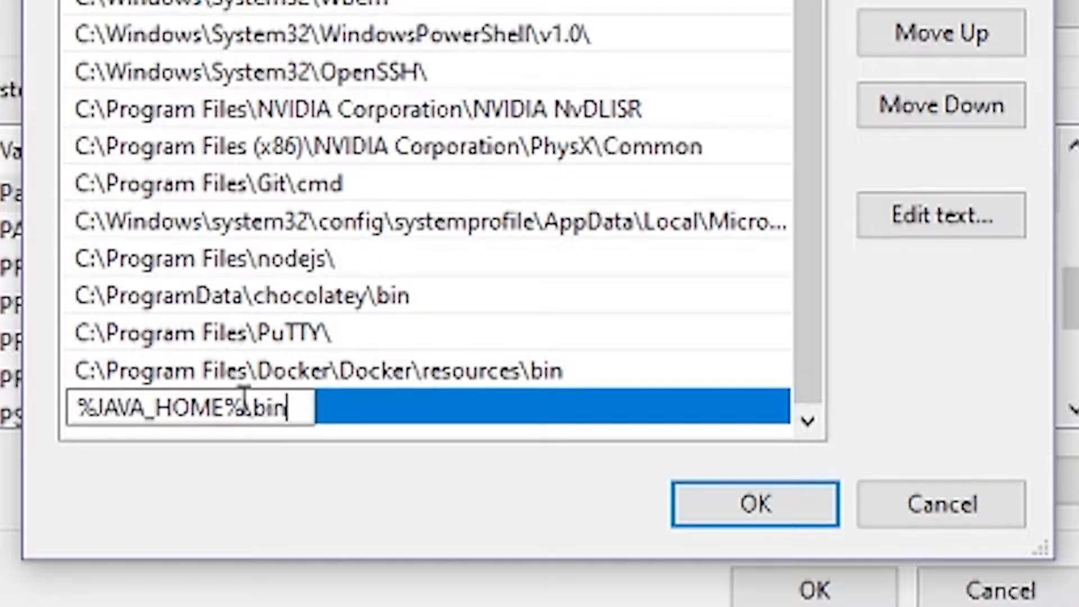
mouse_move(137, 406)
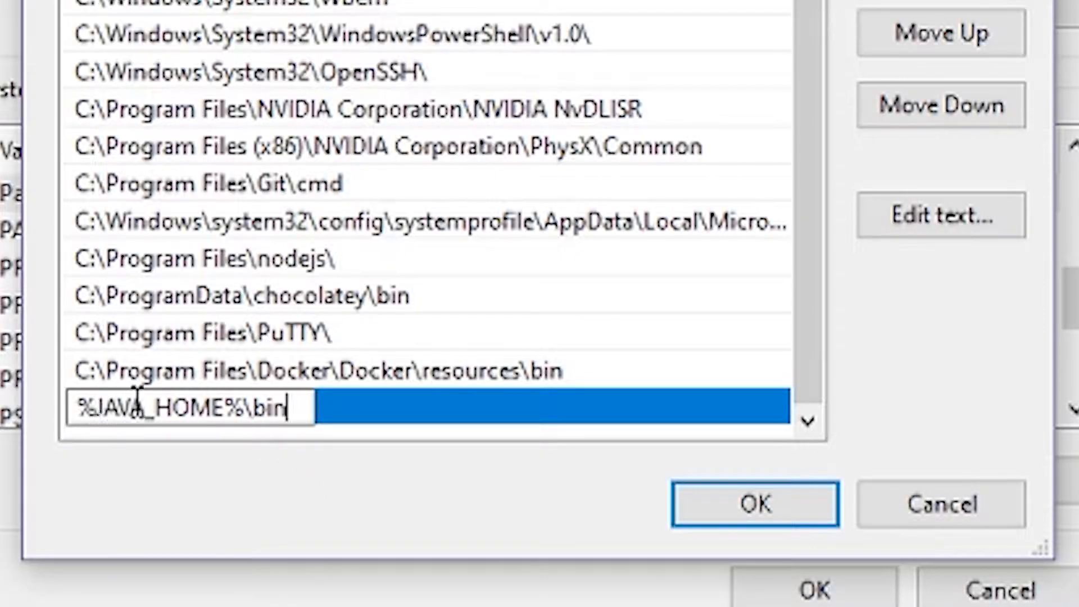
mouse_move(244, 407)
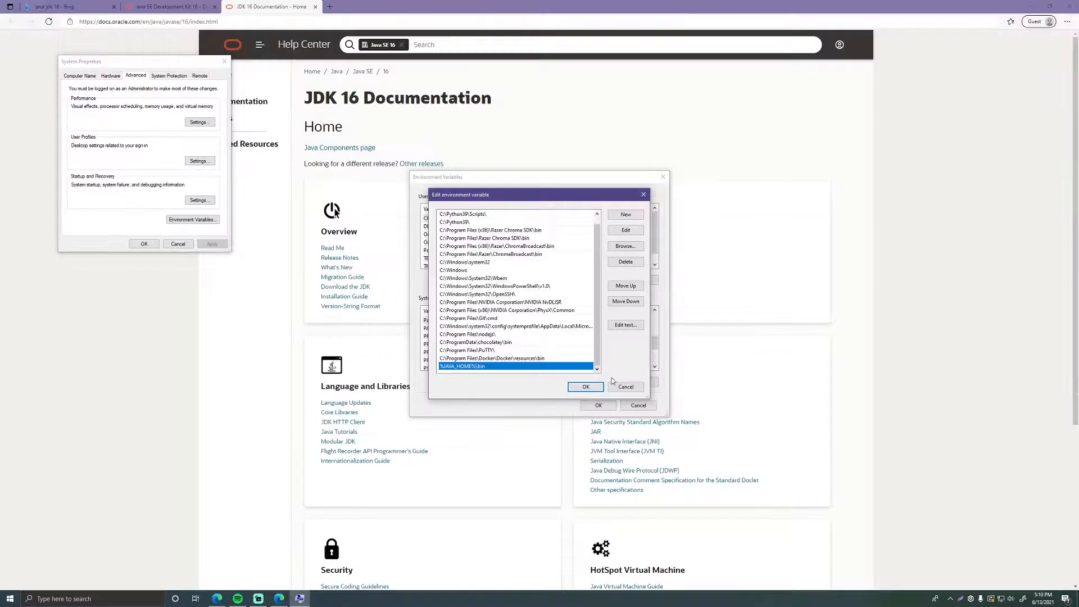
Save the new Path entry, delete the Oracle javapath entry, and confirm the Path changes
left_click(586, 386)
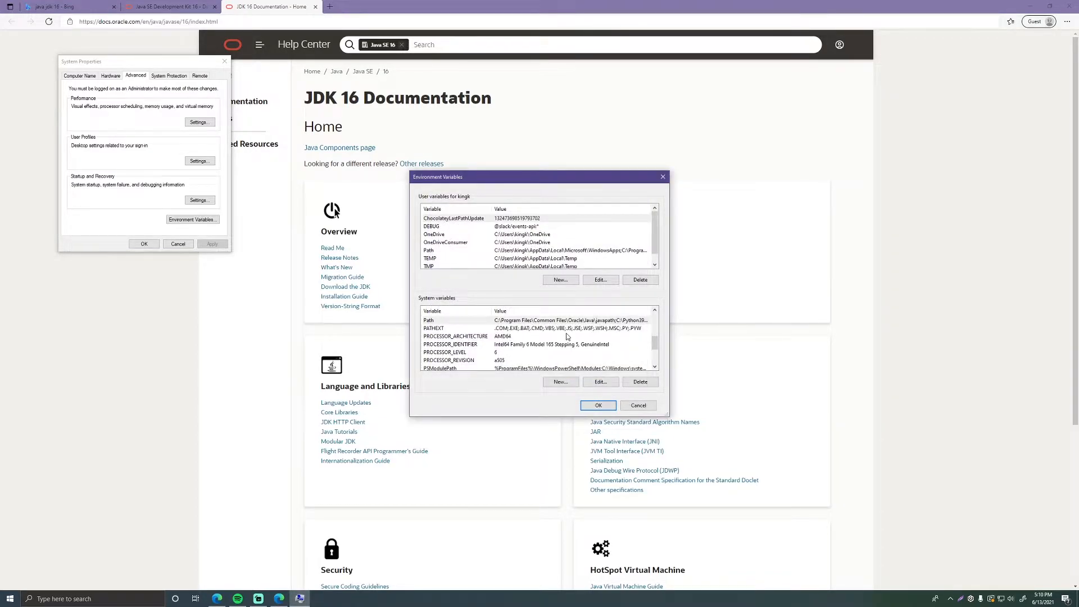
mouse_move(480, 344)
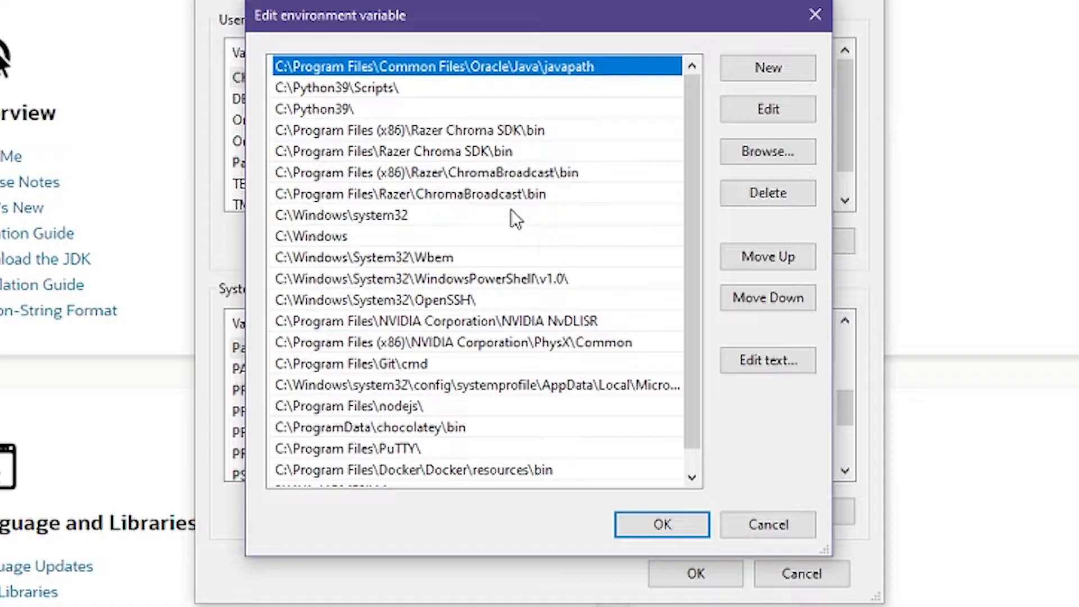
mouse_move(286, 82)
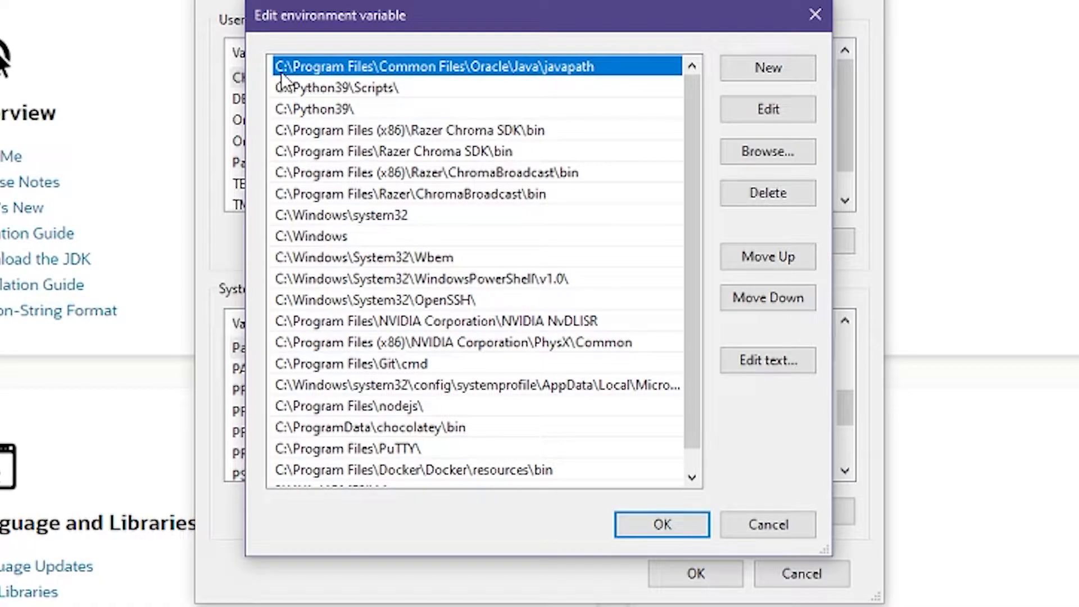
mouse_move(301, 85)
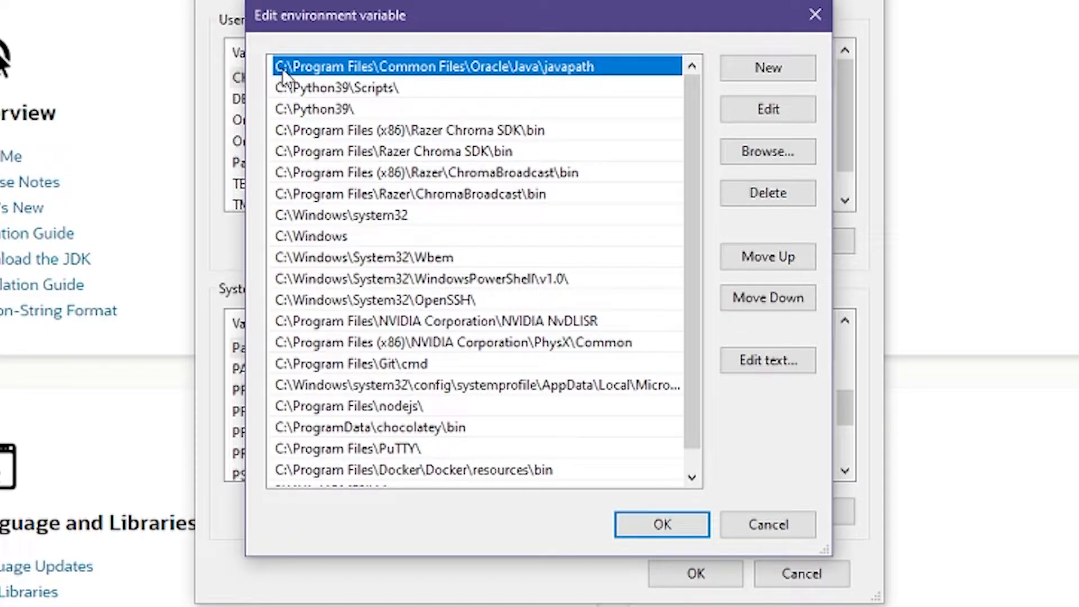
mouse_move(538, 66)
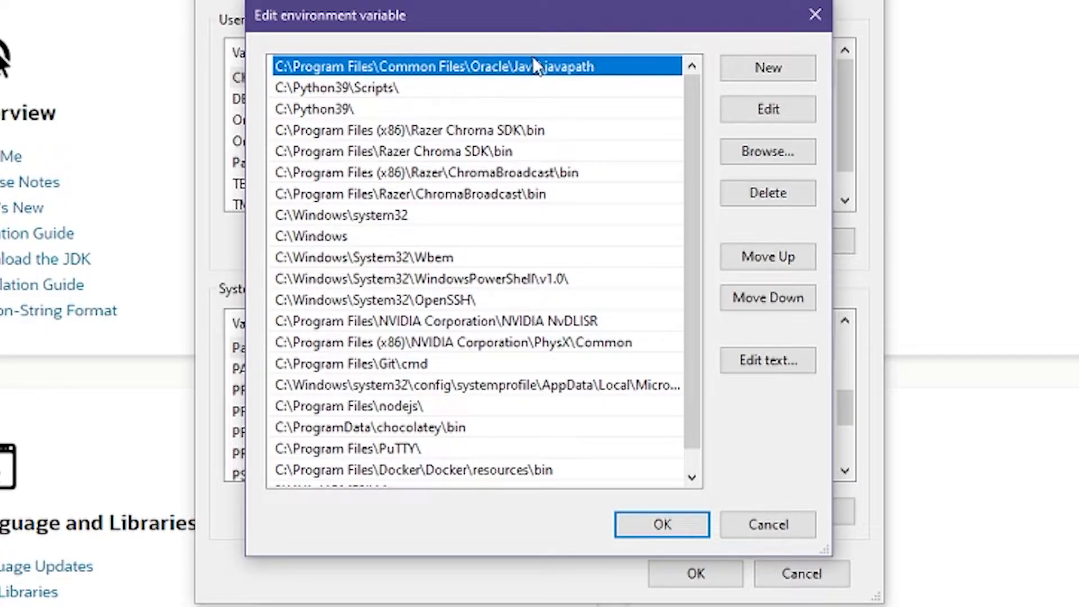
mouse_move(430, 94)
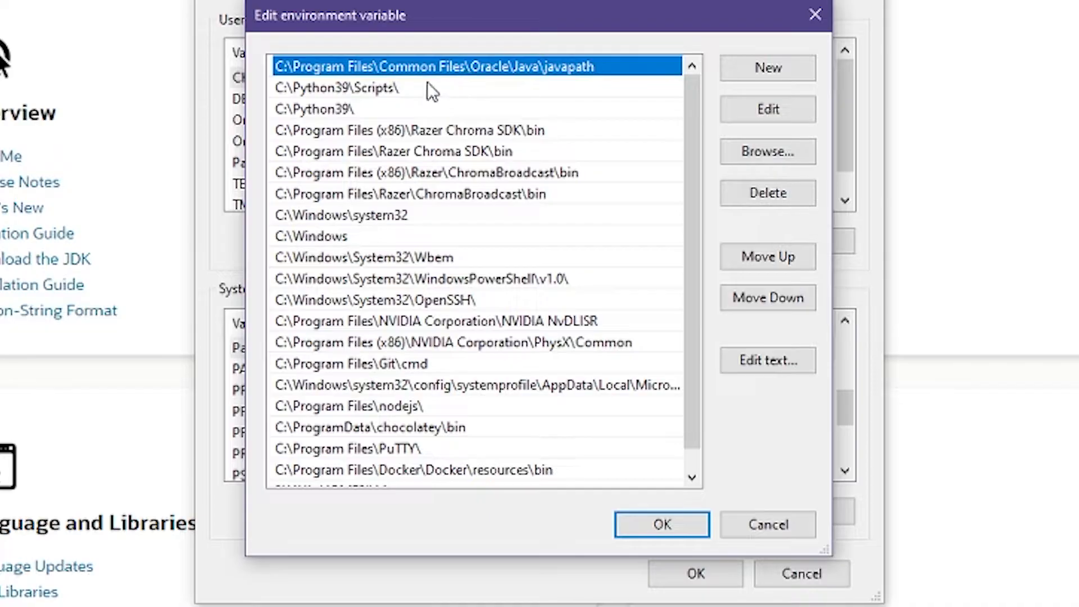
mouse_move(706, 372)
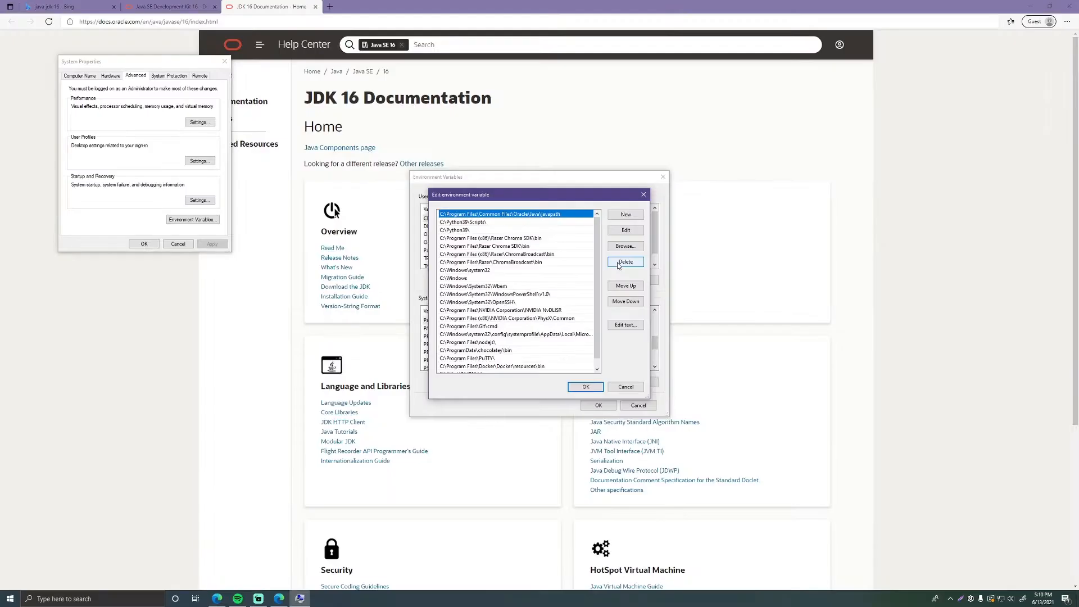
left_click(624, 262)
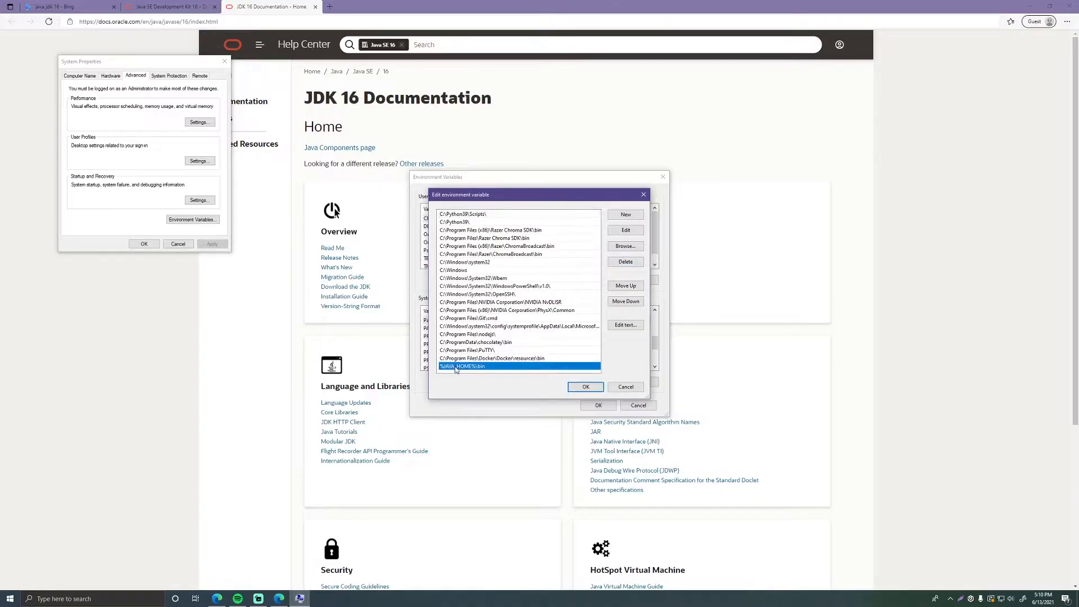
mouse_move(500, 287)
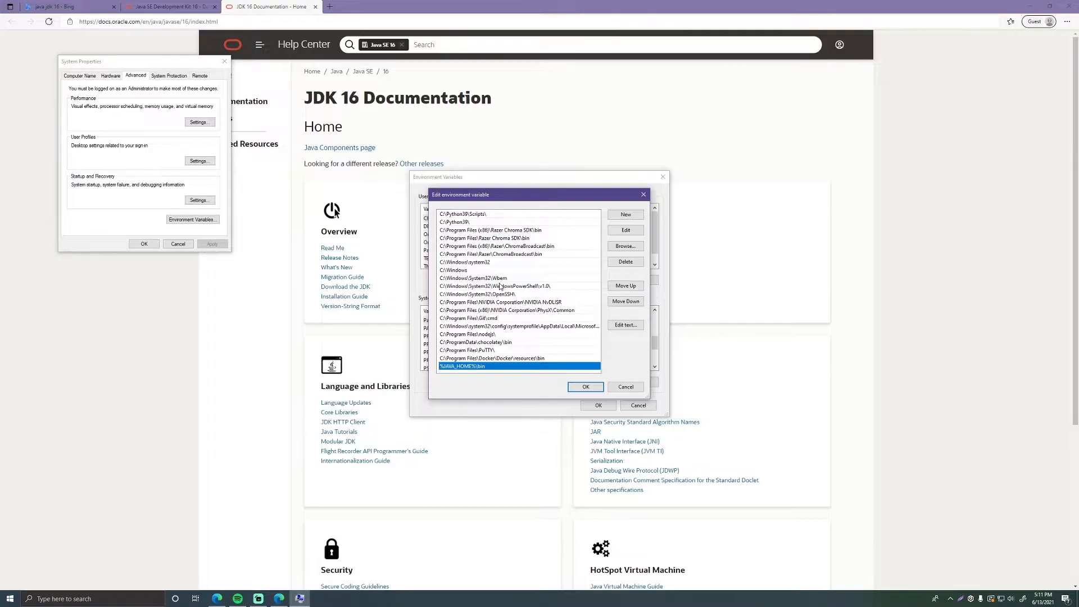
left_click(585, 386)
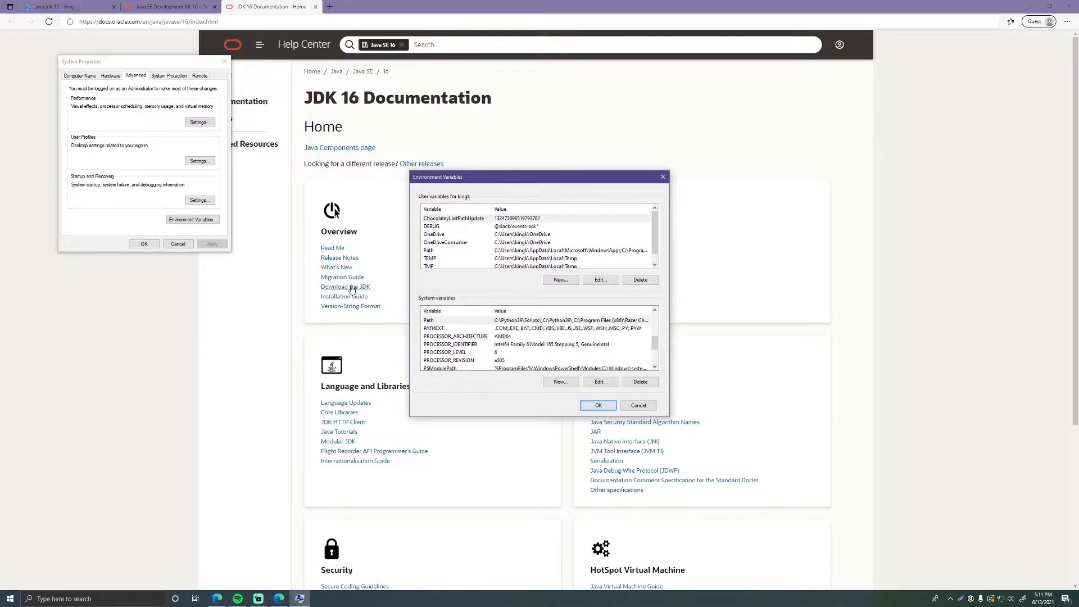
scroll("down", 3)
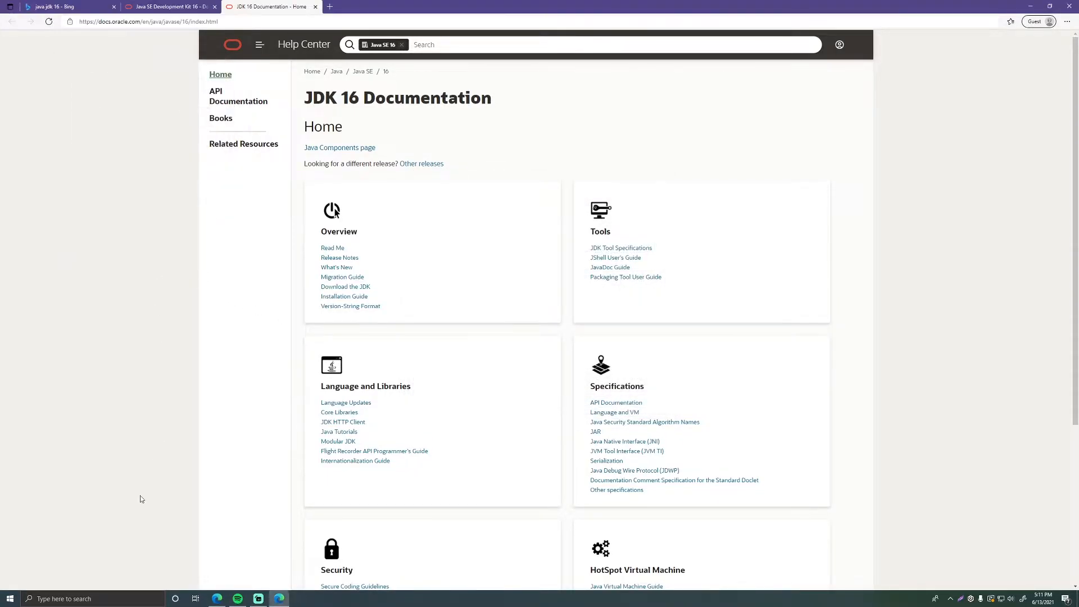
Run java -version in a new Command Prompt to confirm 16.0.1, then return to Edge
type("cons")
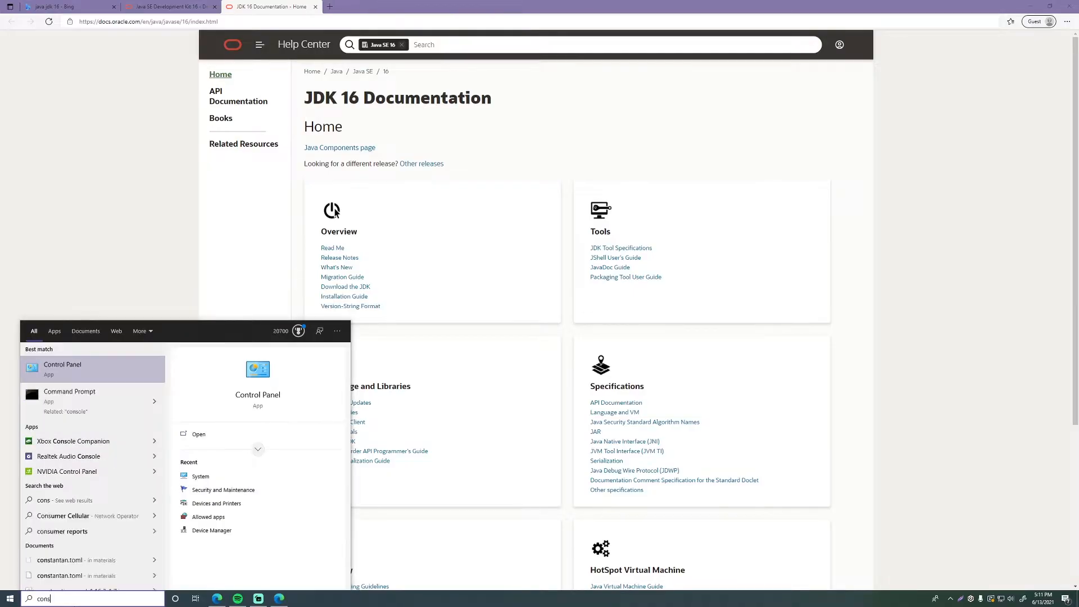
left_click(70, 396)
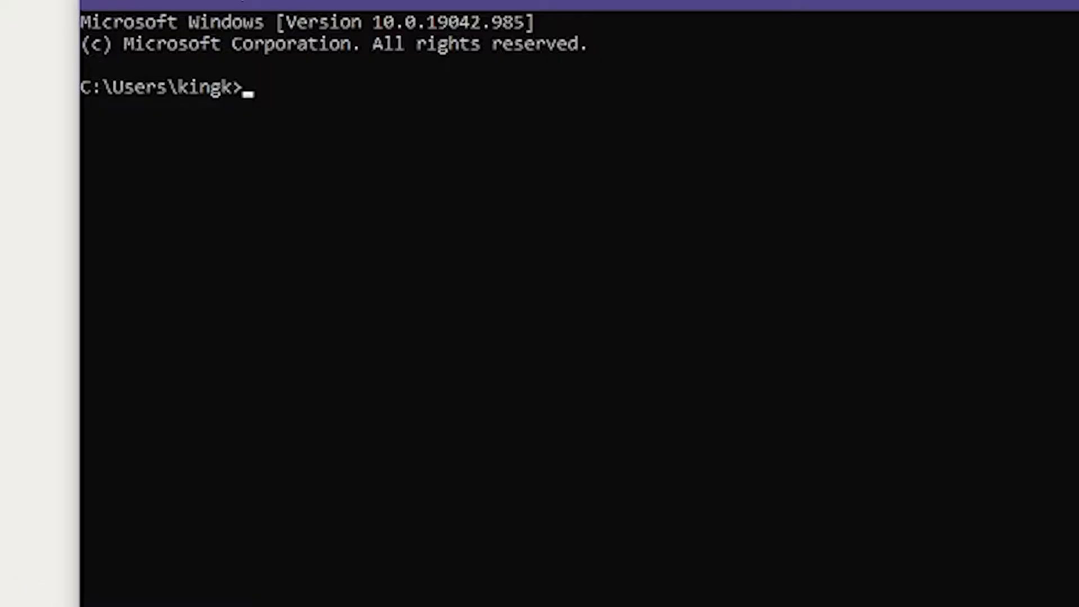
type("java -ver")
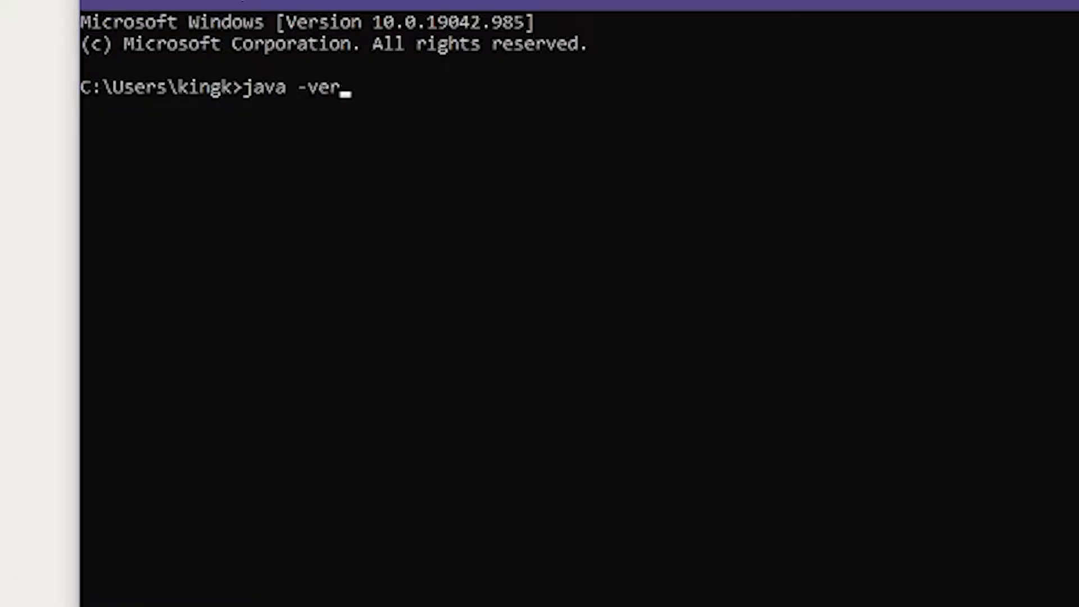
key("Return")
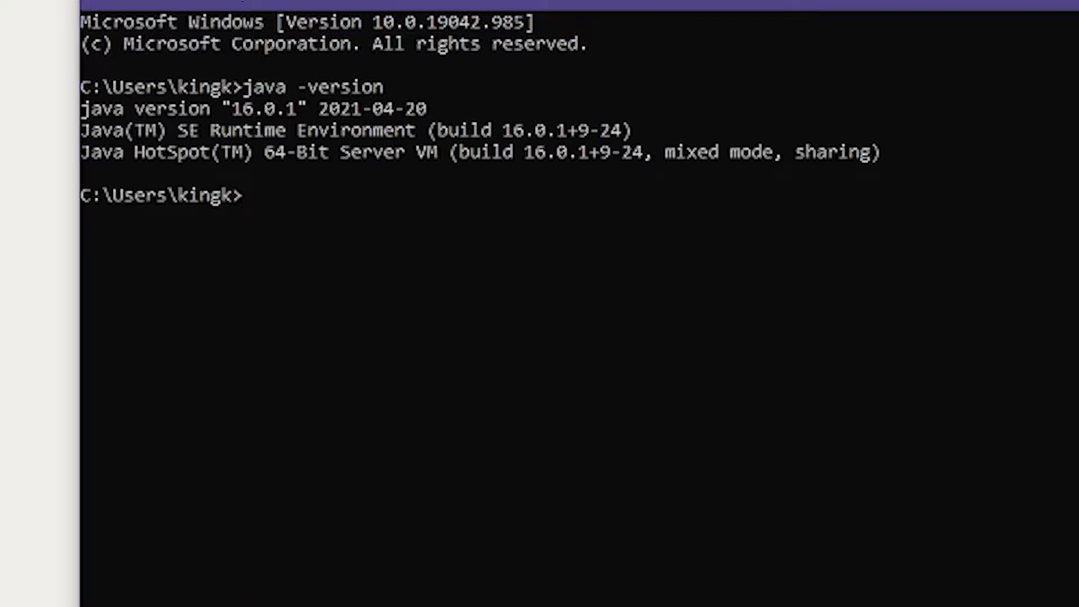
mouse_move(356, 193)
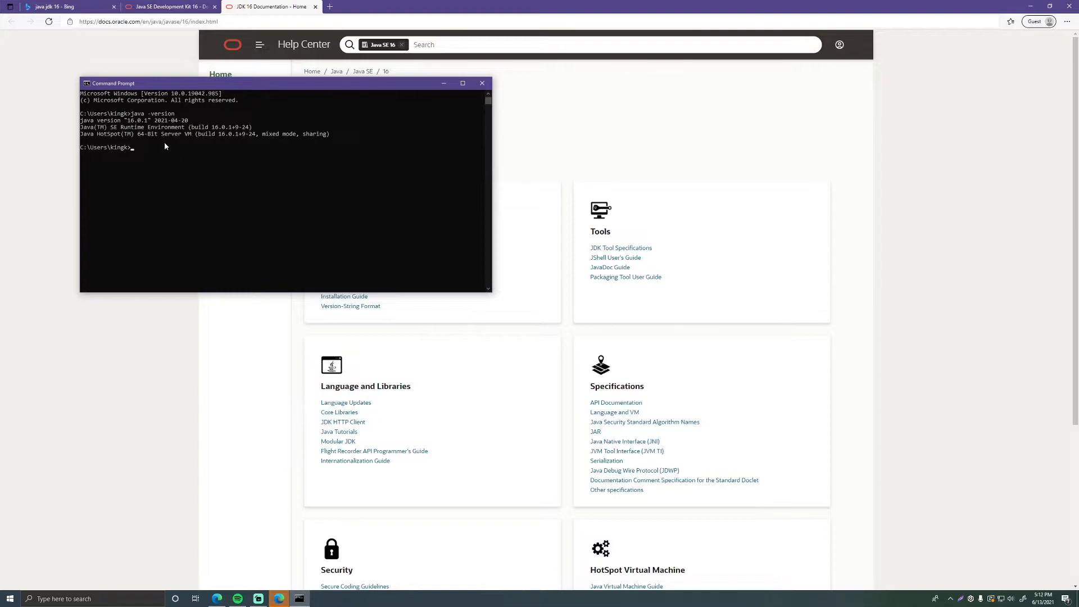
left_click(481, 82)
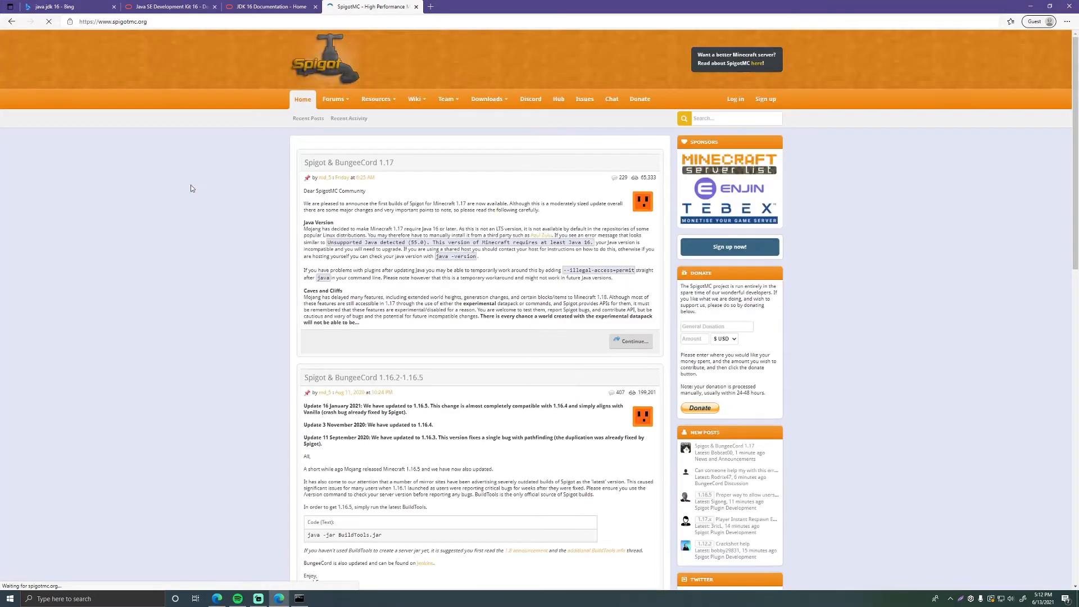
Navigate SpigotMC's Downloads menu to the Spigot / BuildTools page
left_click(335, 99)
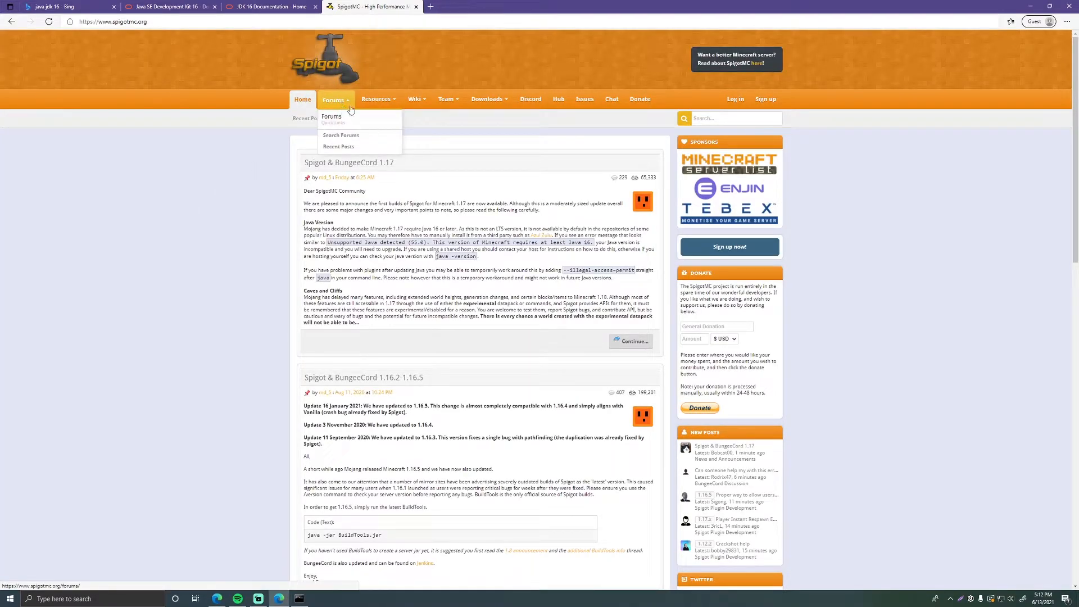
left_click(488, 99)
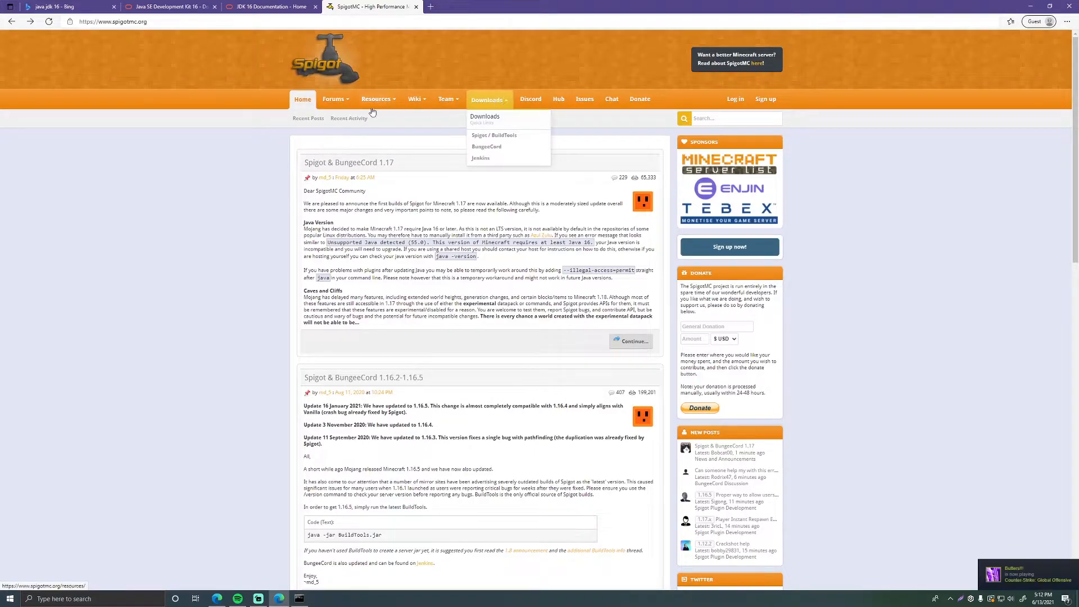
mouse_move(494, 135)
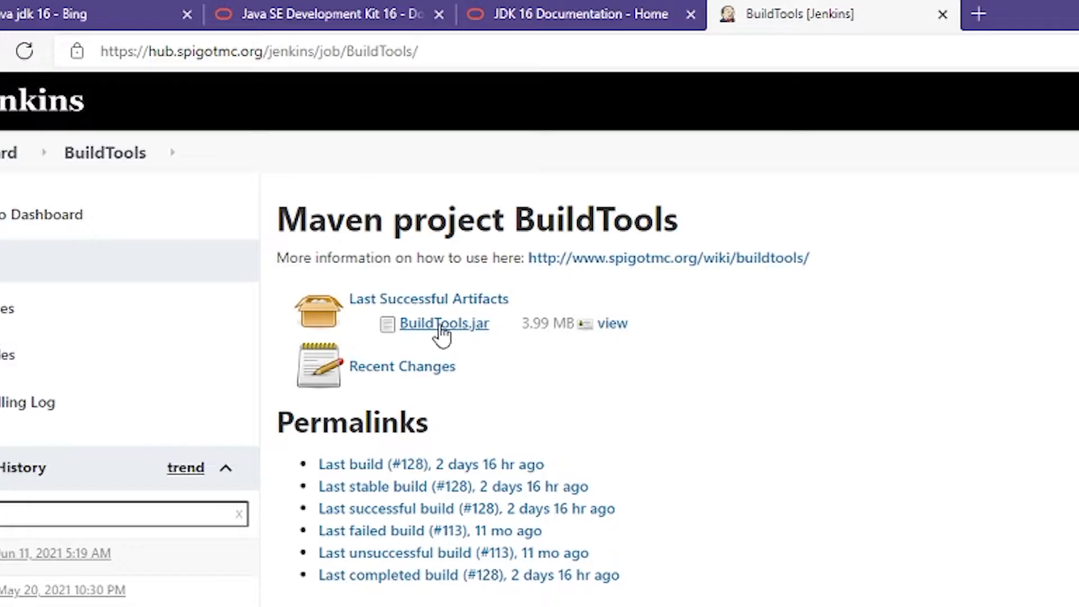
mouse_move(563, 389)
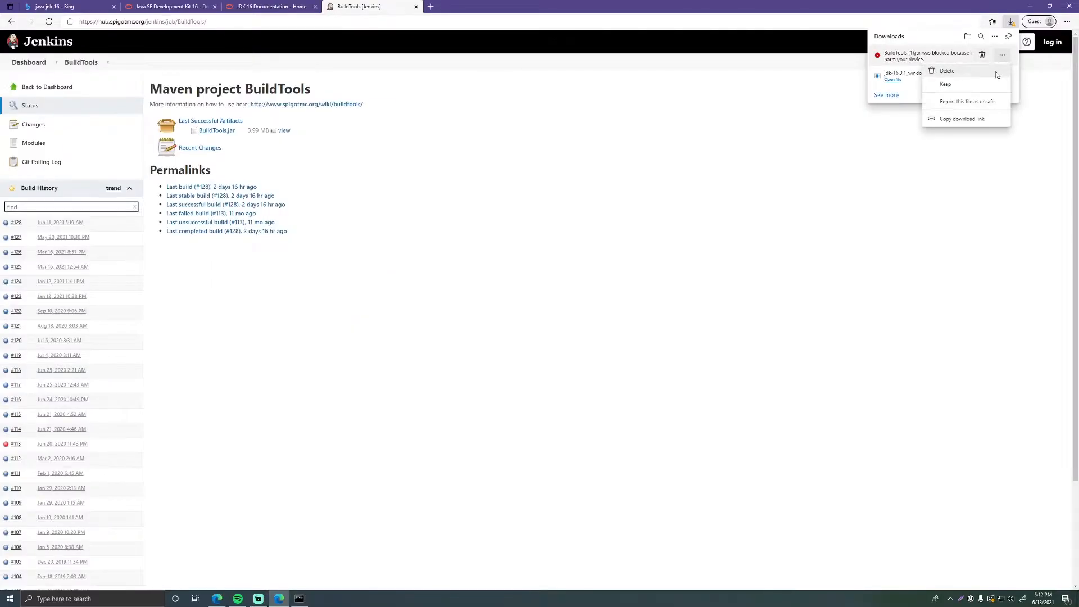
Keep the blocked BuildTools.jar download and go to the spigotmc.org BuildTools wiki
left_click(946, 85)
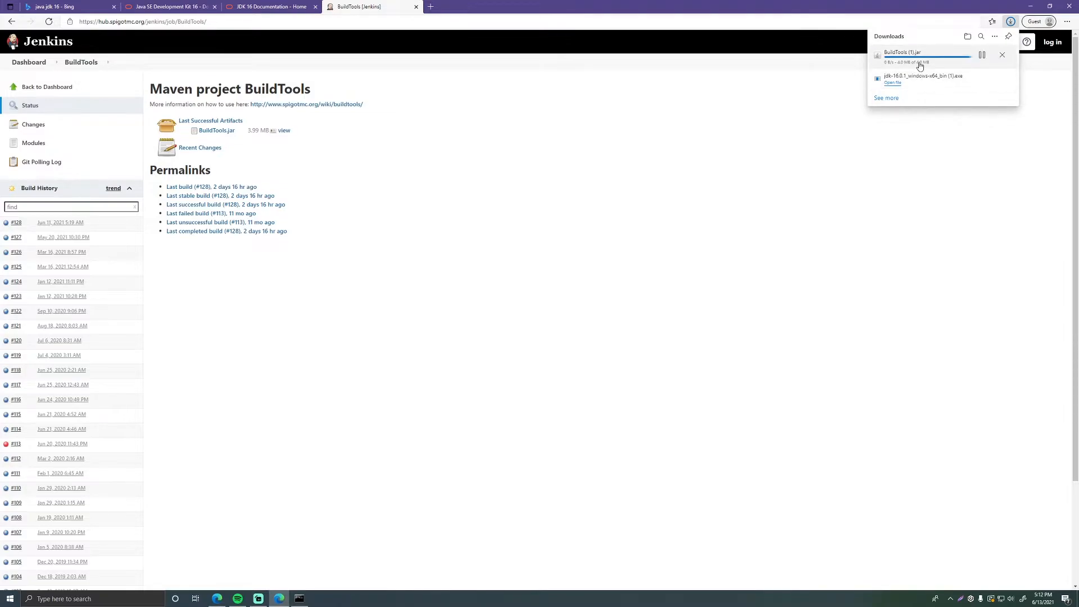
mouse_move(921, 61)
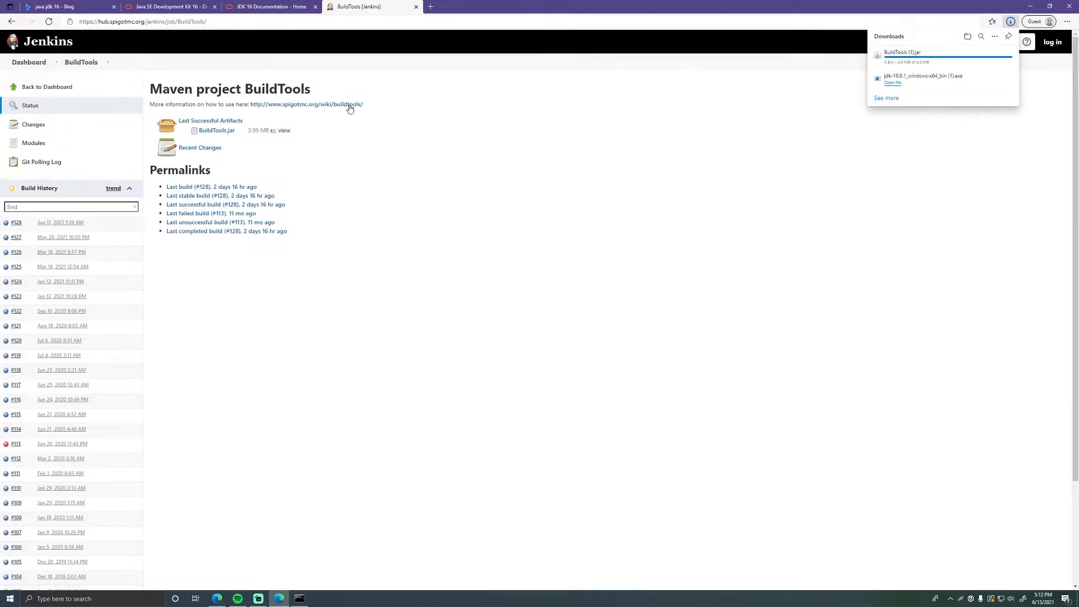
left_click(268, 7)
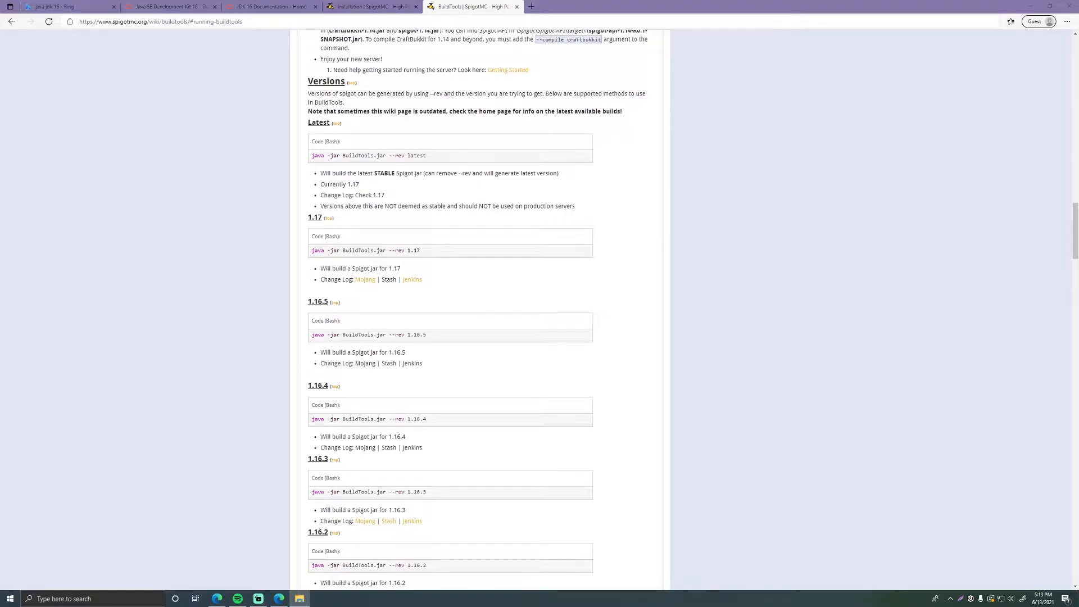
Create a new mc folder inside D:\Development in File Explorer
left_click(299, 598)
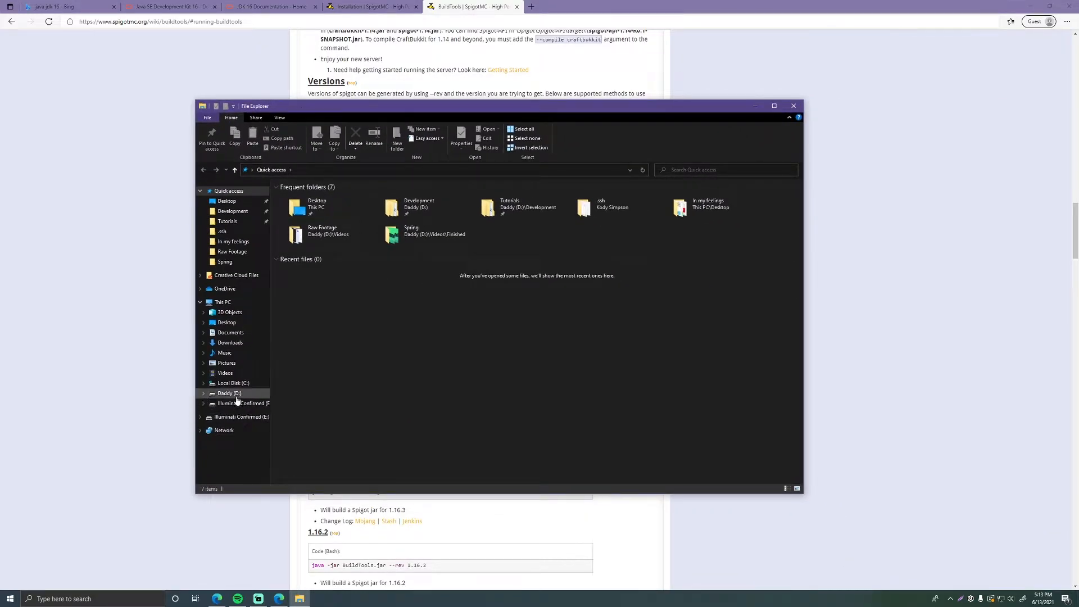
left_click(229, 394)
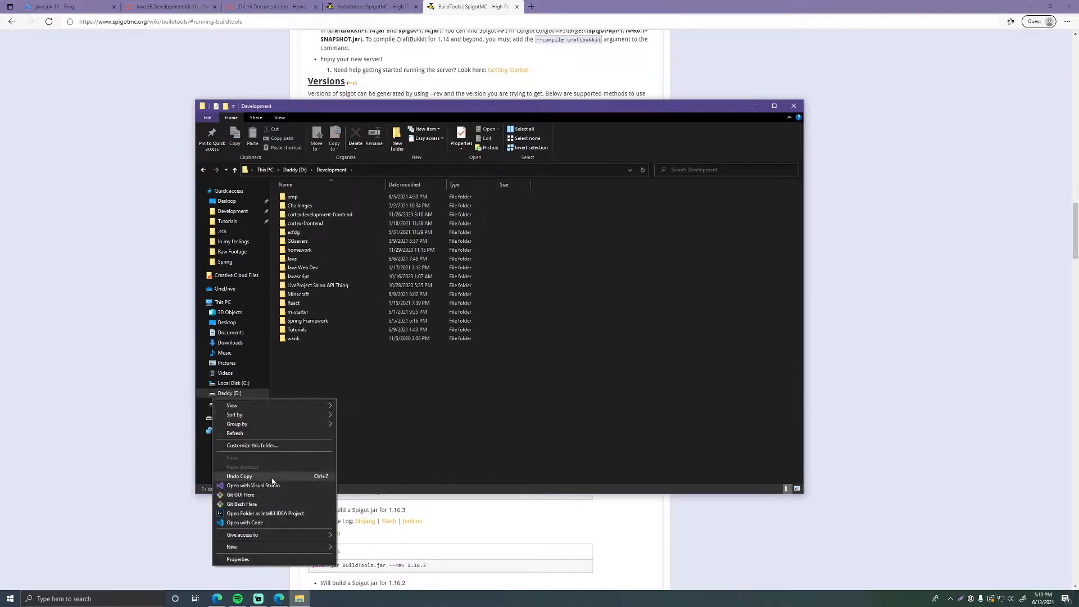
left_click(232, 546)
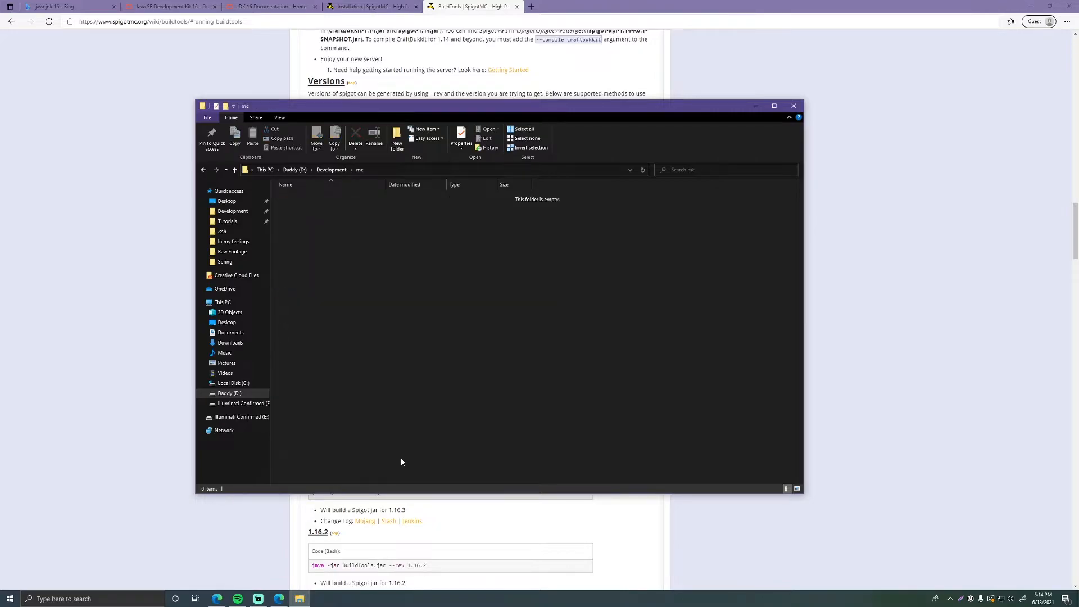
mouse_move(437, 256)
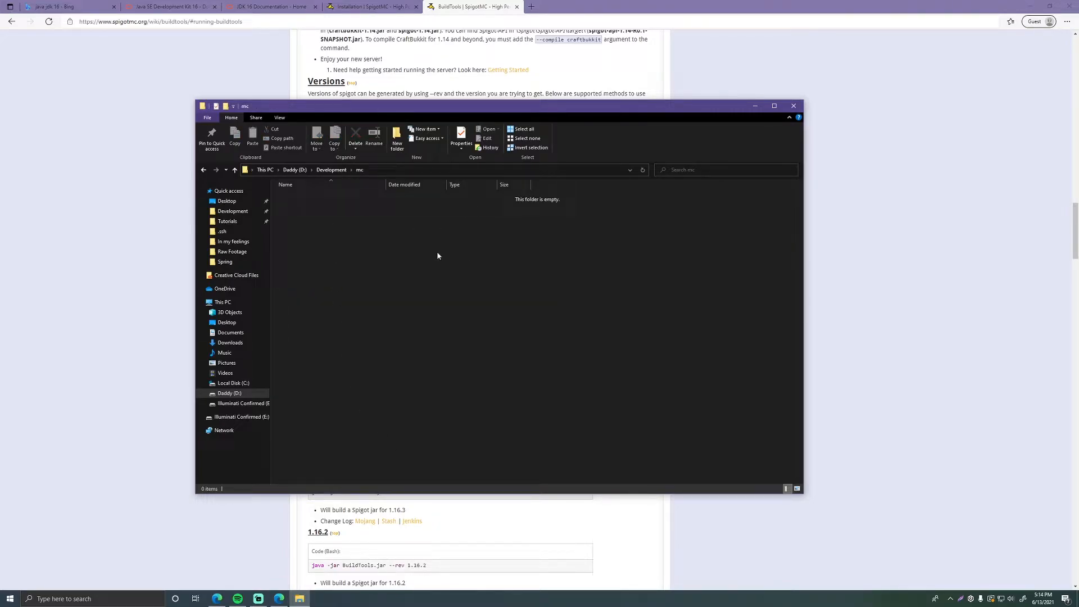
Place BuildTools (1).jar in the mc folder and rename it BuildTools.jar
left_click(1068, 21)
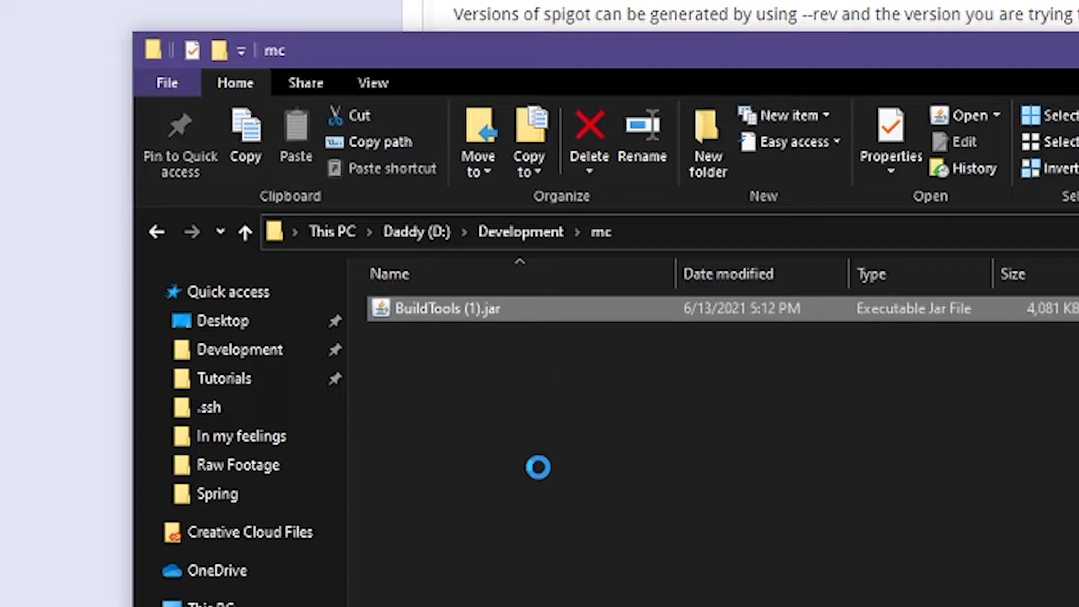
left_click(438, 308)
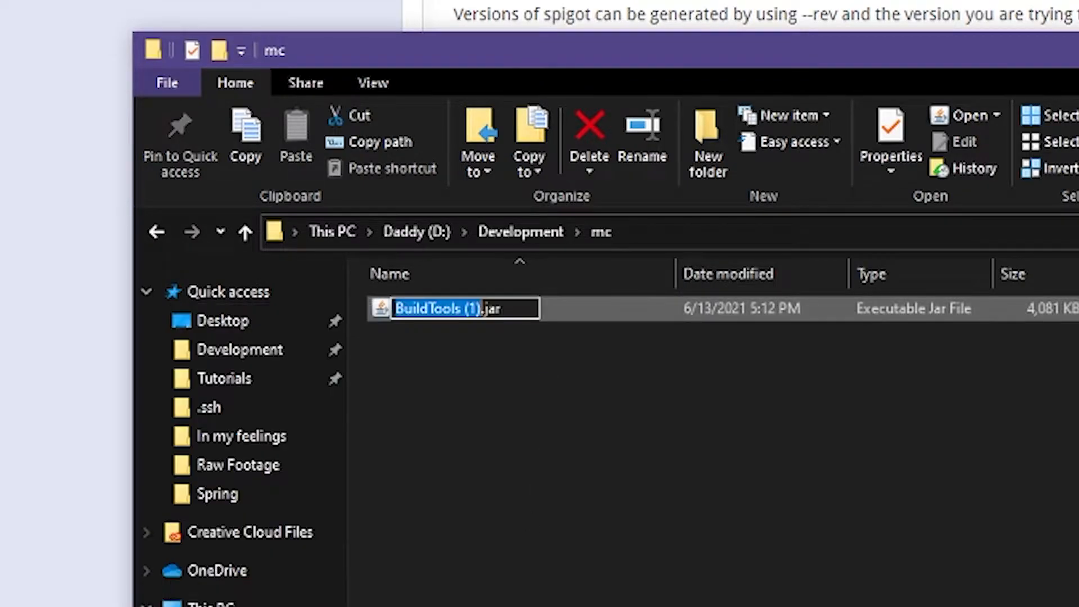
left_click(465, 308)
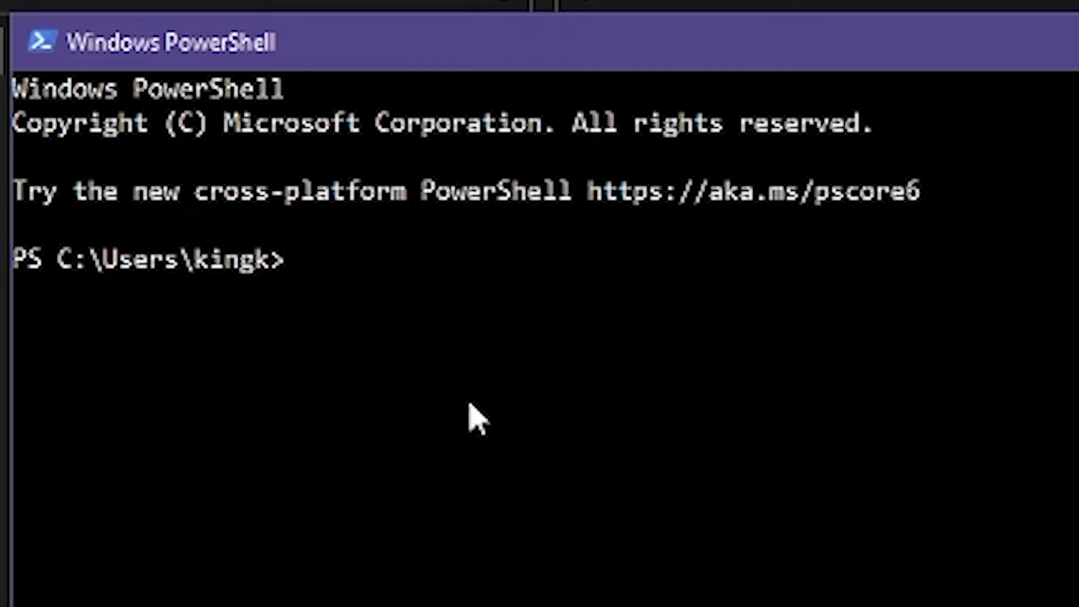
Change directory to D:\Development\mc after briefly opening and closing Git Bash
type("cd D:\\Development\\mc")
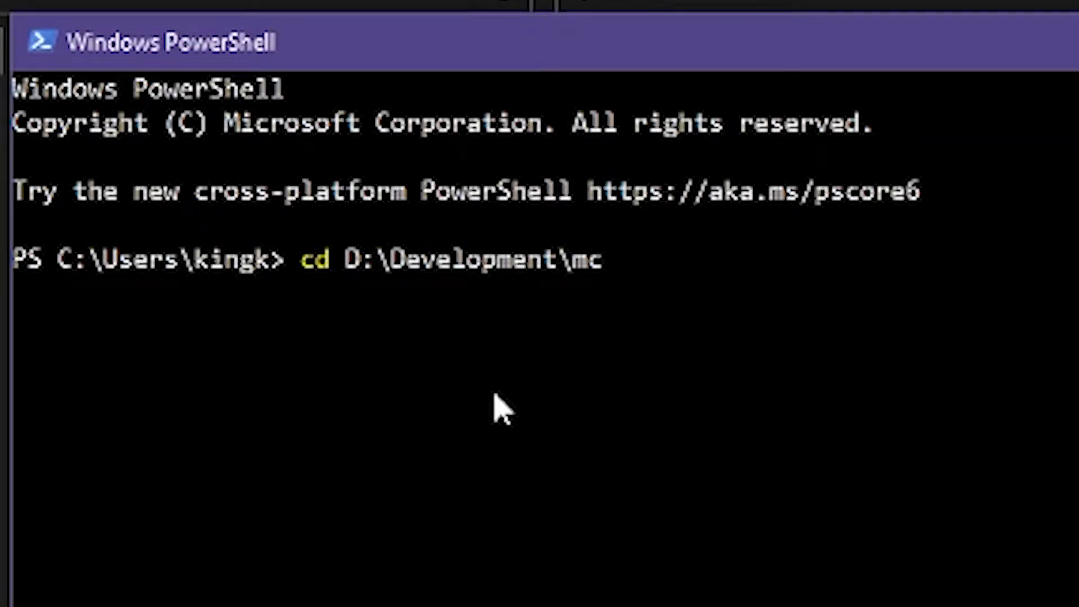
mouse_move(777, 328)
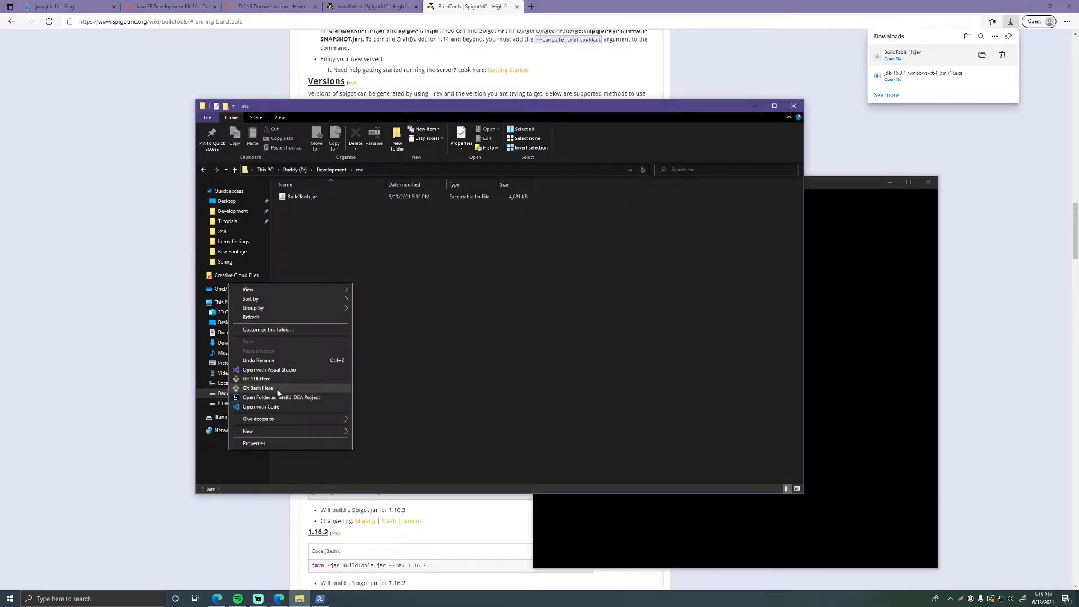
left_click(259, 388)
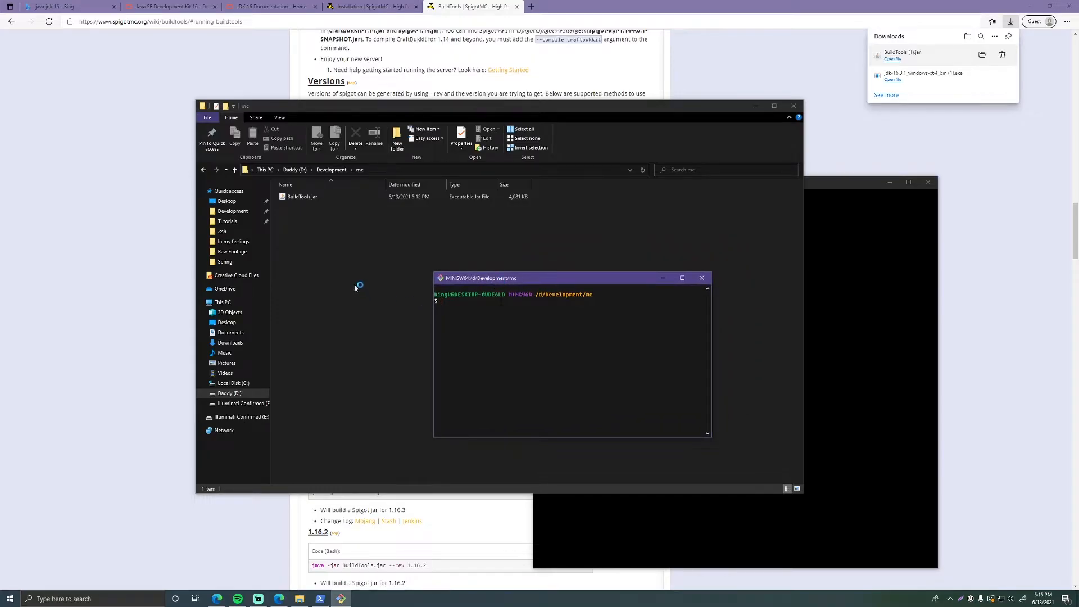
mouse_move(323, 225)
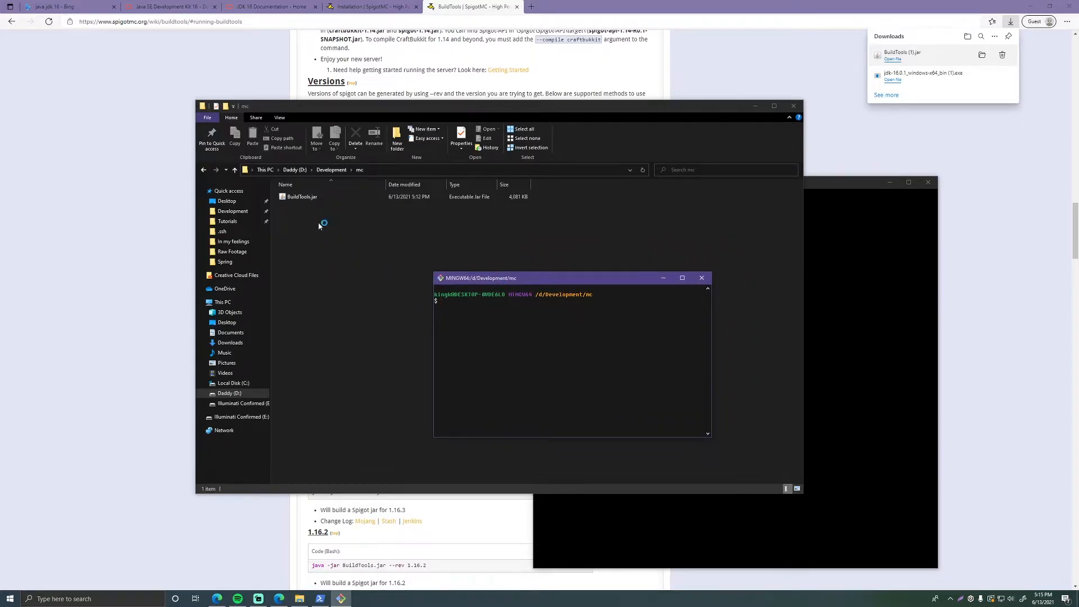
left_click(700, 278)
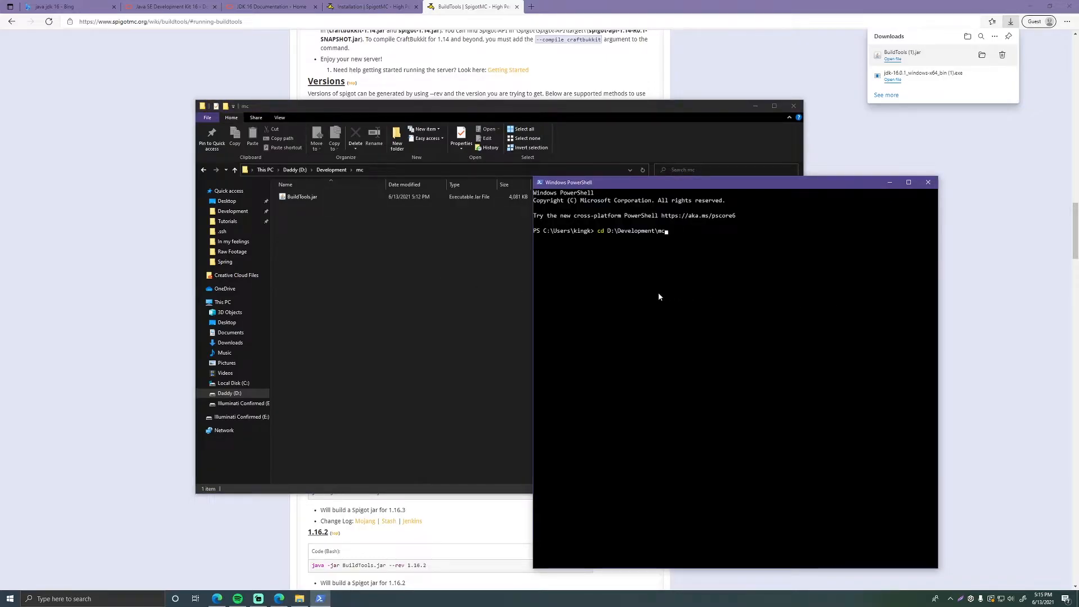
mouse_move(372, 171)
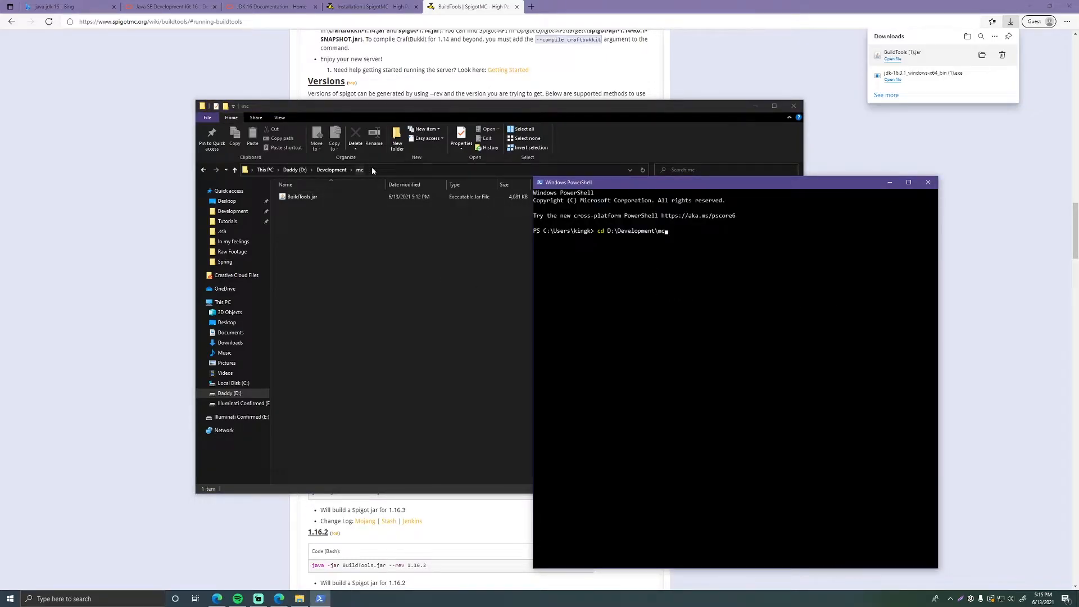
key("Return")
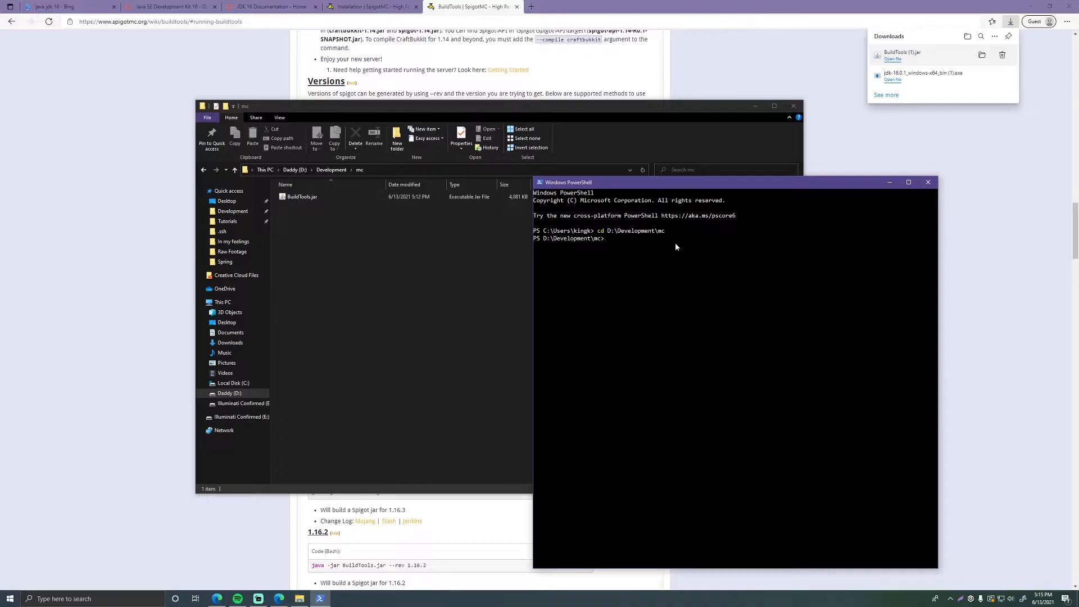
type("ls")
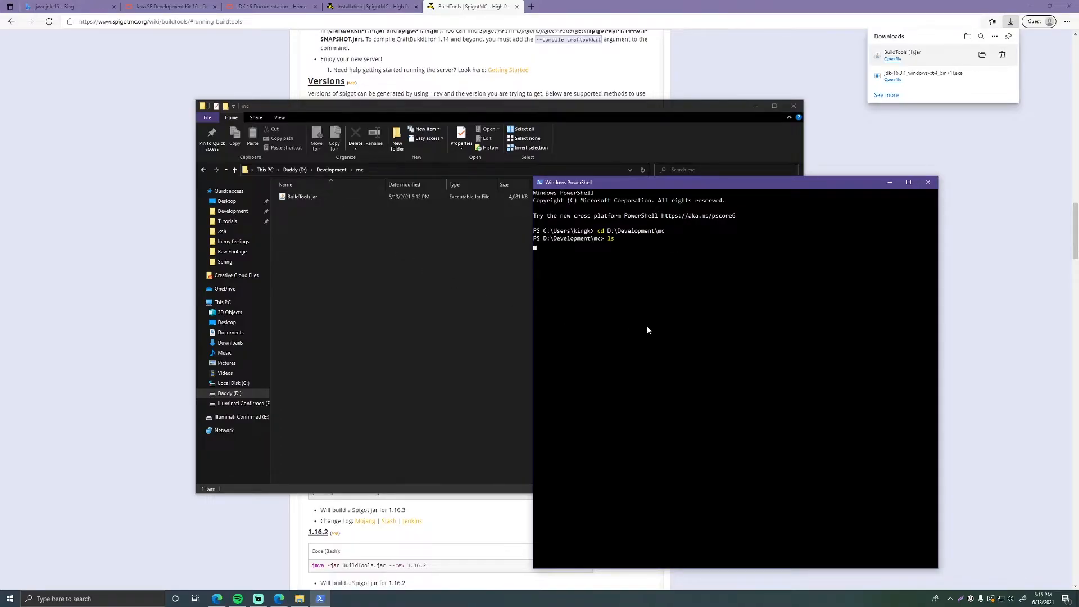
List the mc folder and enter java -jar .\BuildTools.jar --rev latest to build Spigot
key("Return")
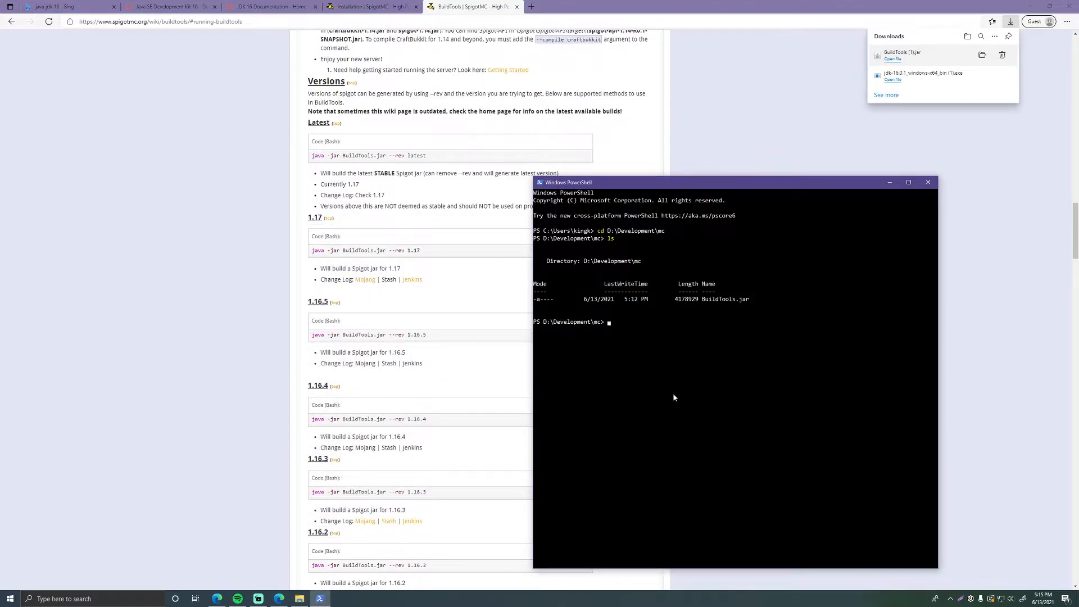
type("ja")
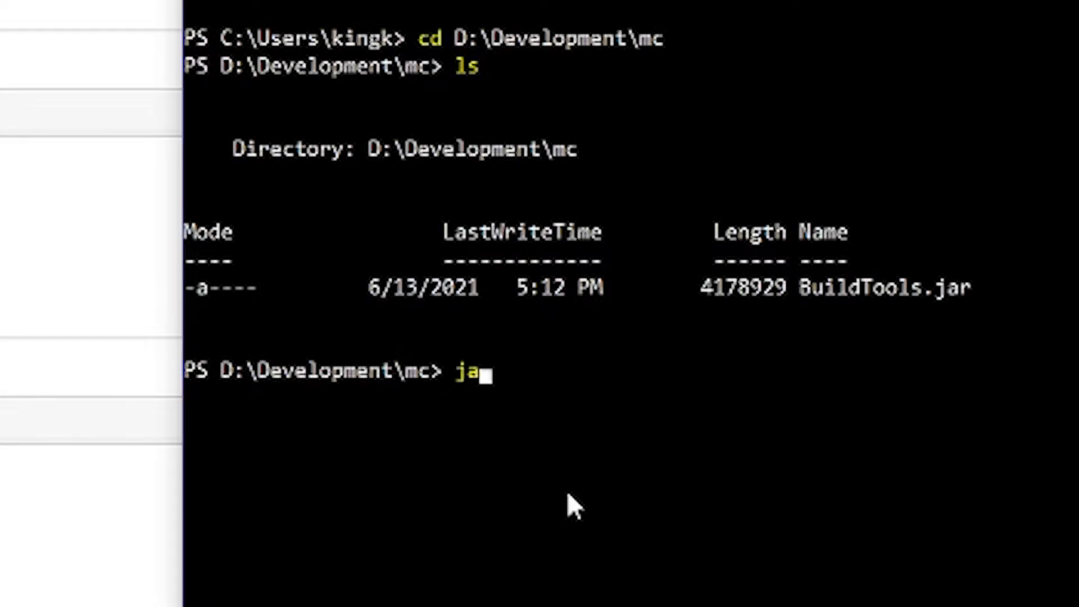
type("va")
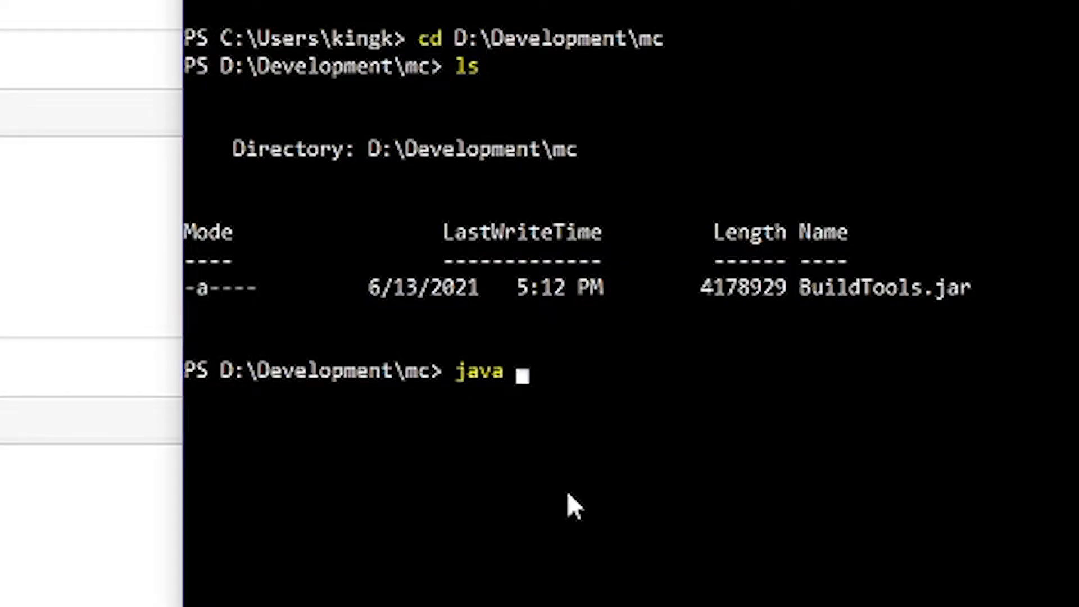
type("-ja")
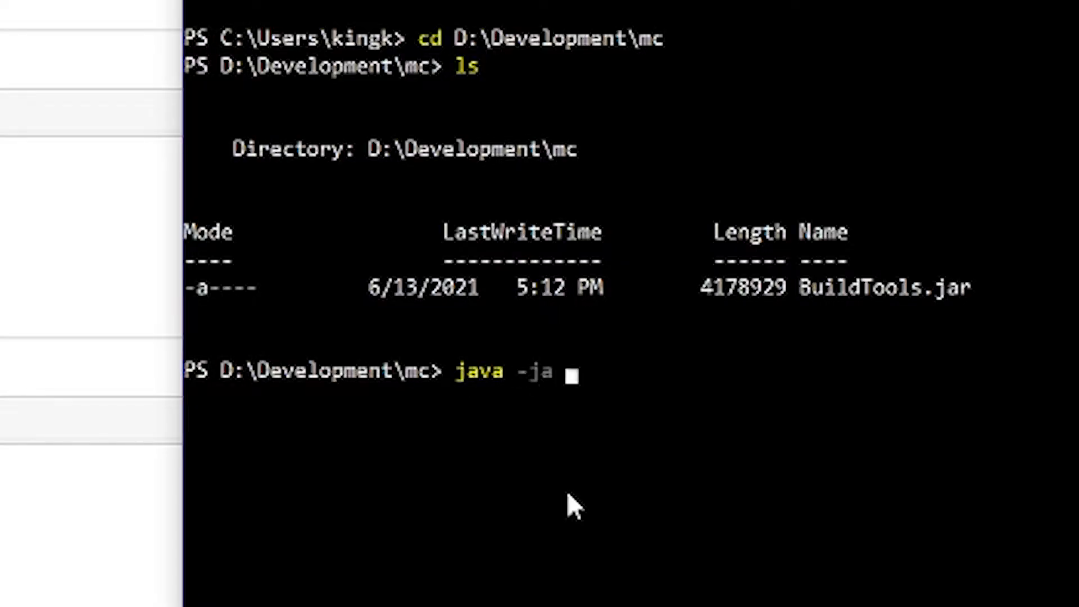
type("r .\\BuildTools.jar")
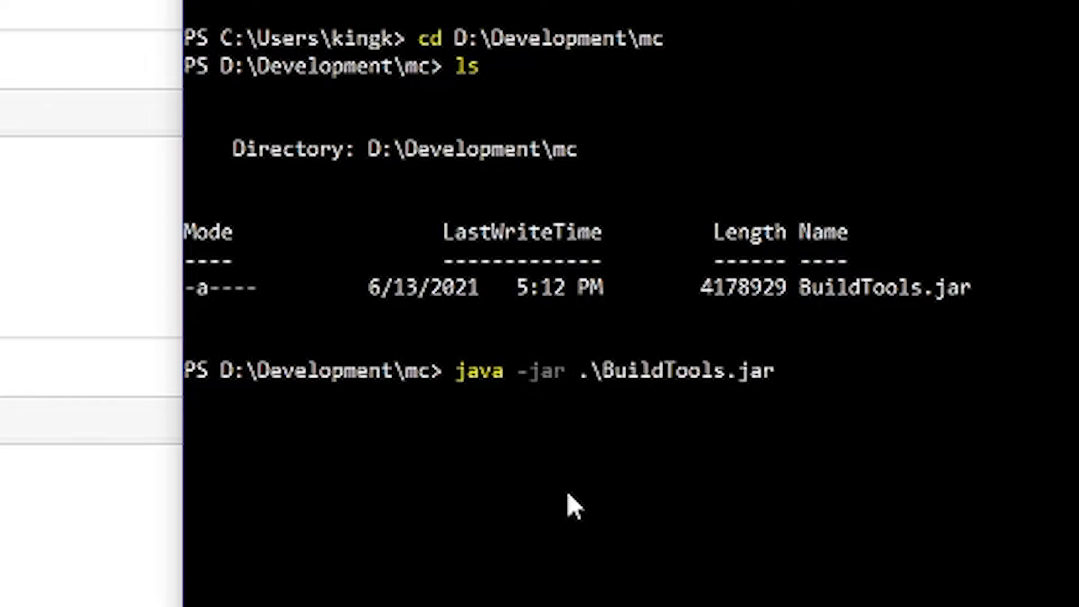
type("--rev latest")
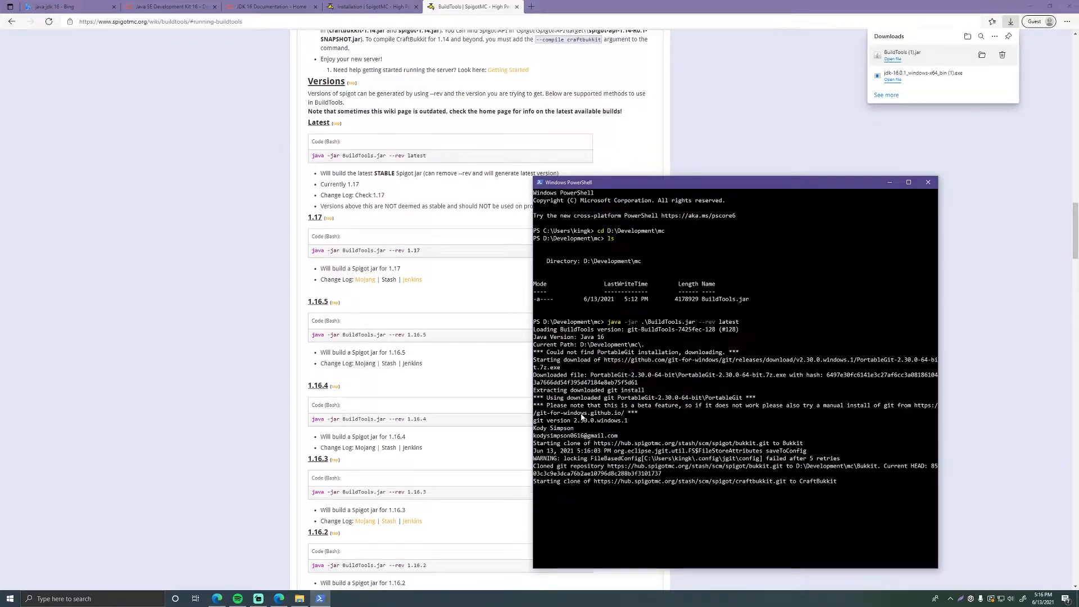
mouse_move(569, 416)
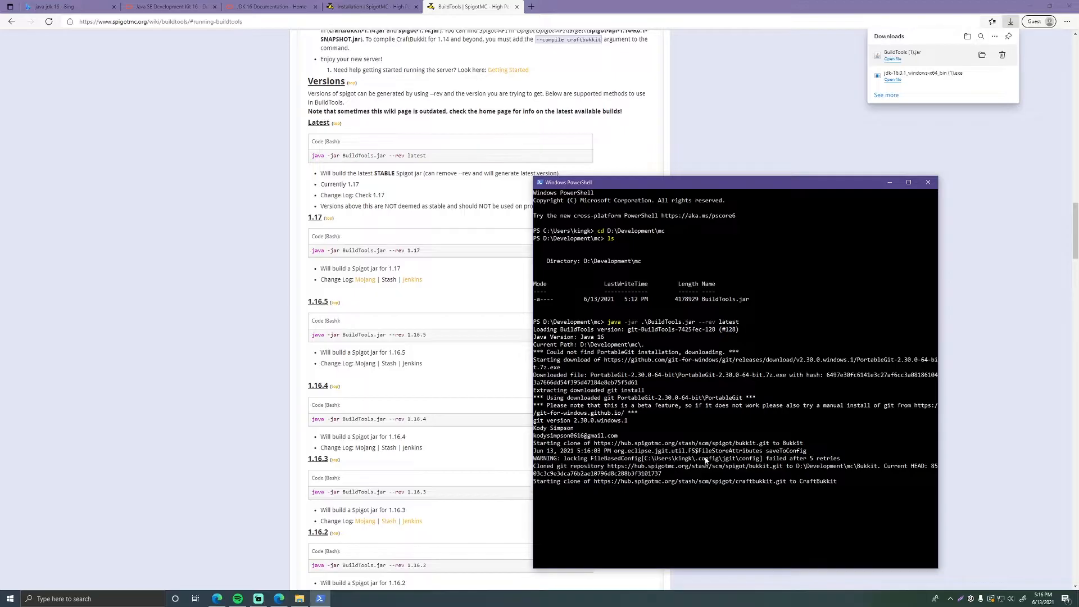
mouse_move(673, 407)
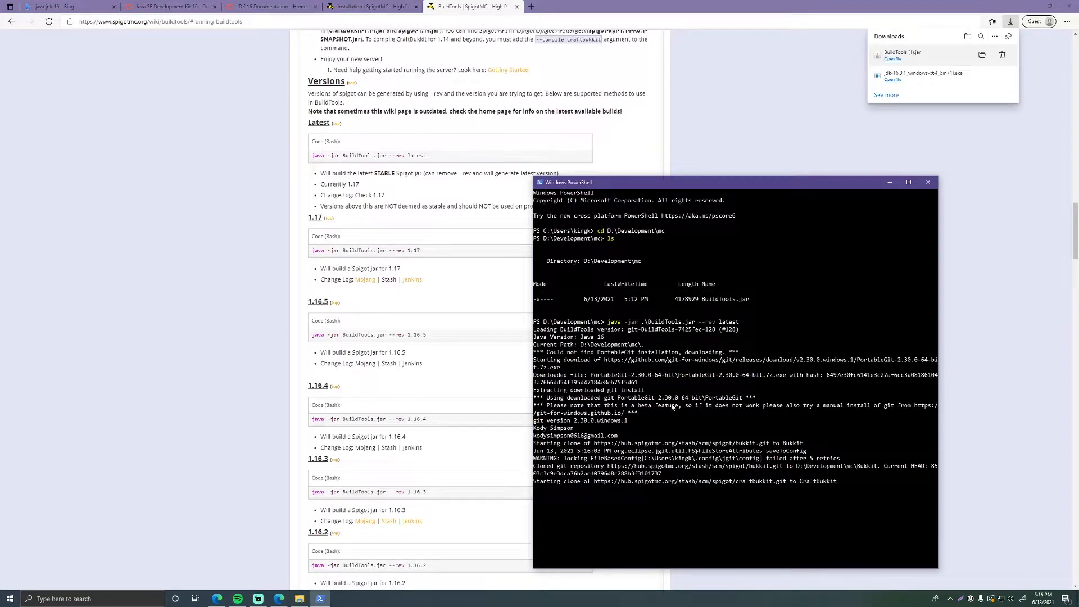
View the mc folder in Explorer showing spigot-1.16.5.jar after BUILD SUCCESS
left_click(372, 7)
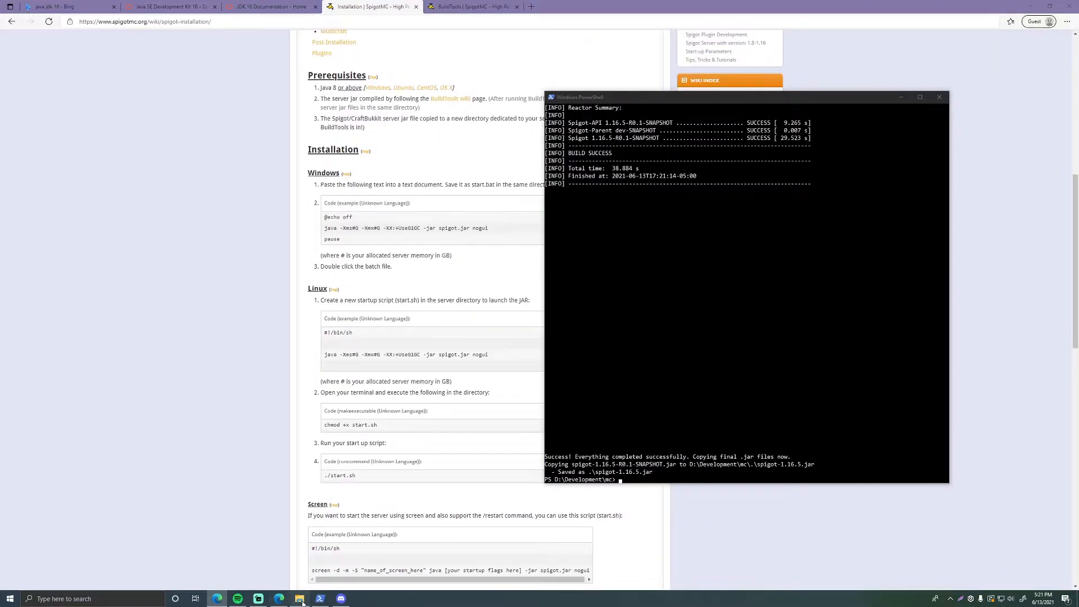
left_click(299, 598)
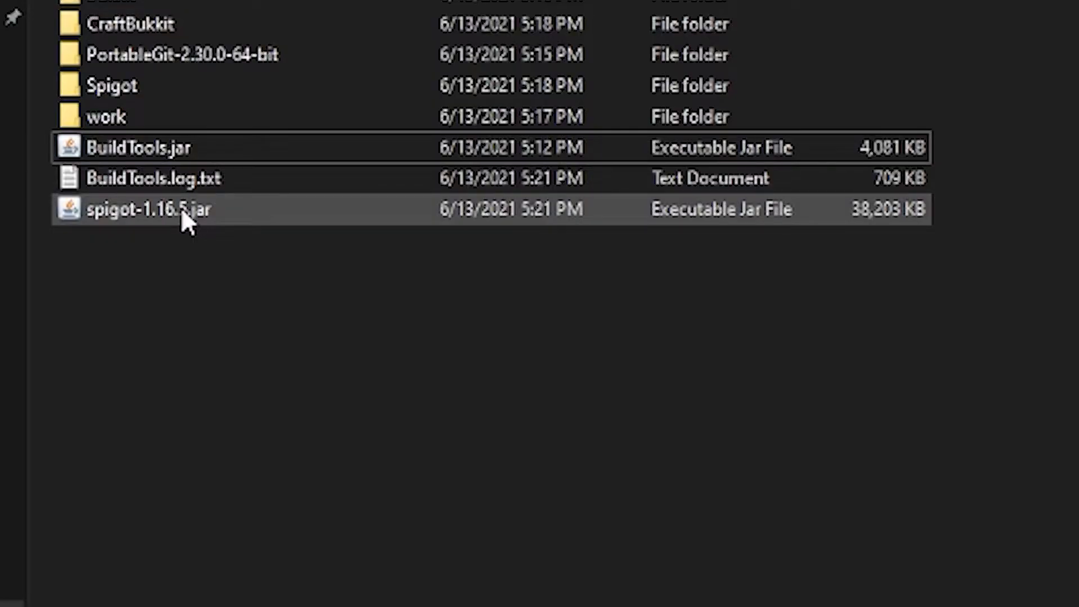
mouse_move(185, 209)
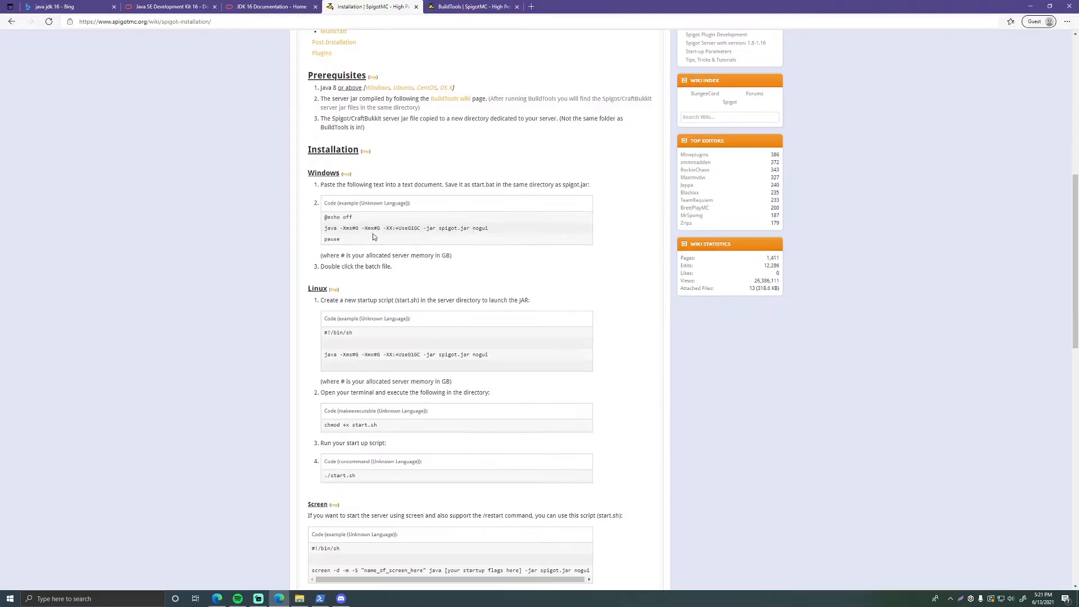
Highlight the wiki's 'java -jar BuildTools.jar --rev 1.17' command under Versions
left_click(471, 7)
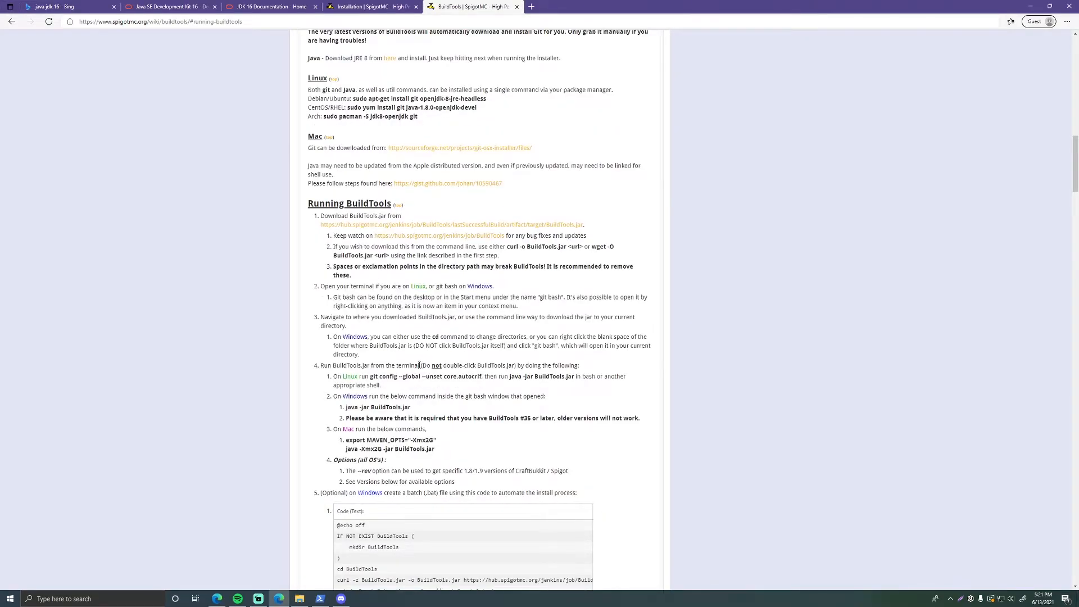
mouse_move(204, 314)
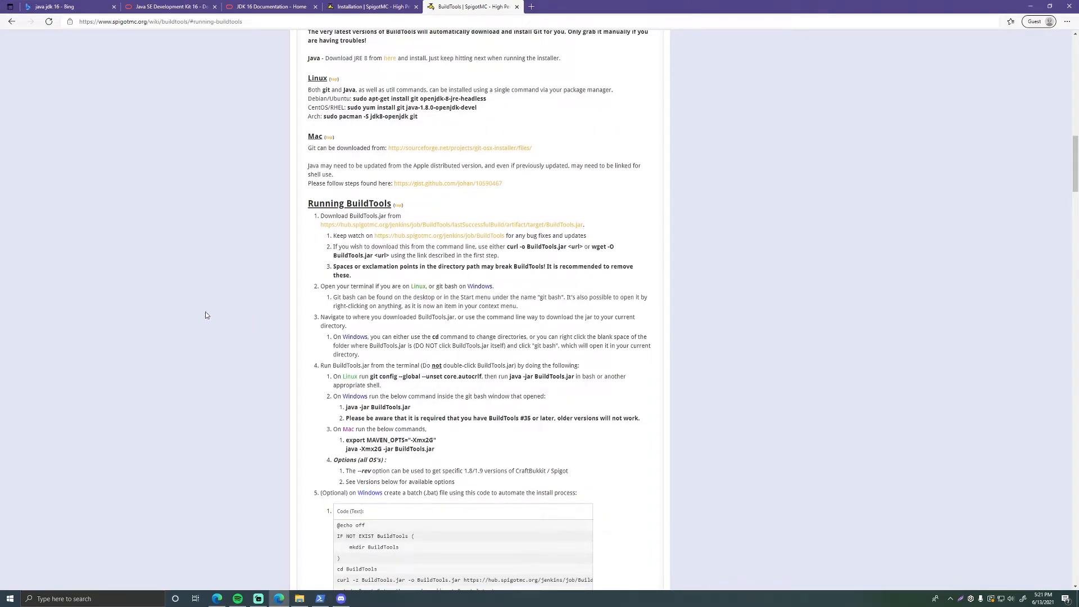
scroll("up", 3)
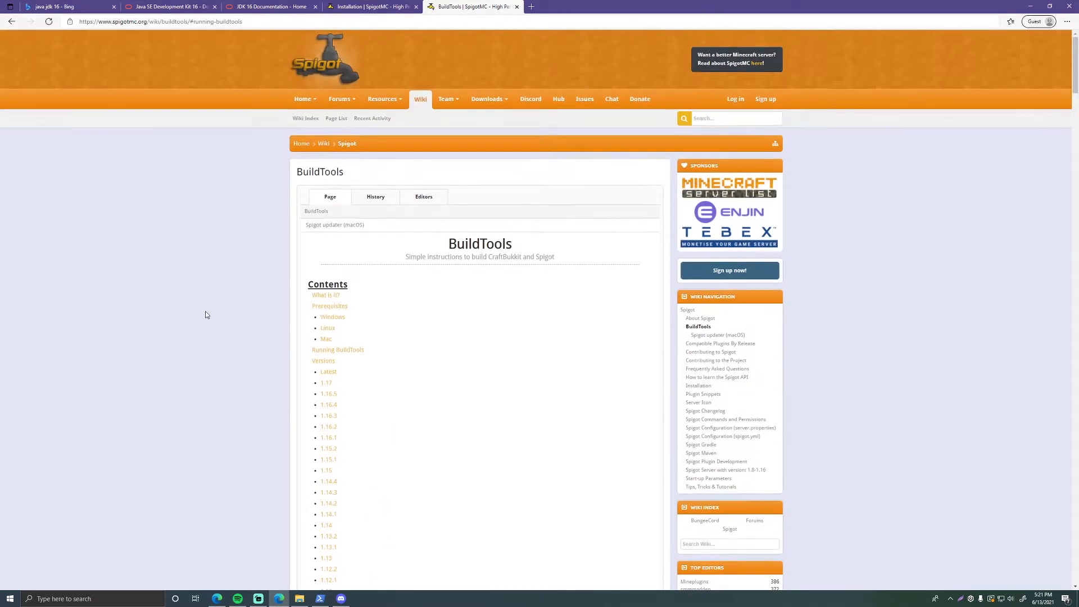
scroll("down", 3)
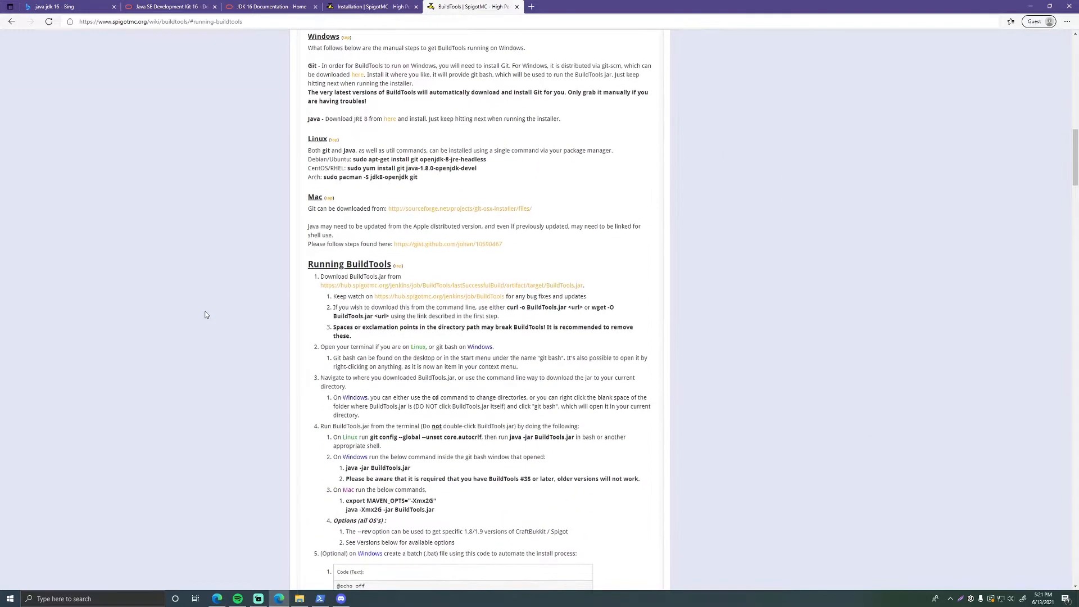
scroll("down", 3)
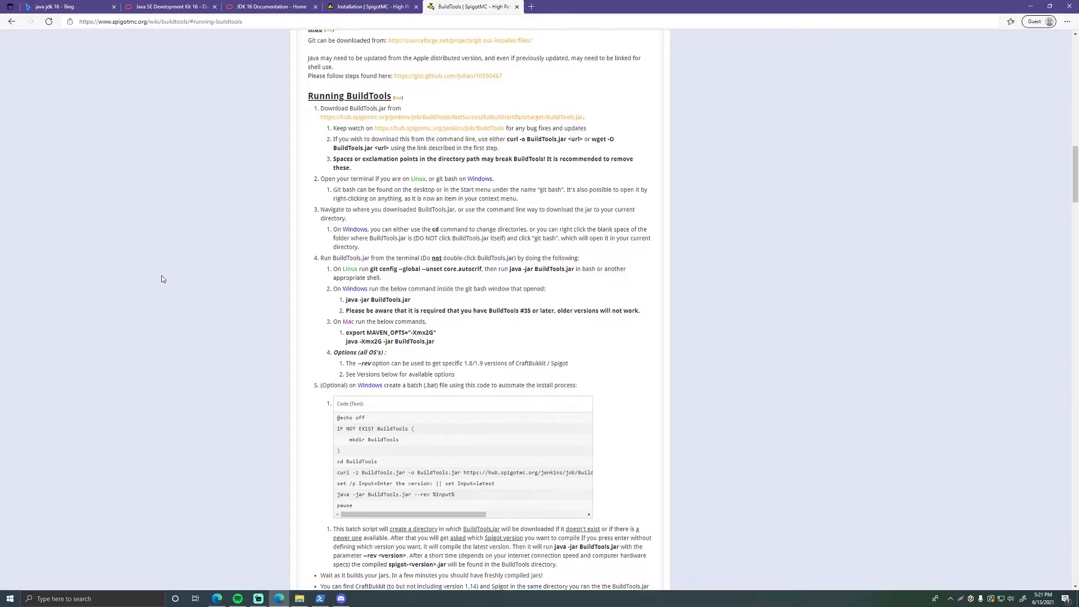
scroll("down", 3)
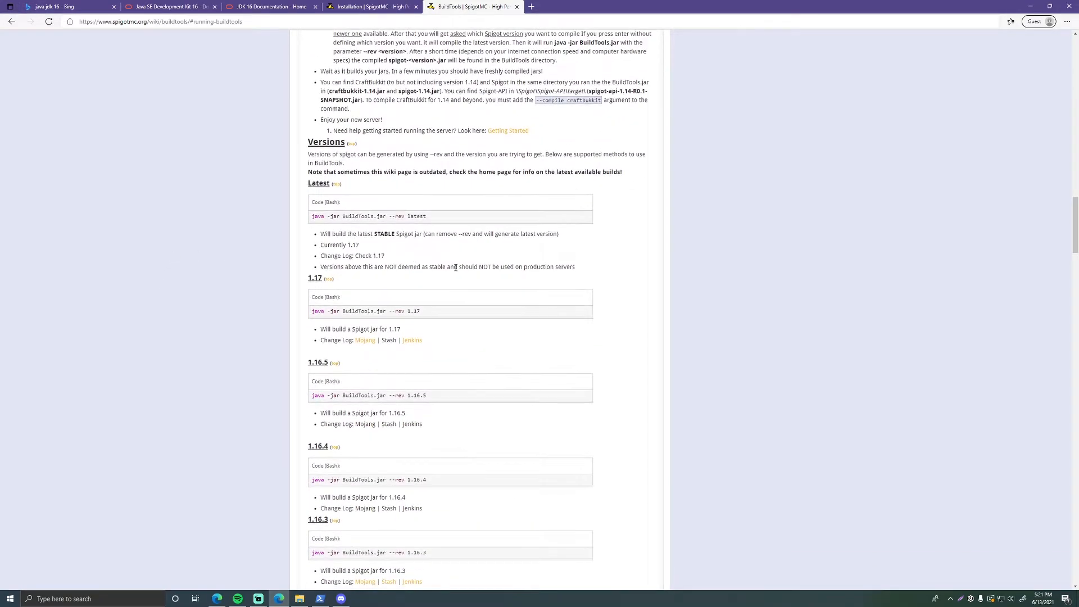
double_click(416, 216)
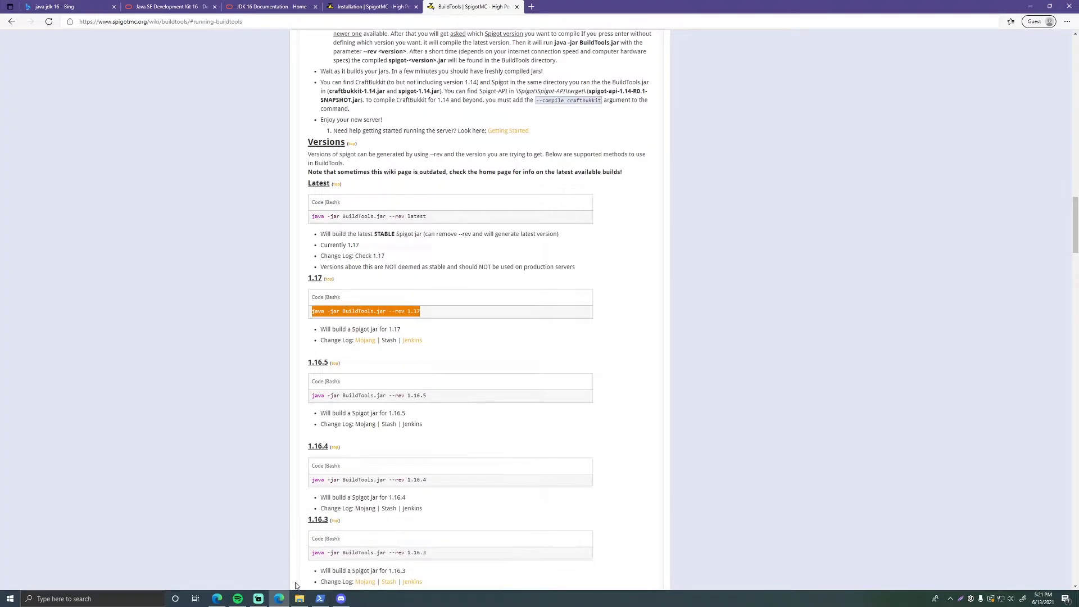
Run java -jar .\BuildTools.jar --rev 1.17 to build spigot-1.17.jar
left_click(299, 598)
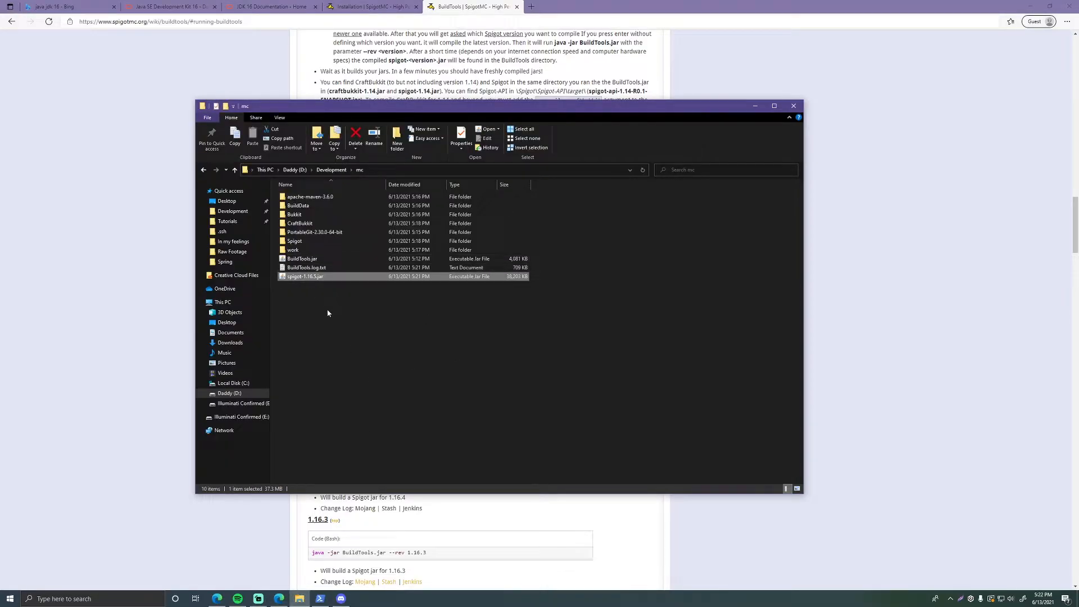
scroll("up", 3)
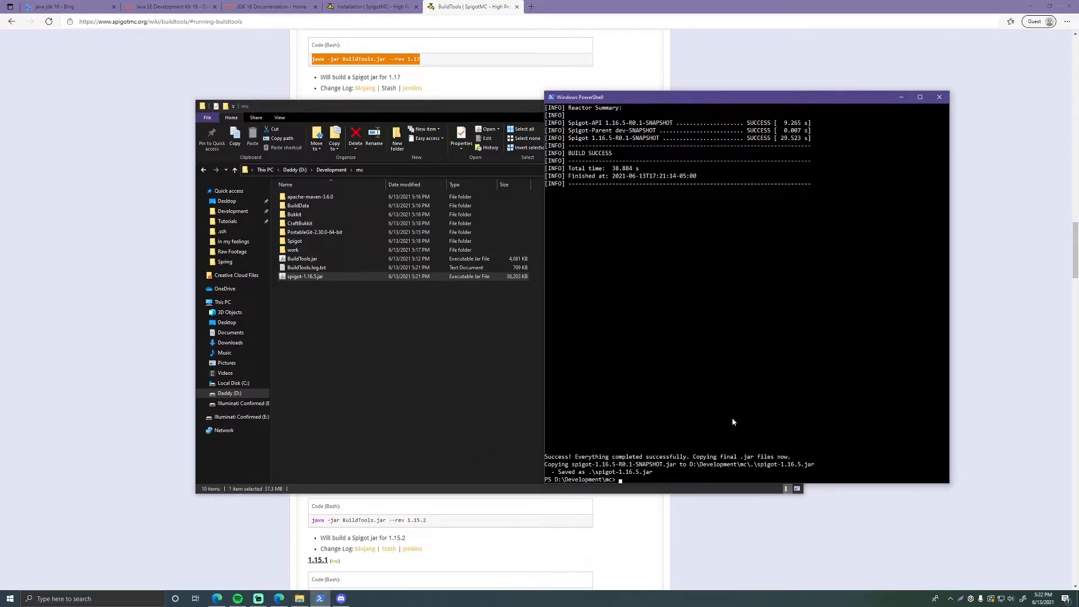
type("java -jar .\\BuildTools.jar --rev latest")
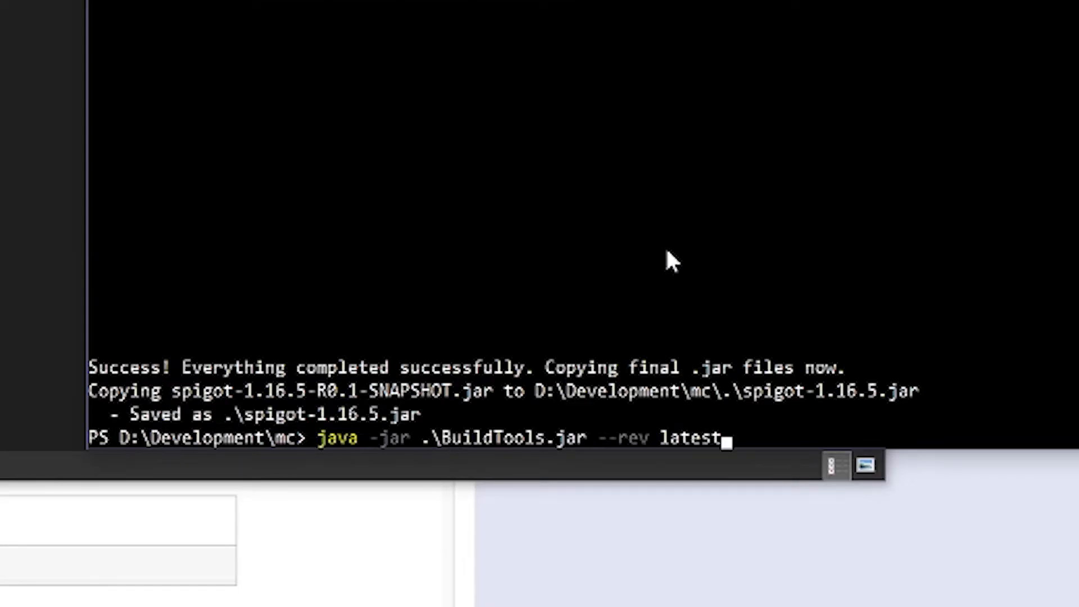
mouse_move(778, 334)
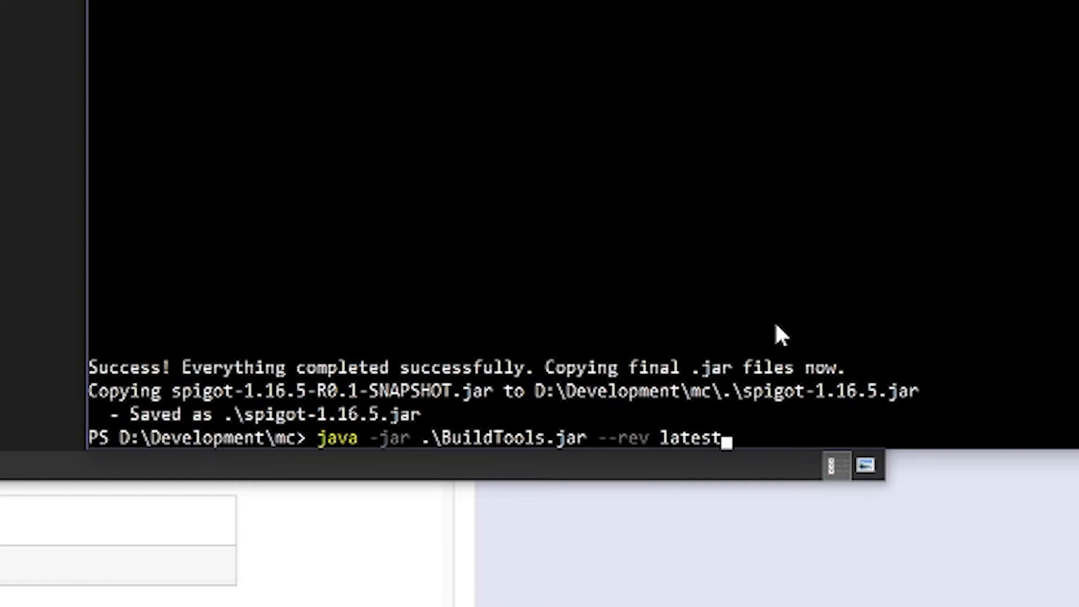
type("1.17")
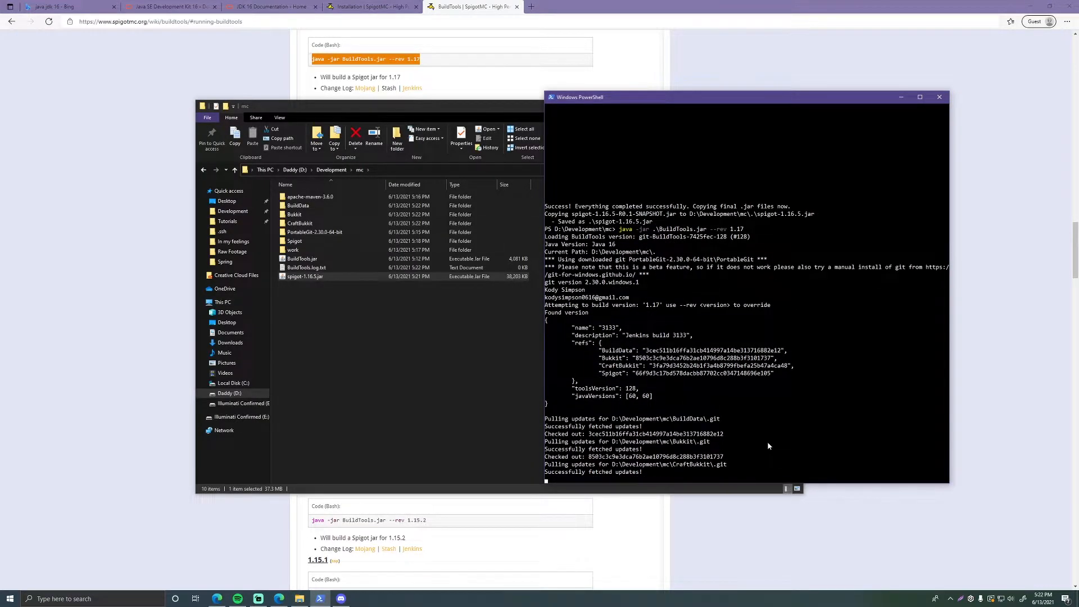
left_click(373, 6)
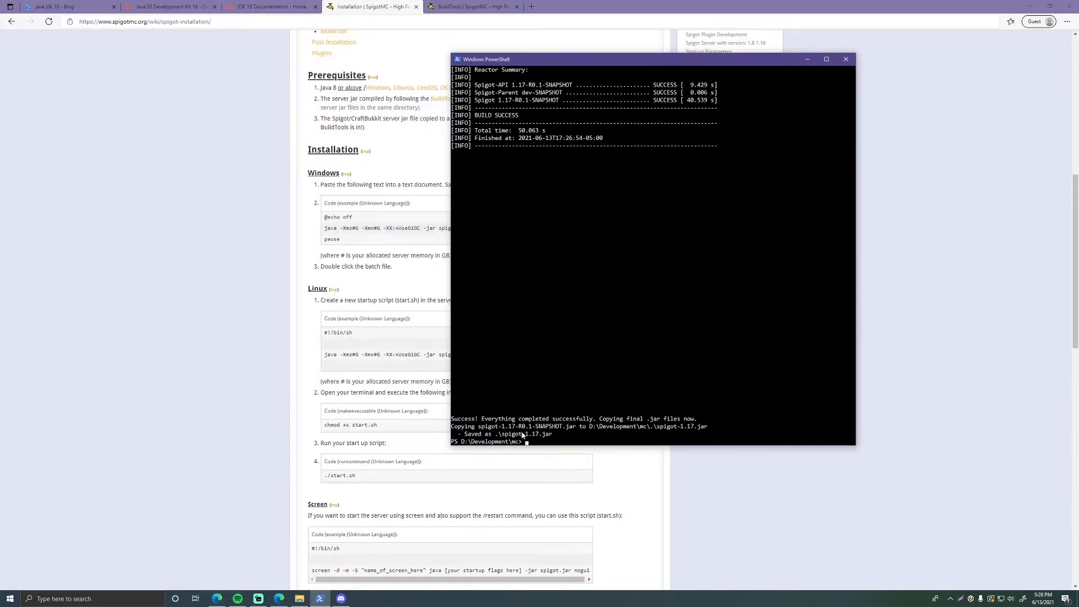
mouse_move(242, 590)
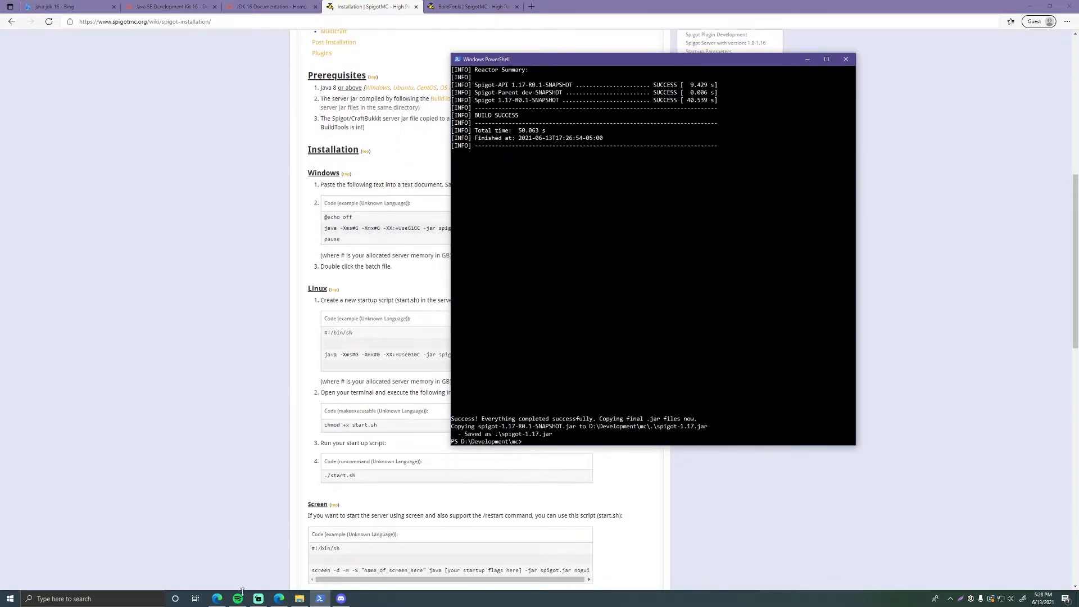
Create a Minecraft Server folder under D:\Development and go into it
left_click(299, 598)
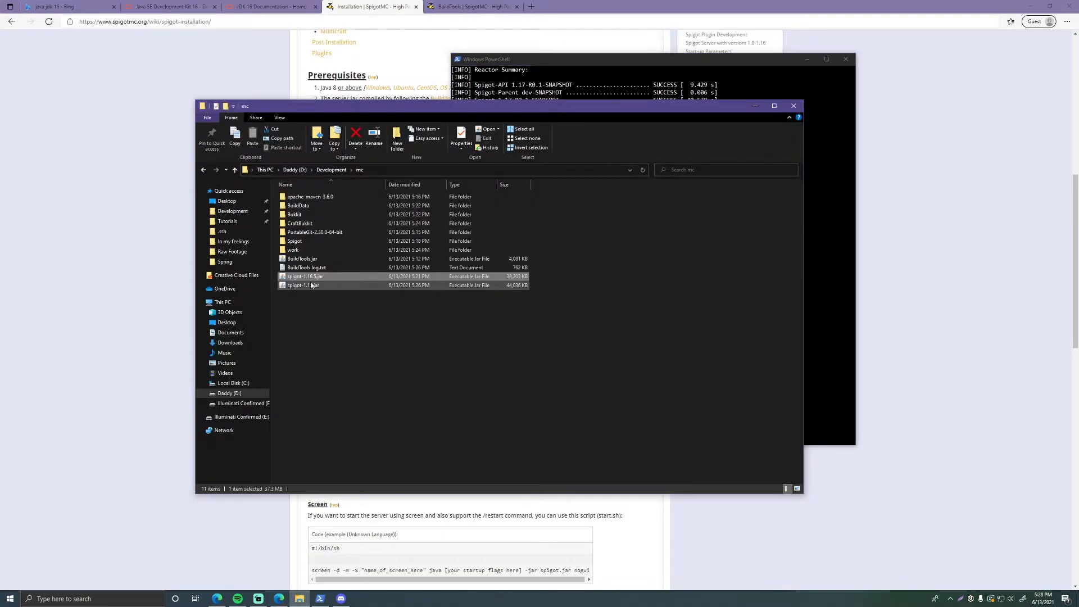
left_click(303, 284)
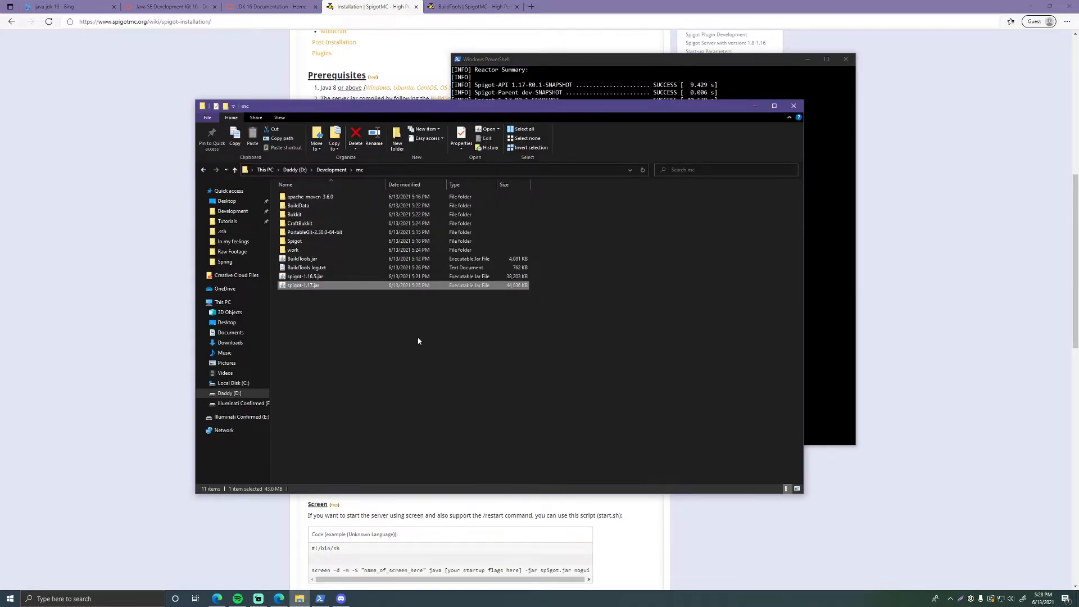
mouse_move(96, 339)
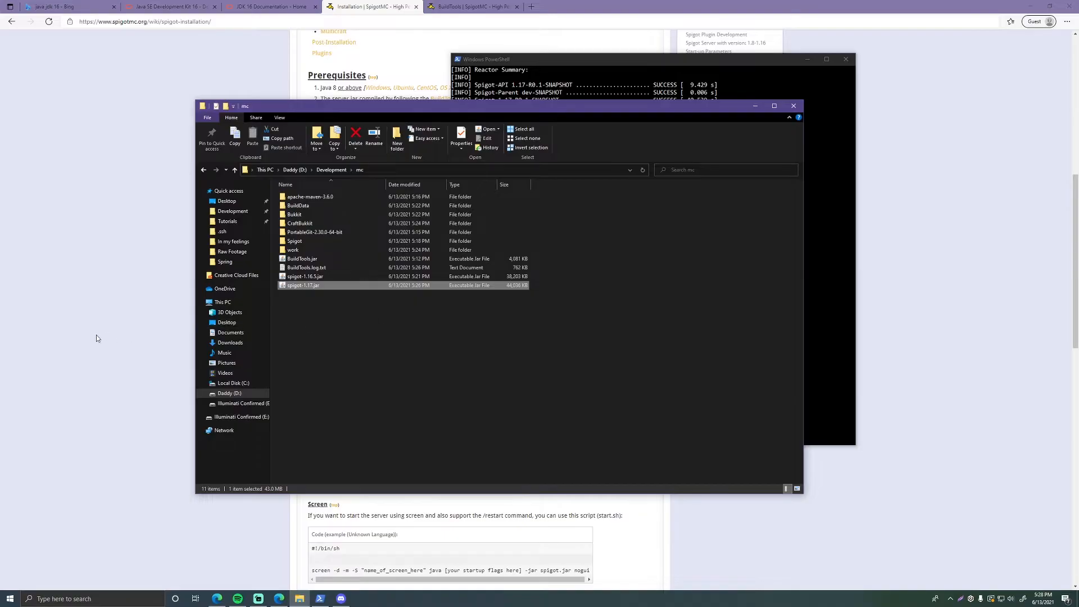
mouse_move(151, 337)
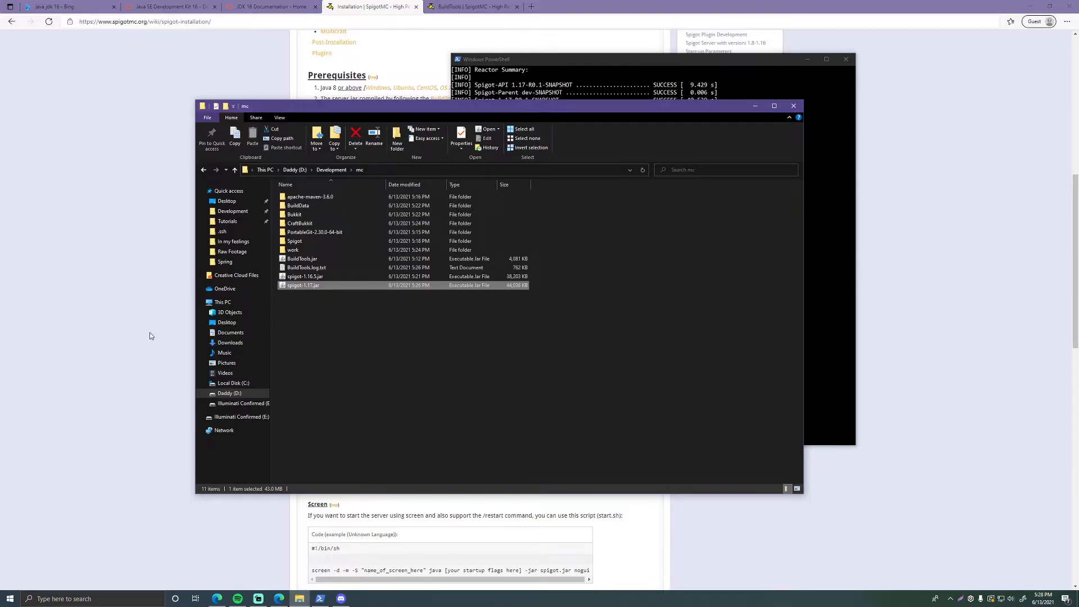
mouse_move(487, 339)
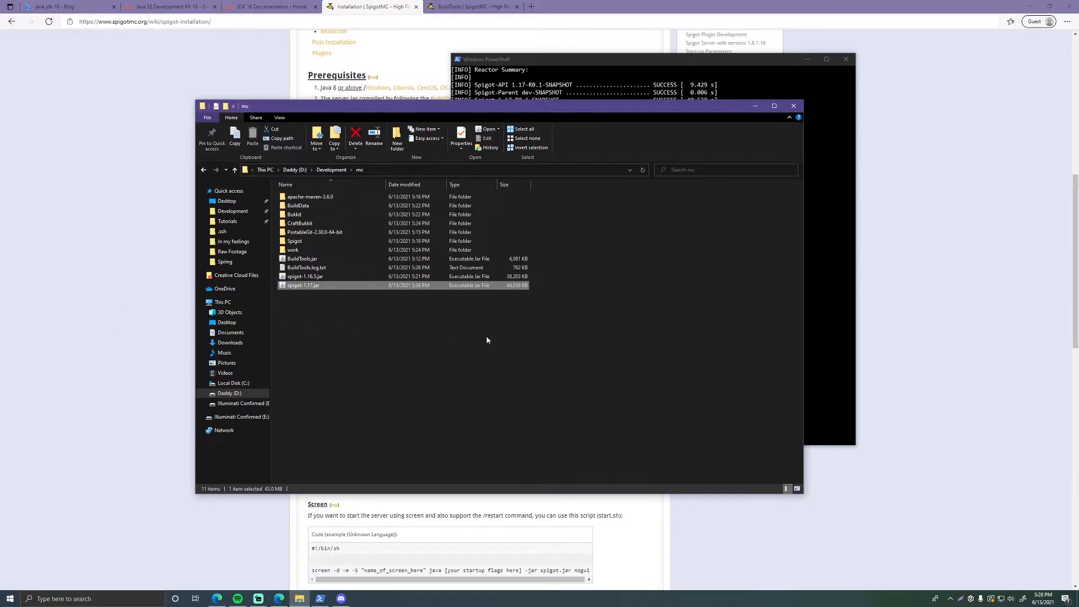
mouse_move(332, 301)
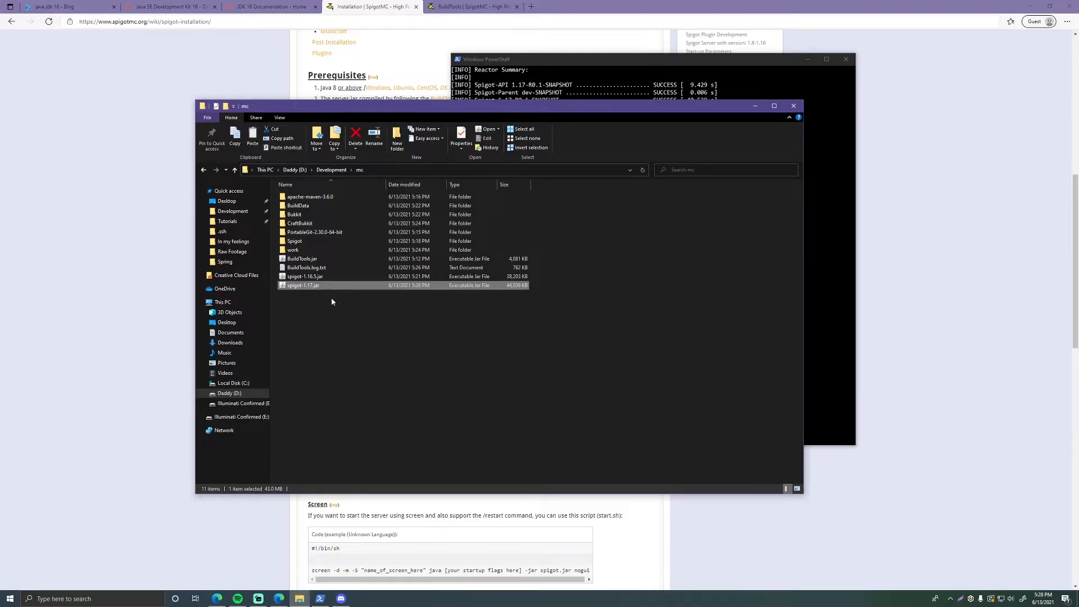
mouse_move(332, 383)
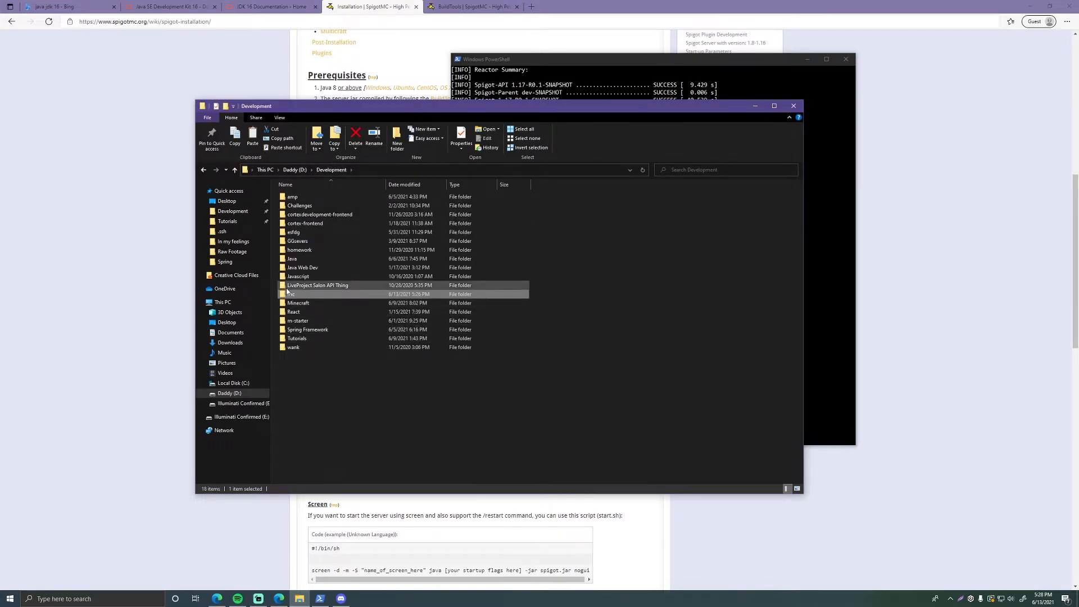
double_click(298, 302)
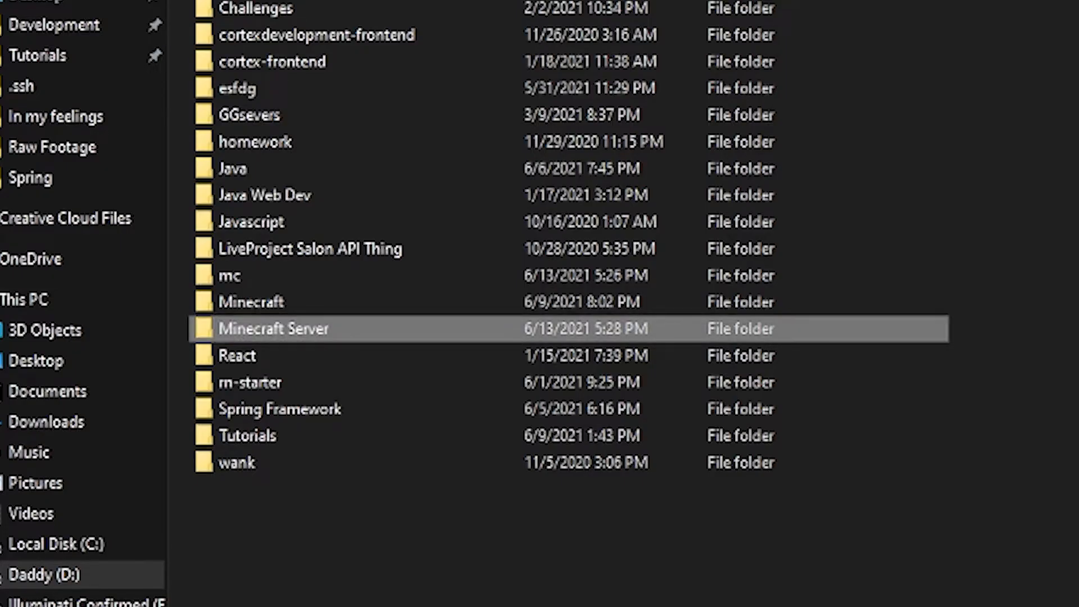
double_click(273, 329)
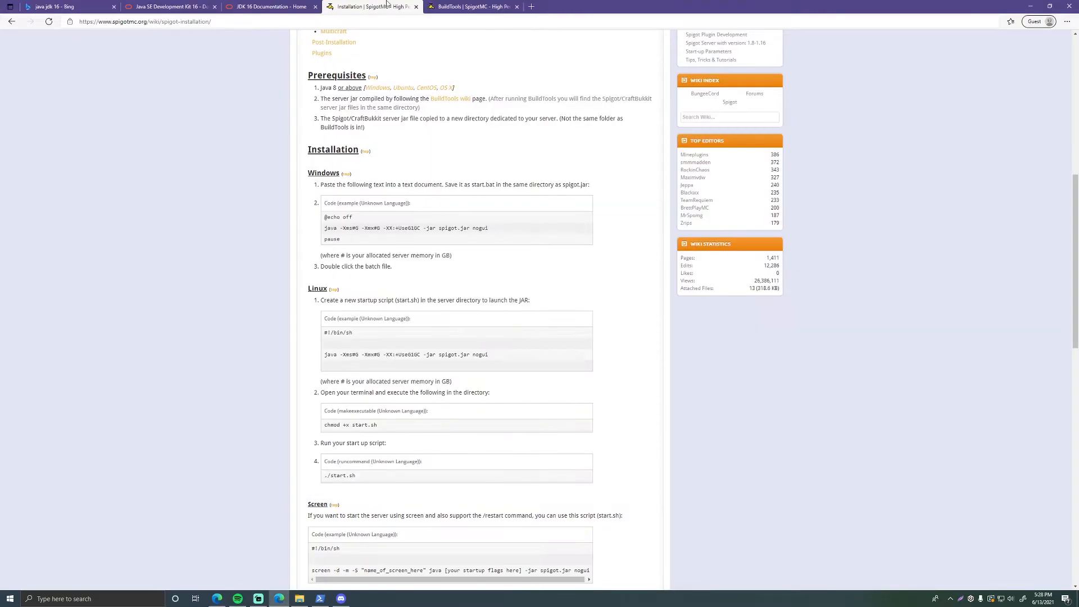
mouse_move(301, 191)
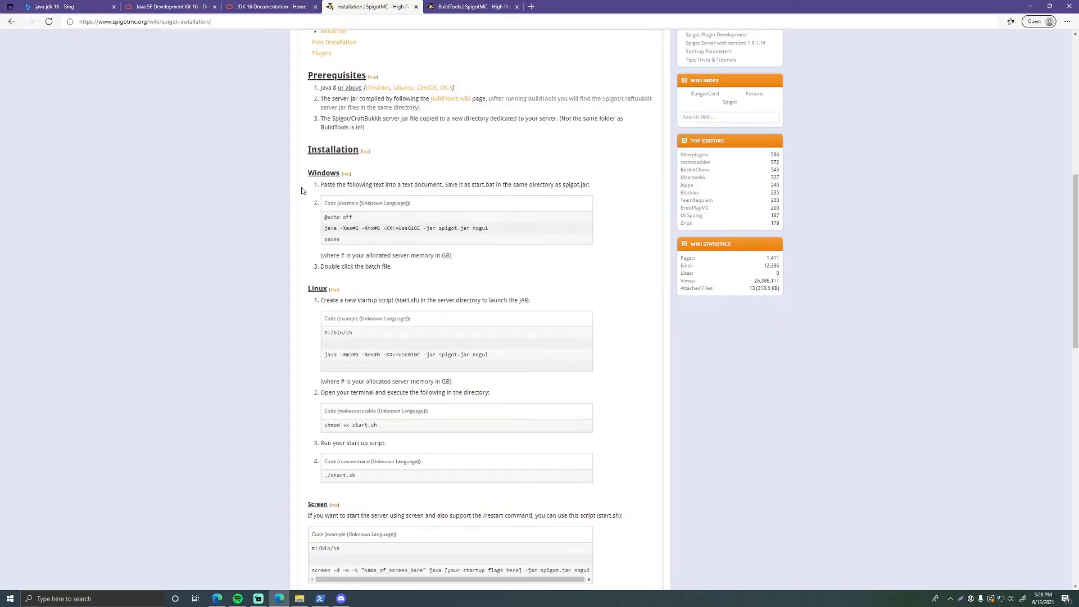
mouse_move(357, 198)
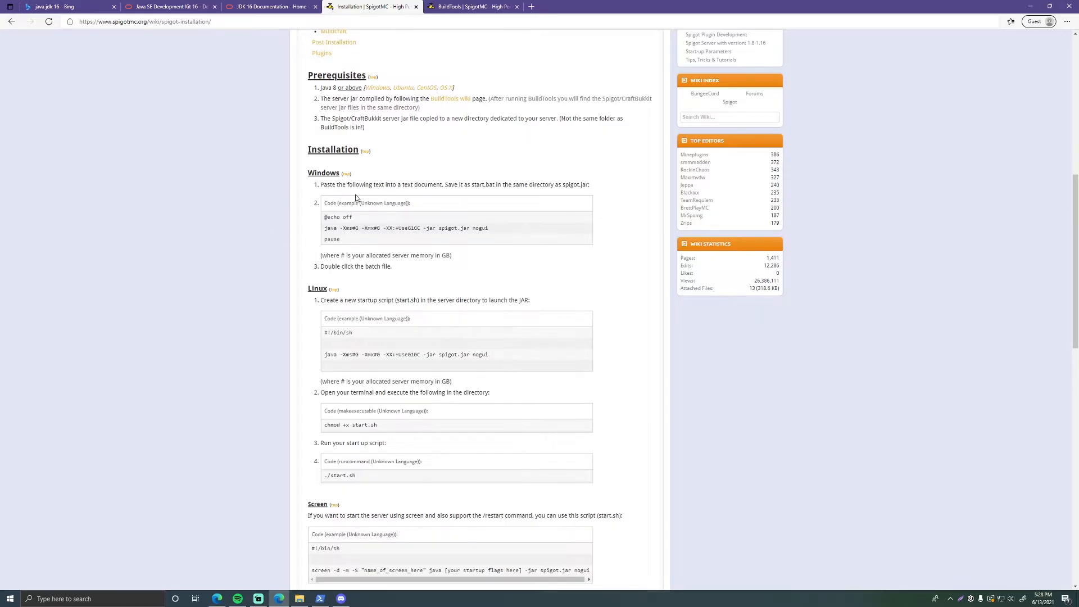
scroll("down", 3)
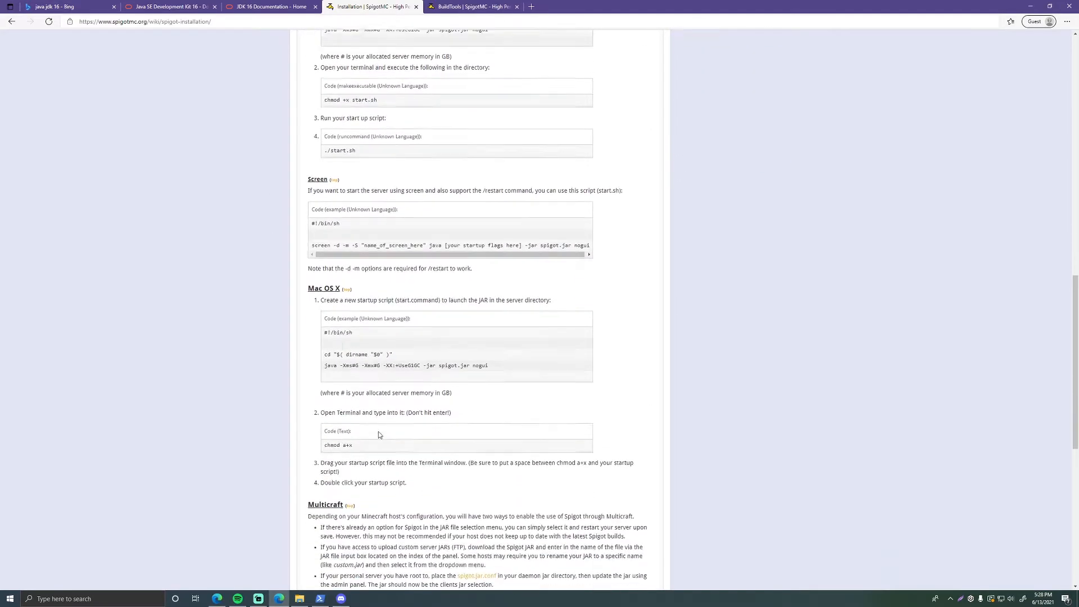
scroll("up", 3)
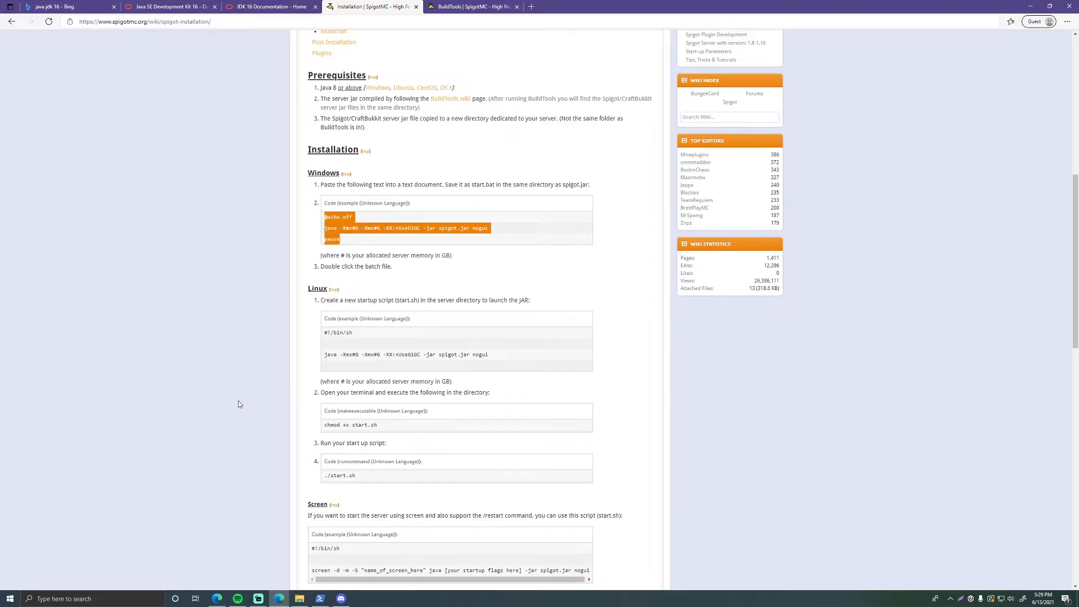
mouse_move(252, 446)
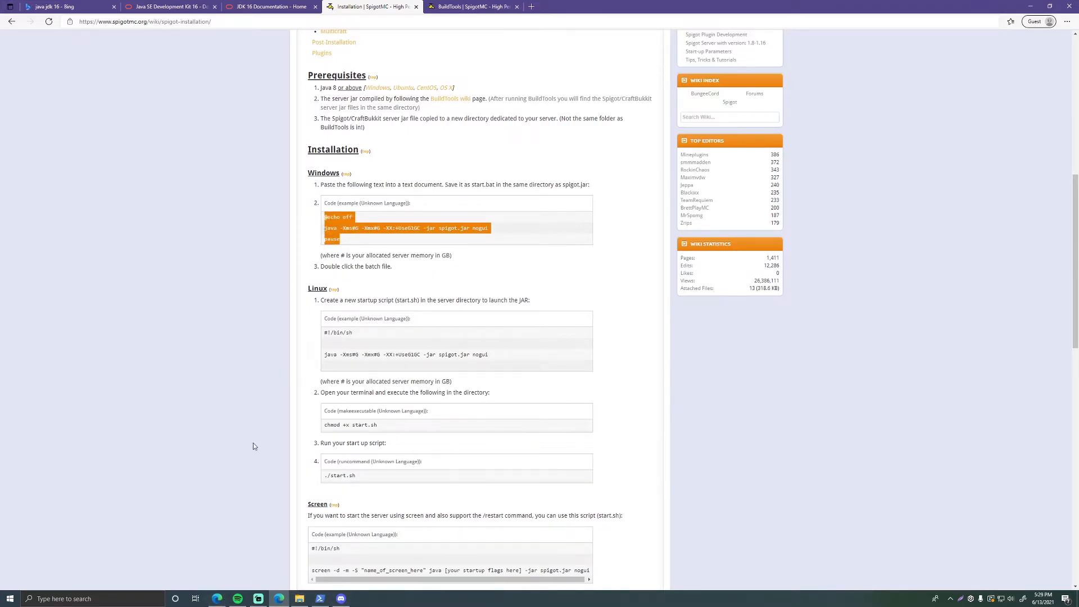
left_click(299, 598)
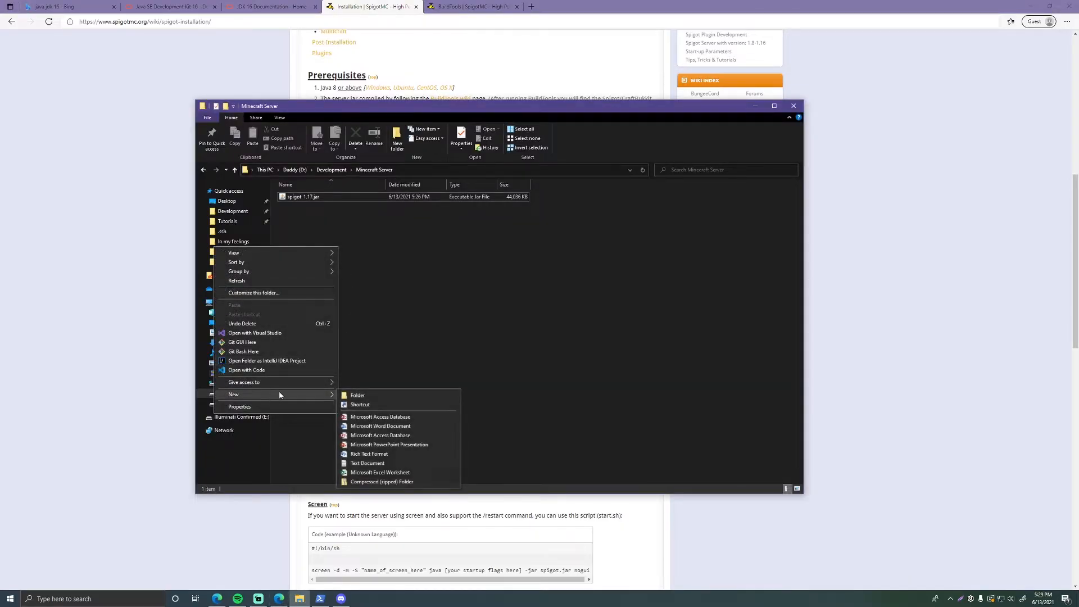
Create a new text document beside spigot-1.17.jar and begin naming it start
left_click(368, 463)
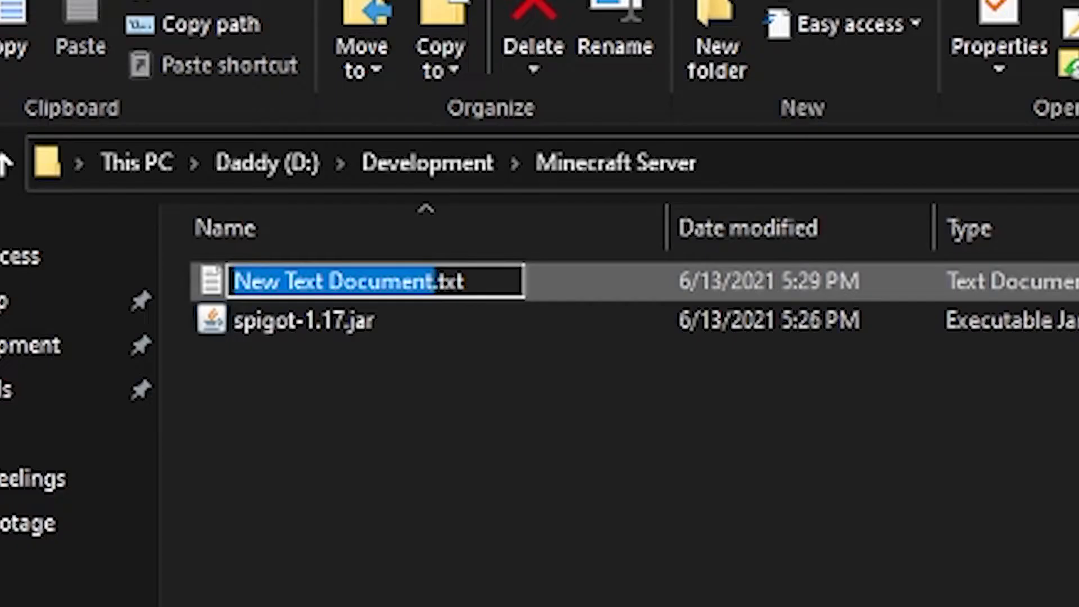
type("se")
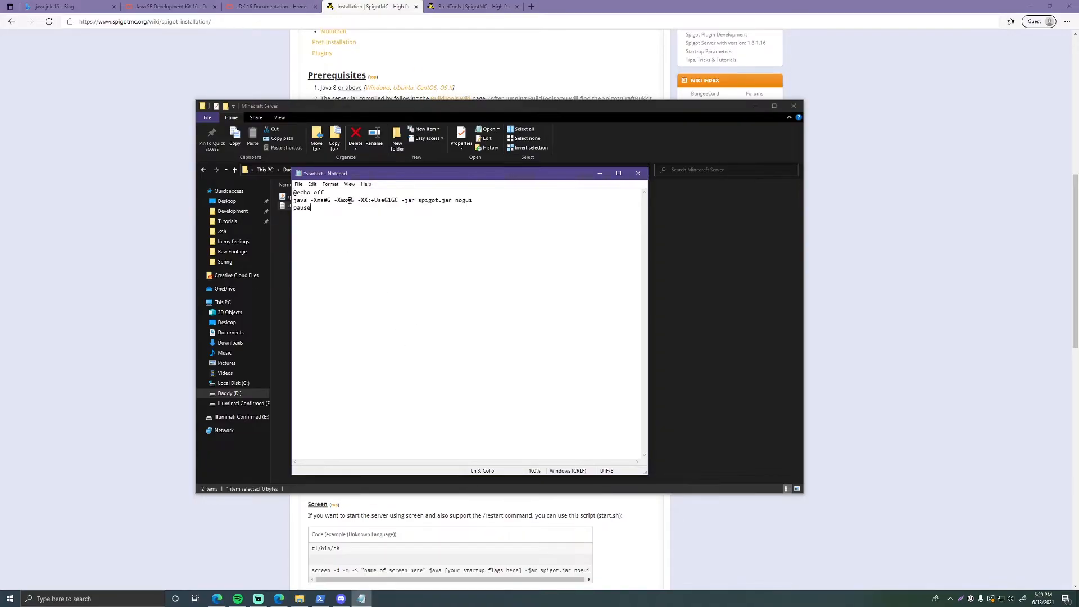
mouse_move(383, 244)
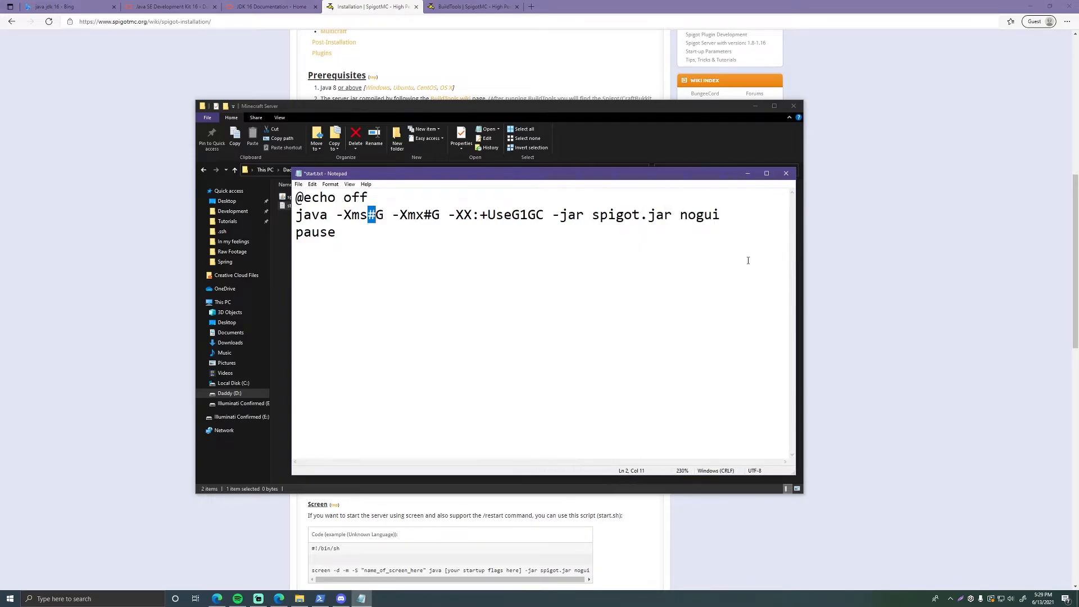
mouse_move(481, 268)
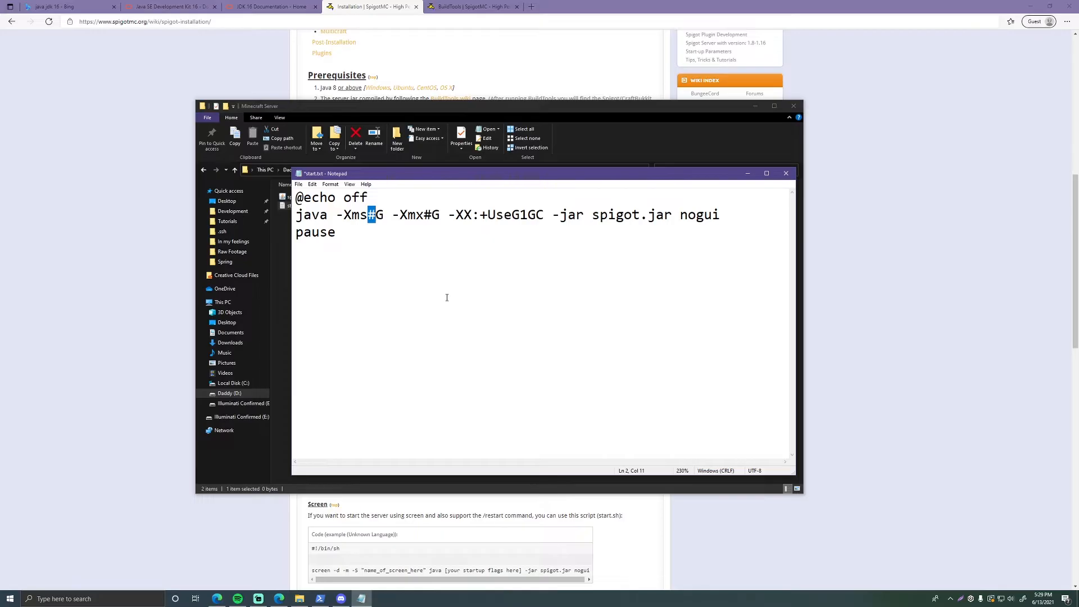
mouse_move(407, 241)
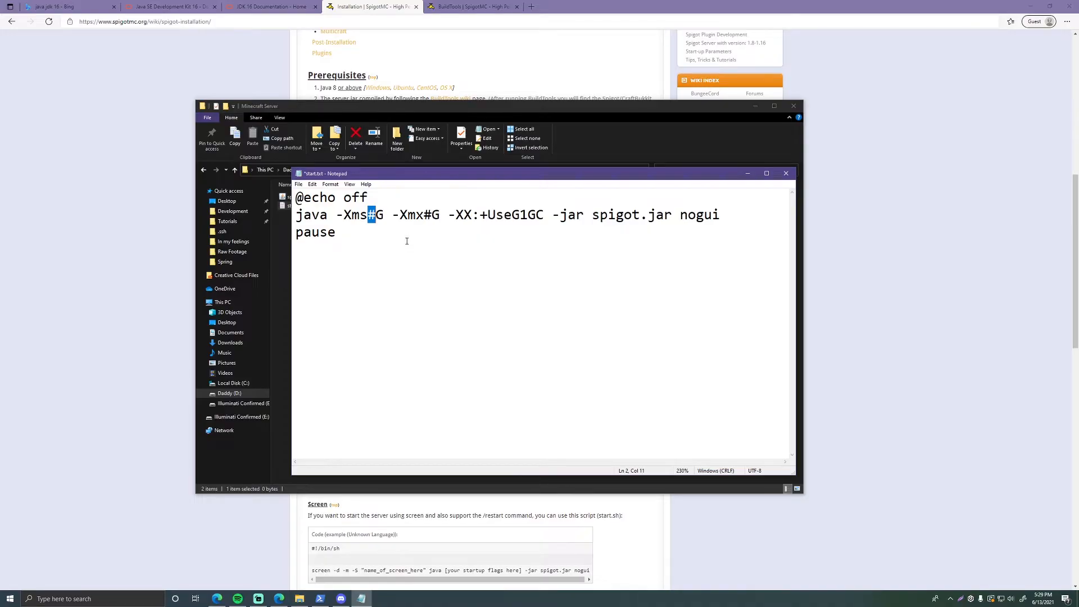
mouse_move(434, 235)
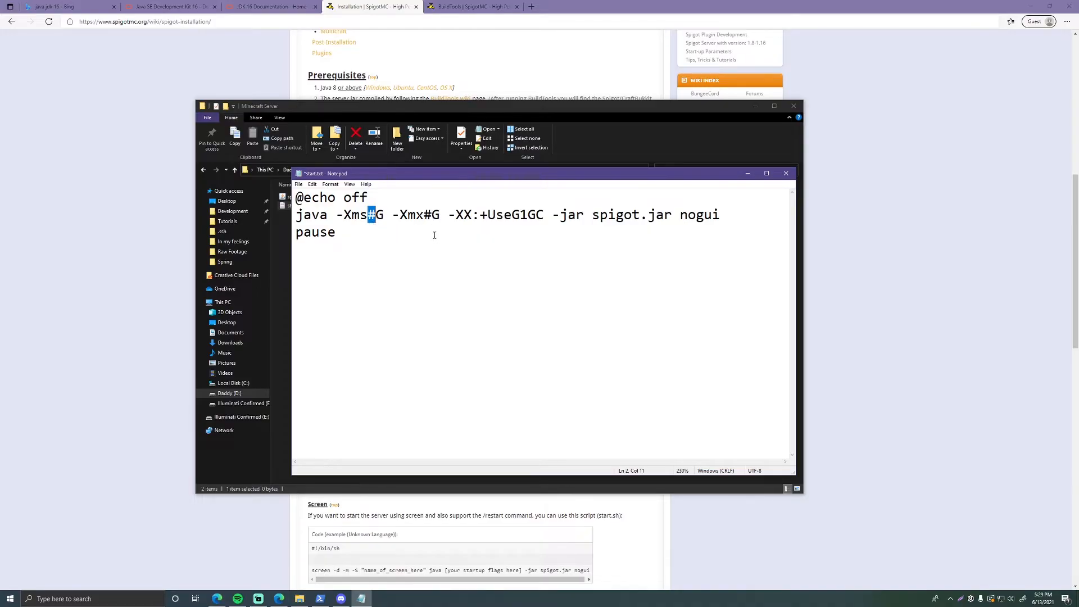
Set the script's memory flags to -Xms2G -Xmx2G
type("2")
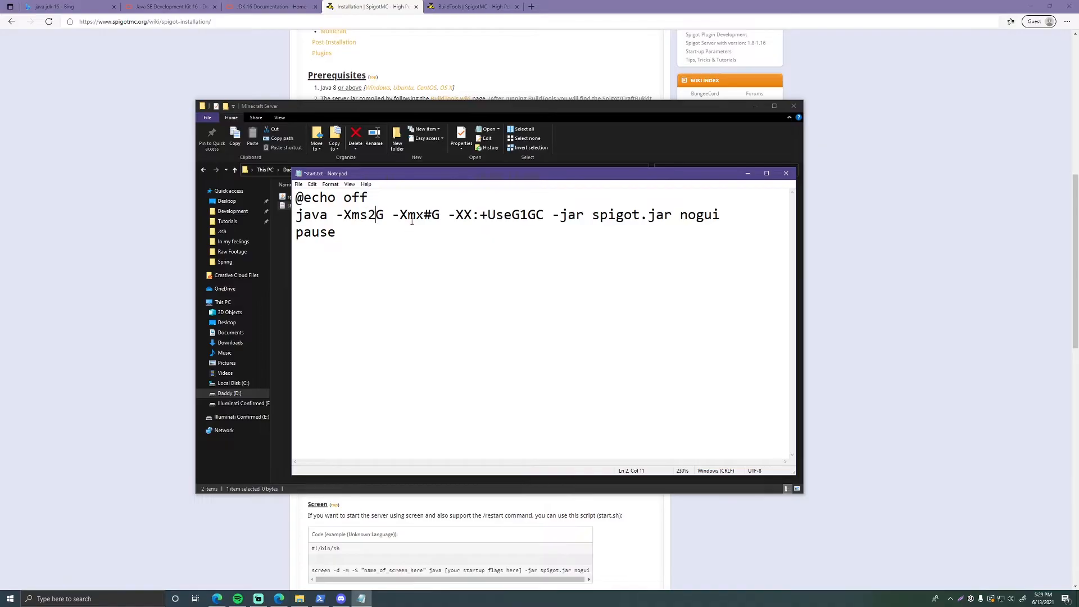
type("2G")
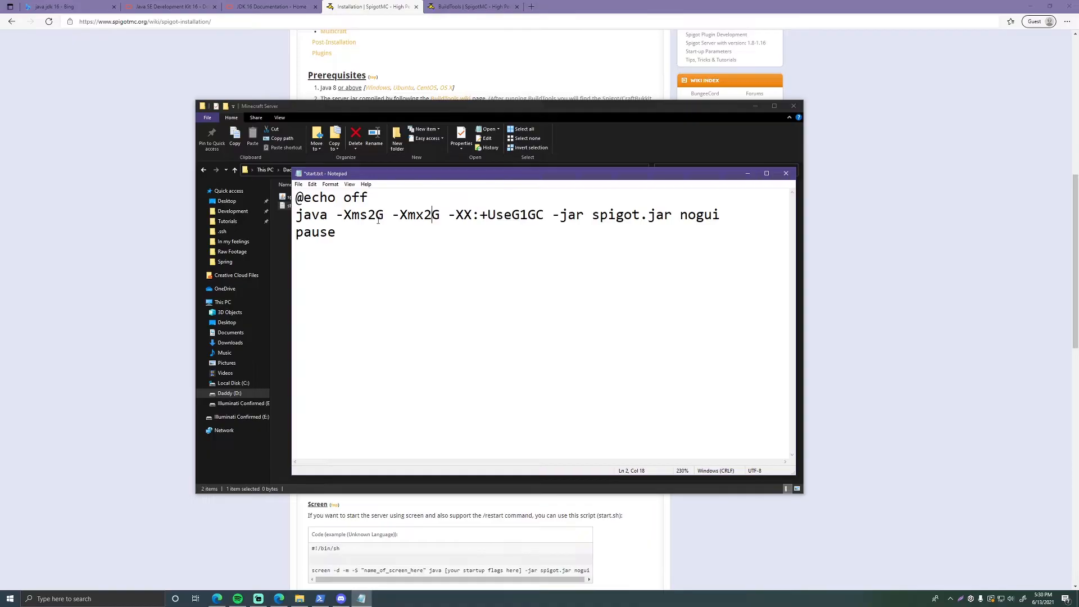
double_click(370, 213)
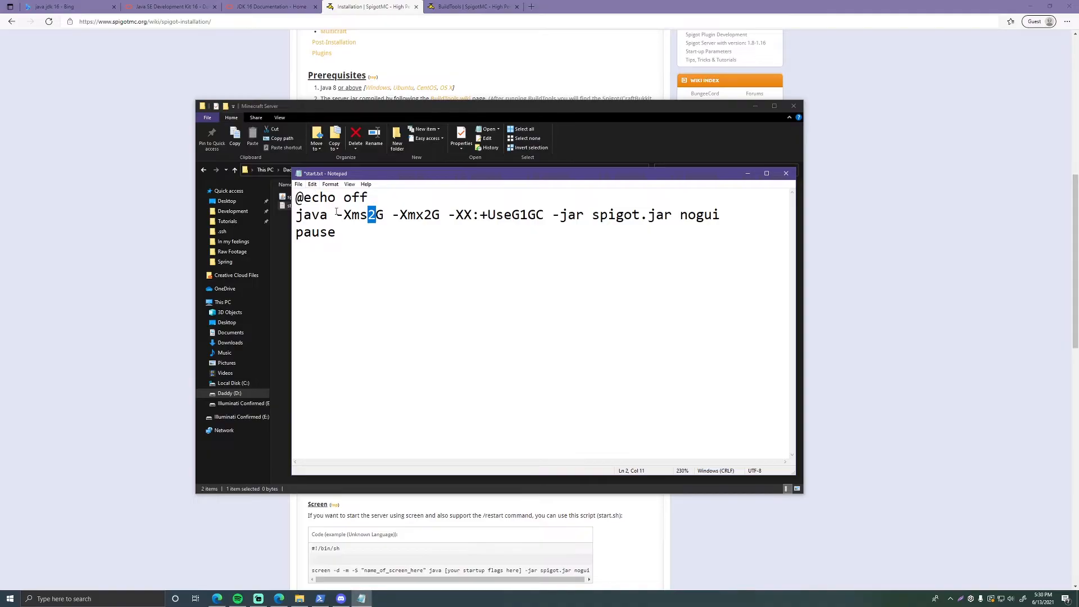
left_click(298, 183)
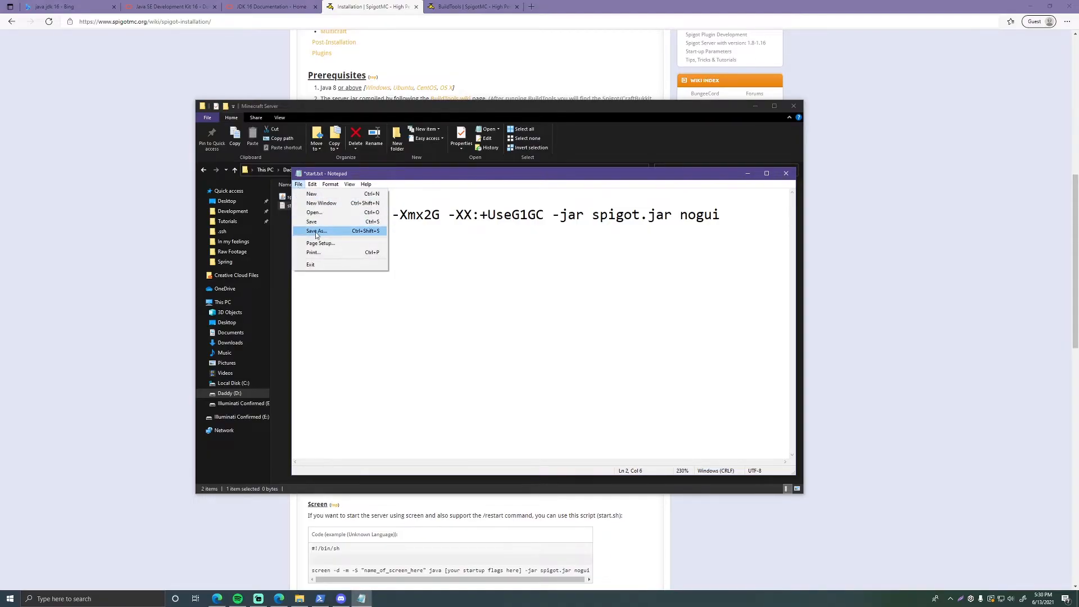
Save the script as start.bat in the Minecraft Server folder
left_click(317, 230)
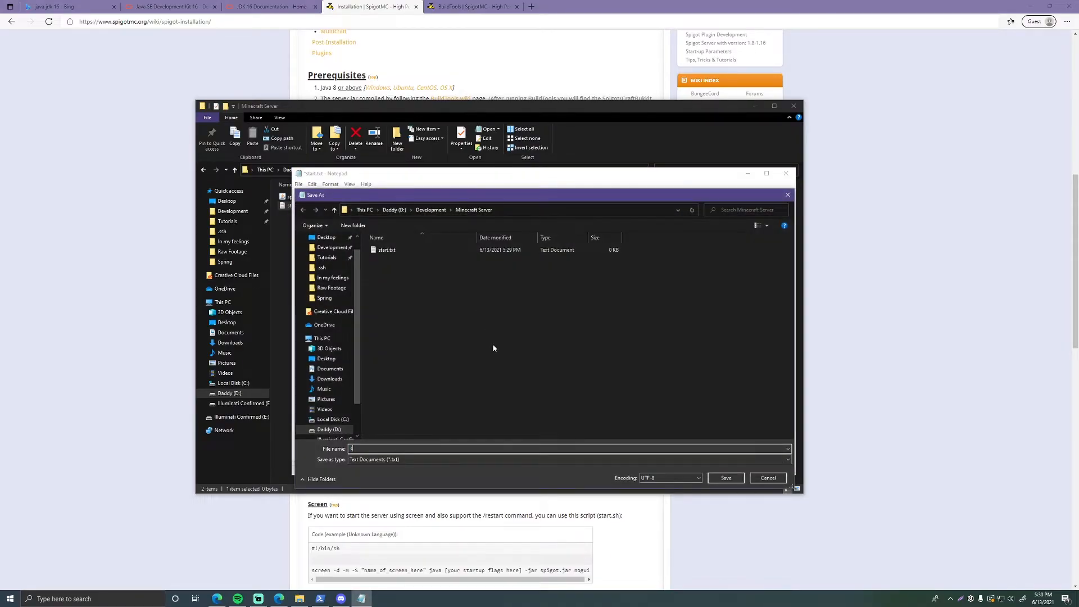
type("start.")
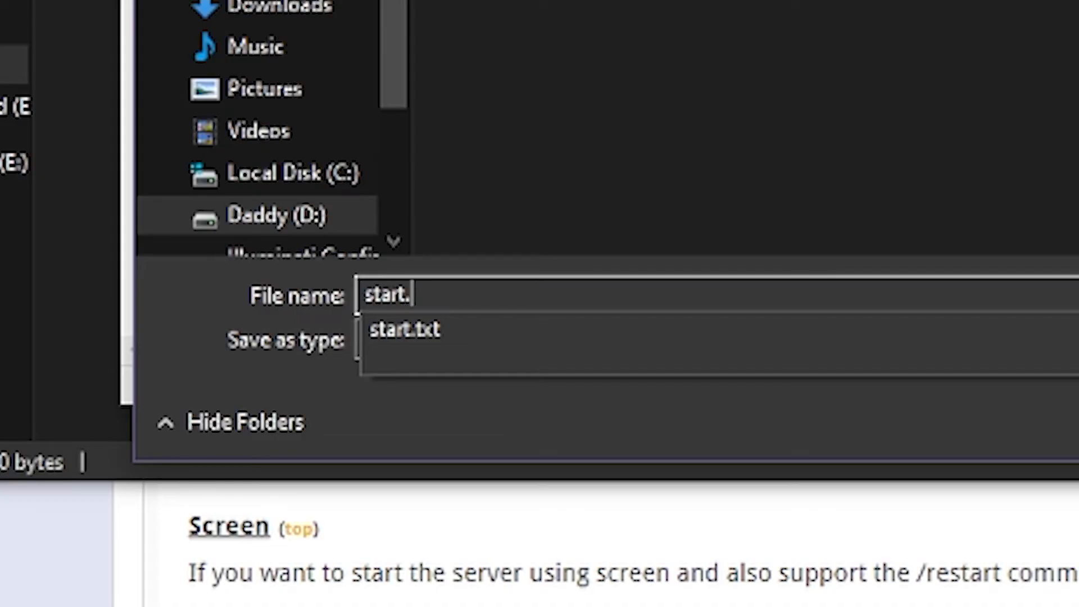
type("bat")
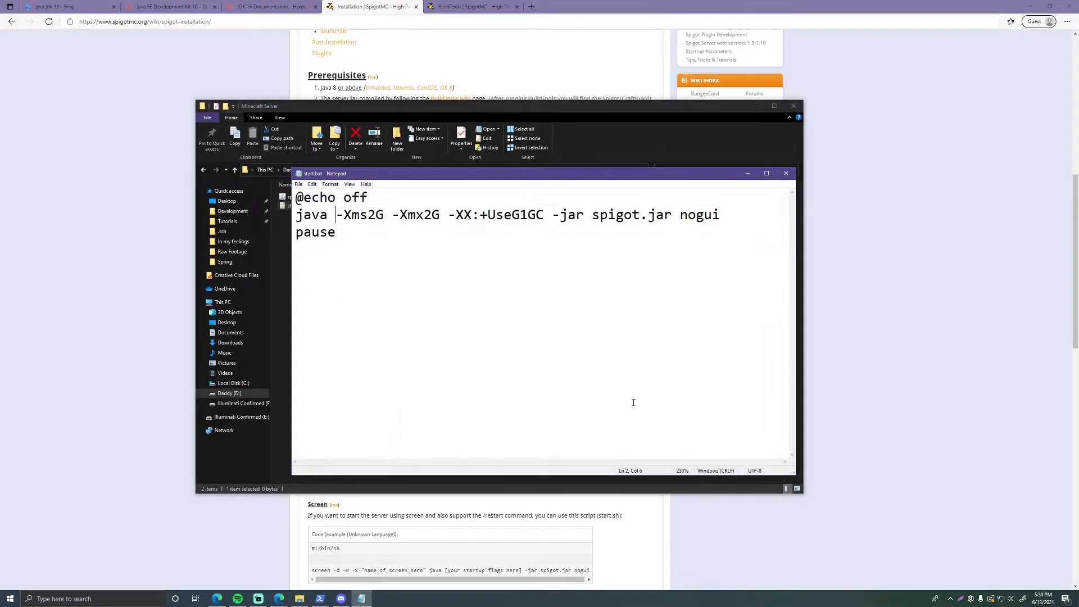
left_click(786, 173)
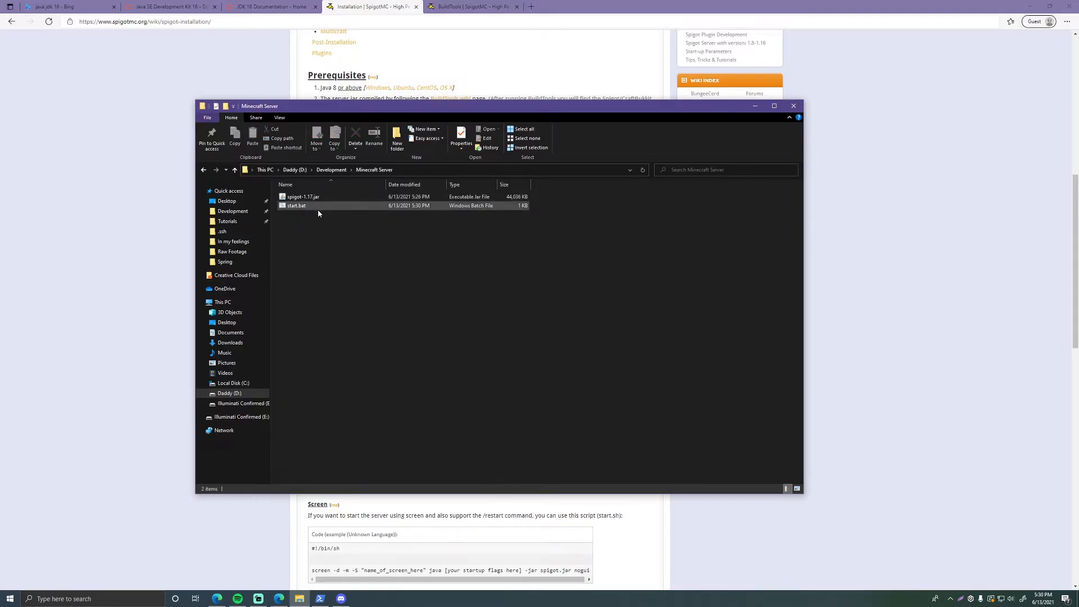
Check the server jar name, then bring start.bat up in Notepad via Edit
left_click(303, 197)
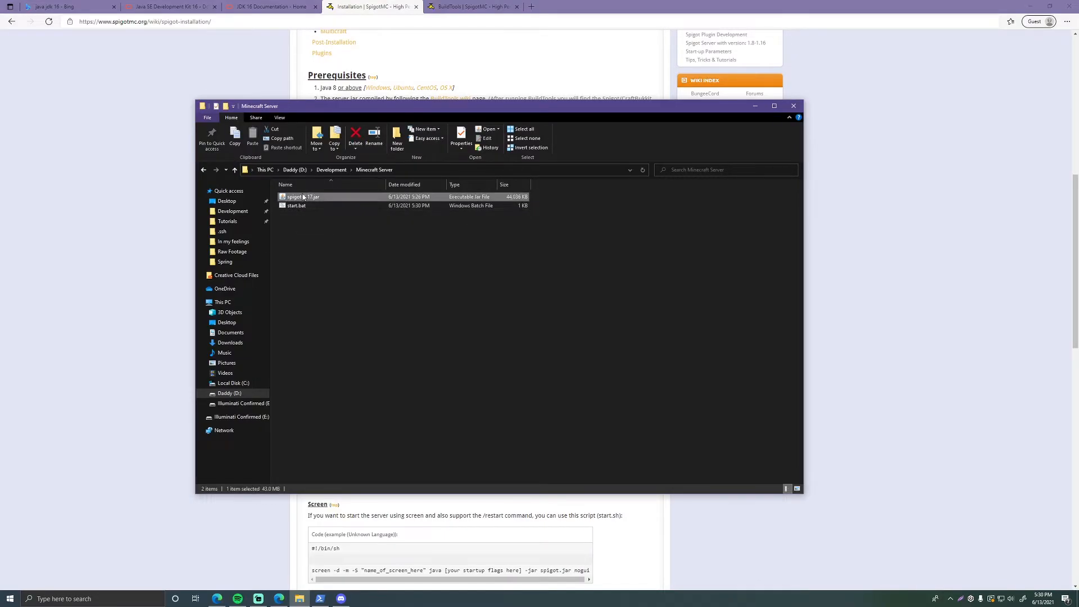
right_click(296, 205)
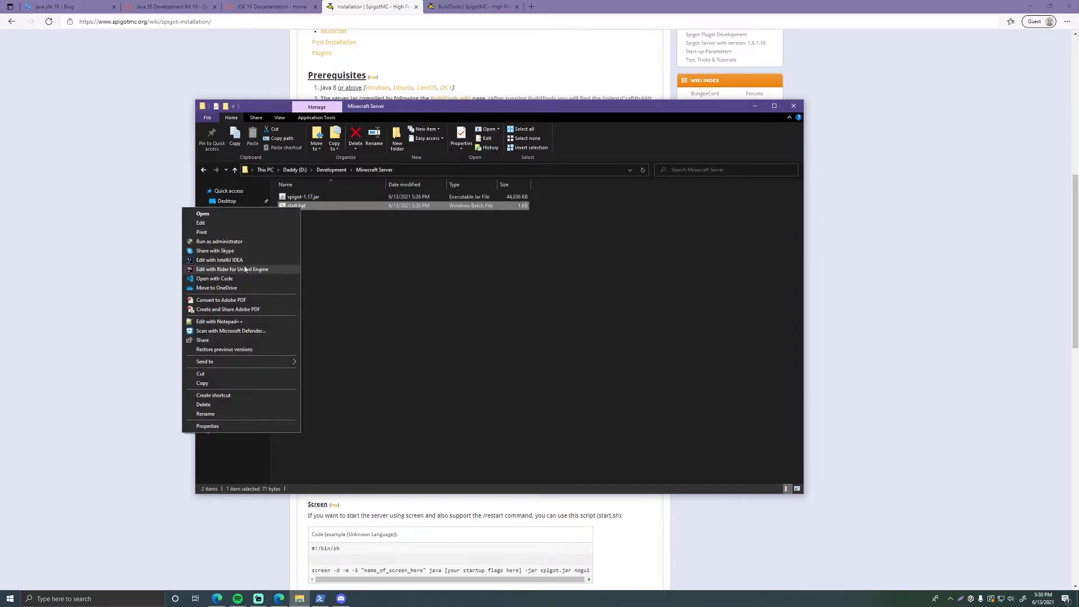
mouse_move(213, 222)
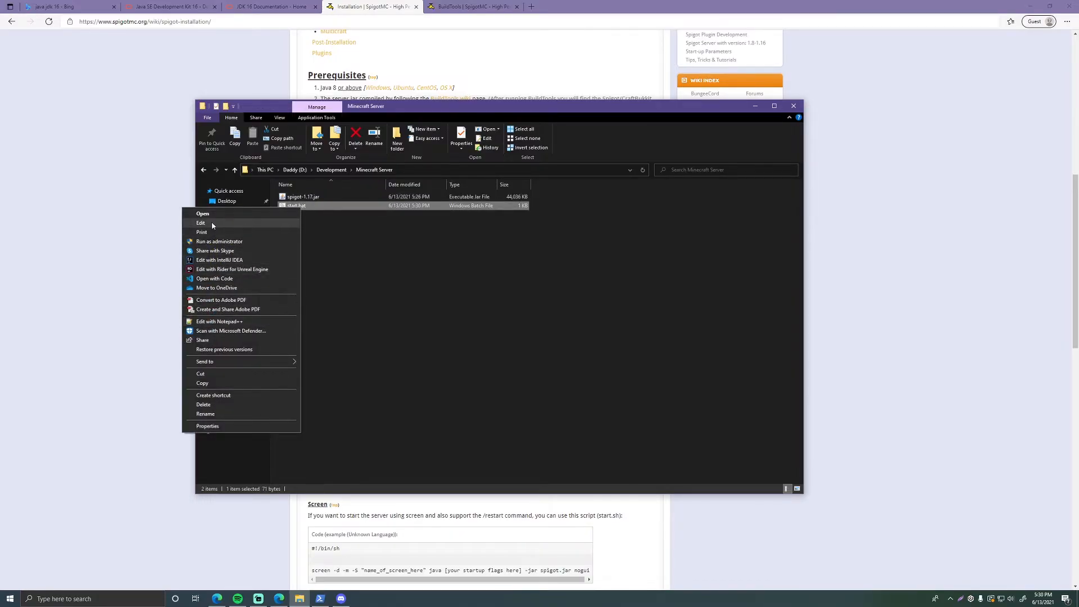
left_click(200, 223)
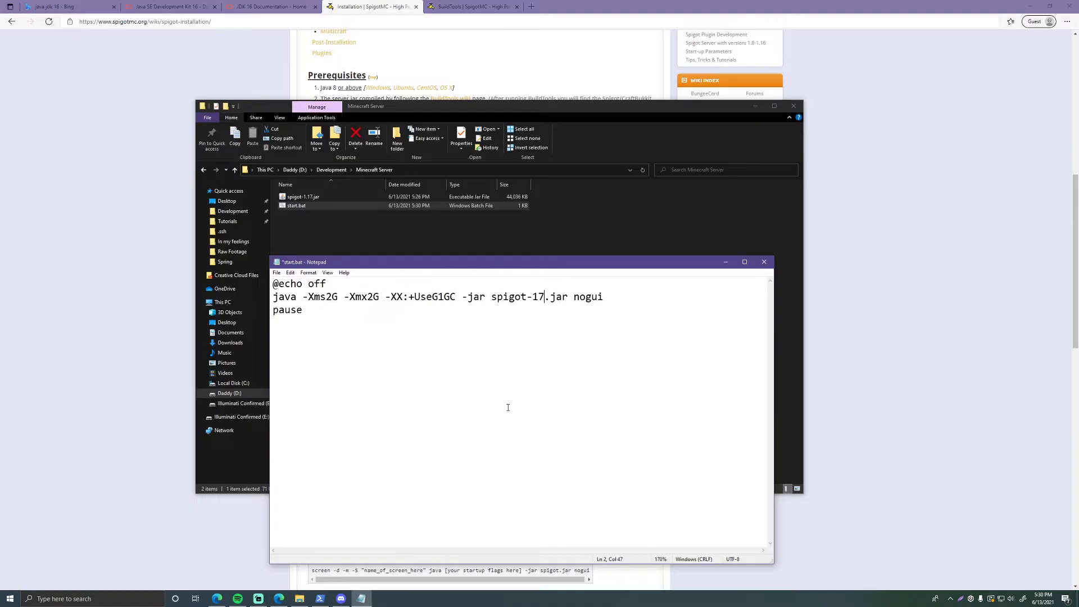
Change the java line to spigot-1.17.jar, save the script and close Notepad
type("1.1")
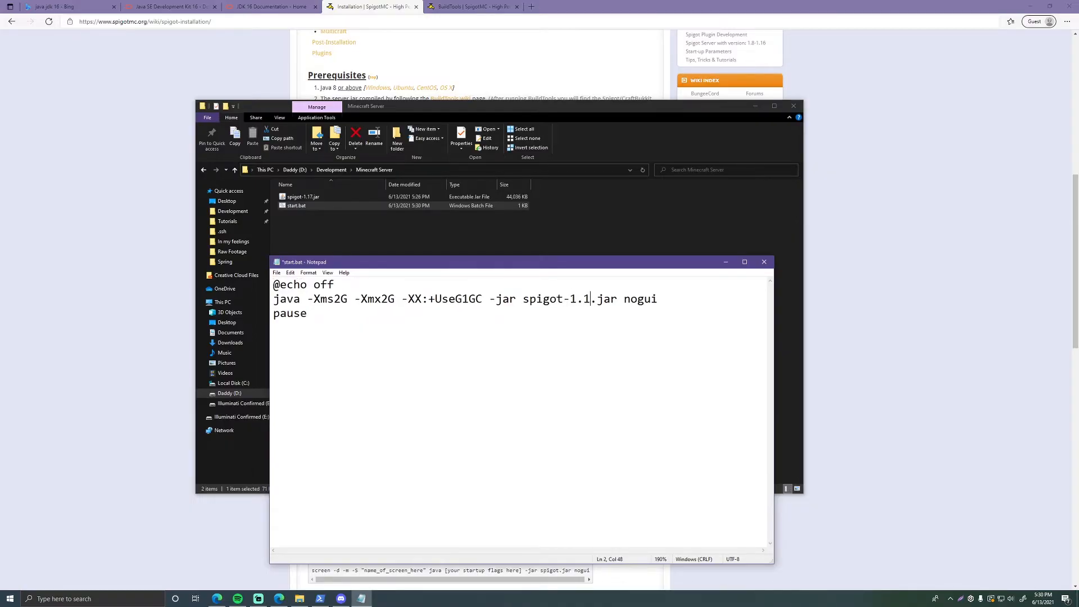
type("7")
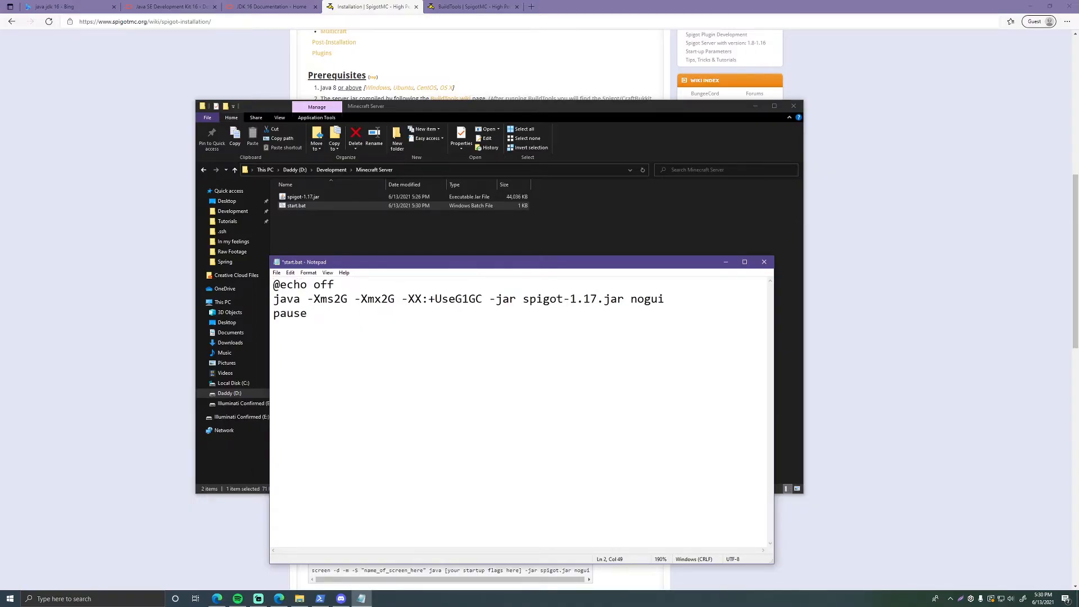
key("ctrl+s")
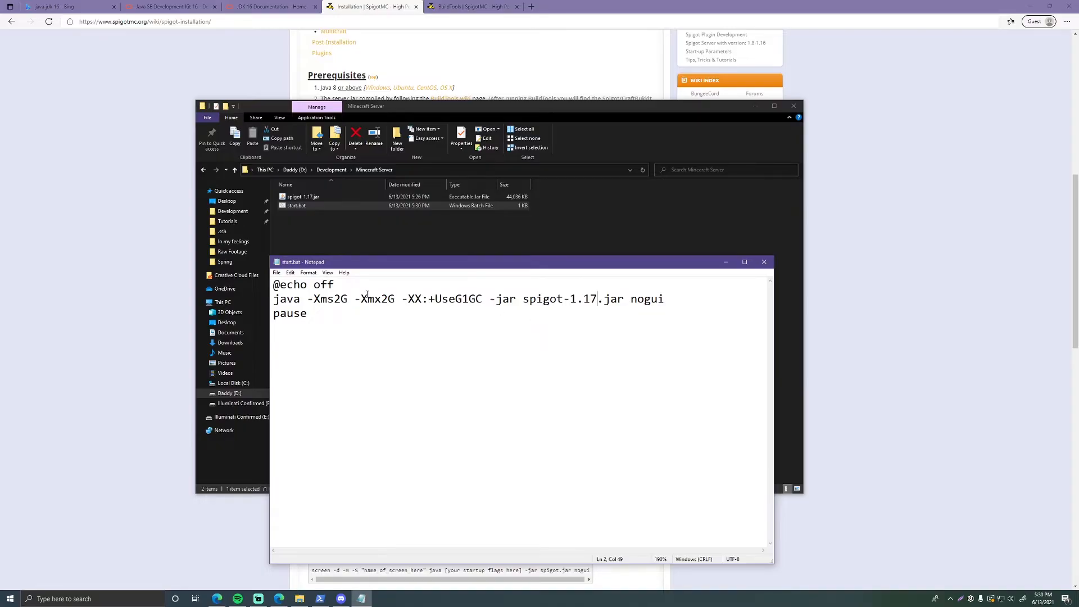
left_click(764, 262)
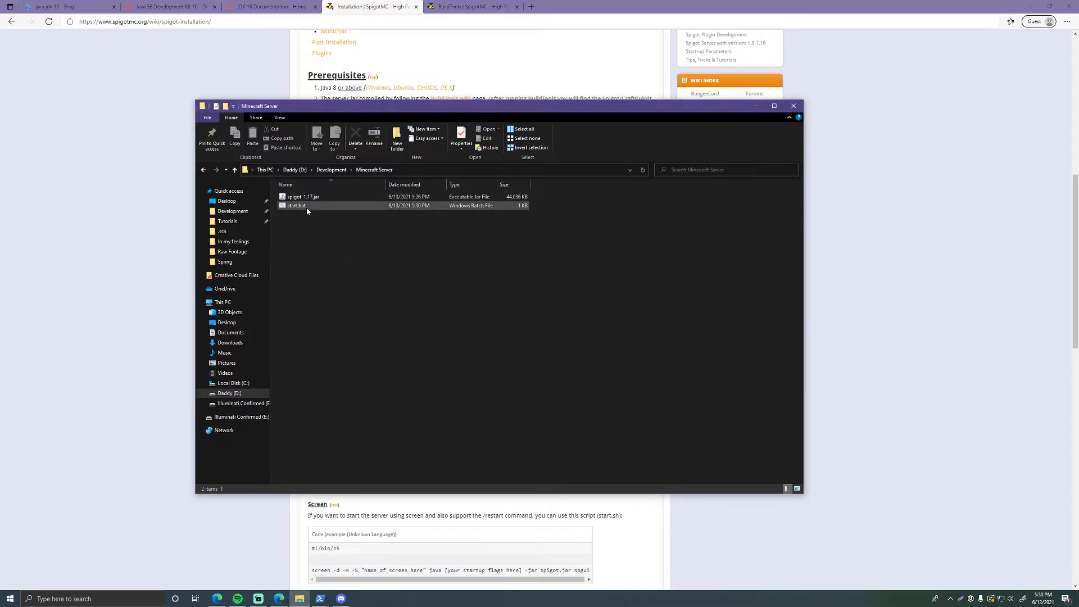
Run start.bat once to generate files, then set eula=true in eula.txt and close it
double_click(296, 204)
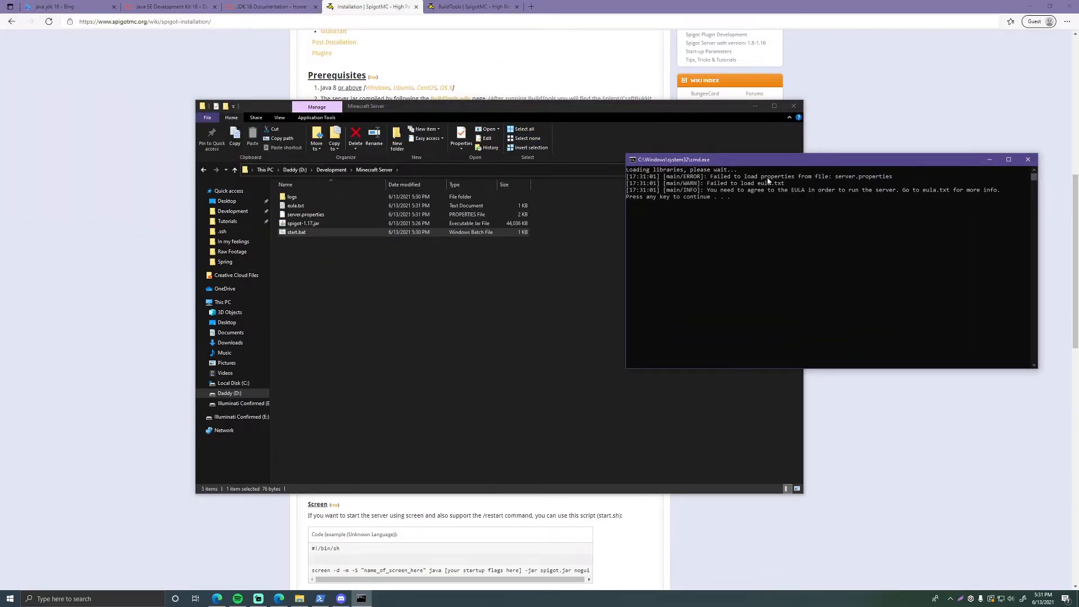
mouse_move(816, 203)
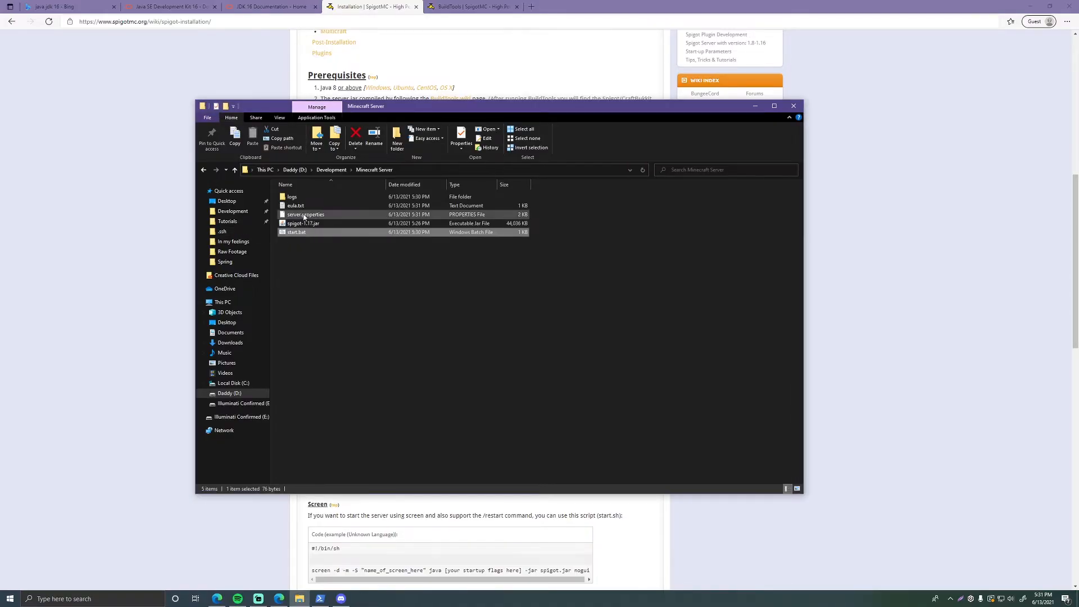
double_click(296, 205)
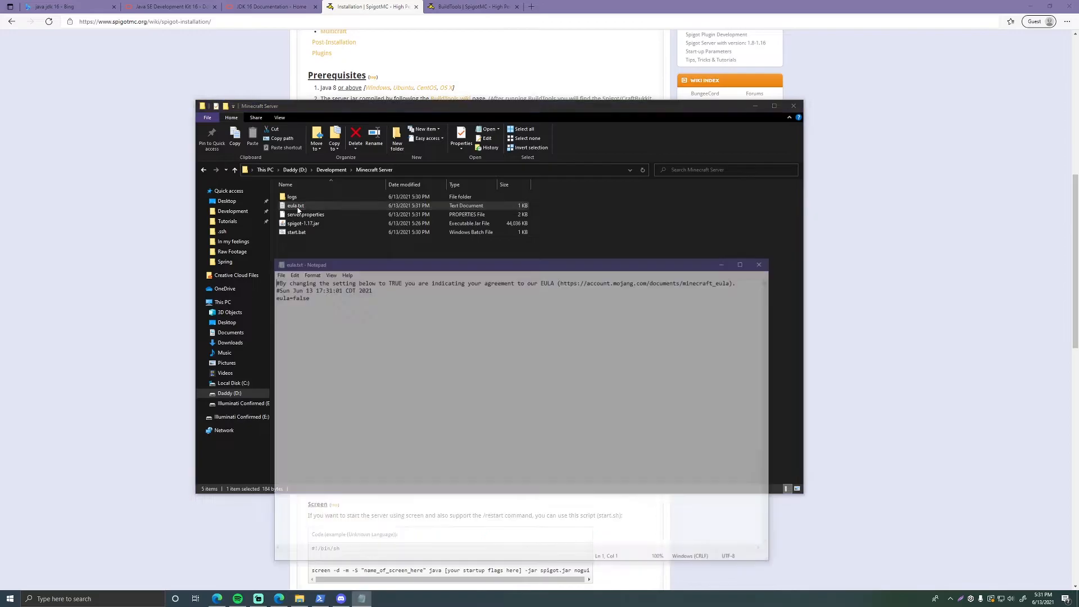
double_click(297, 296)
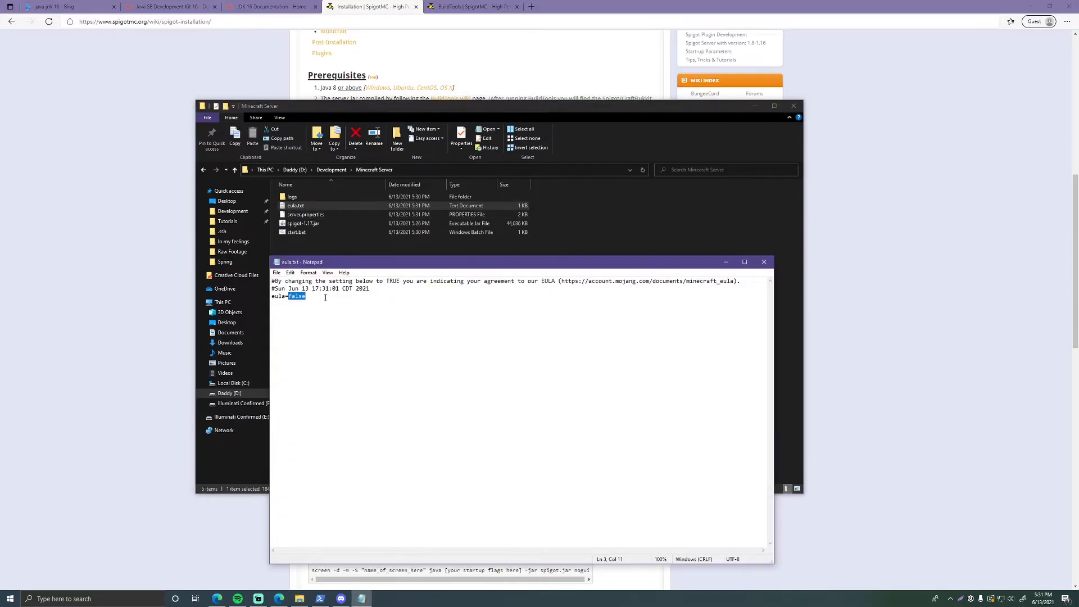
type("true")
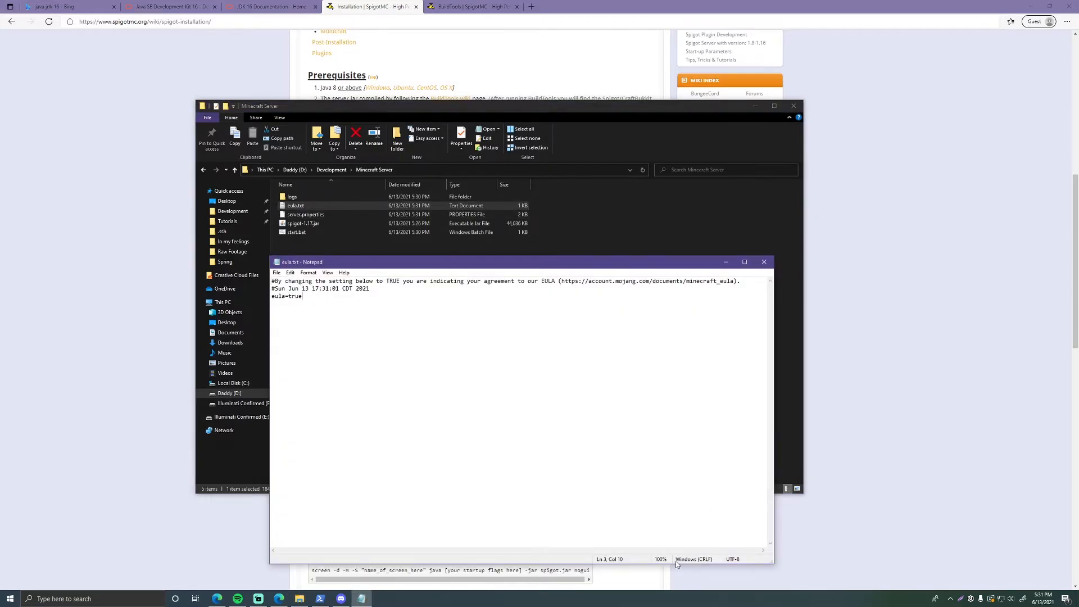
left_click(764, 262)
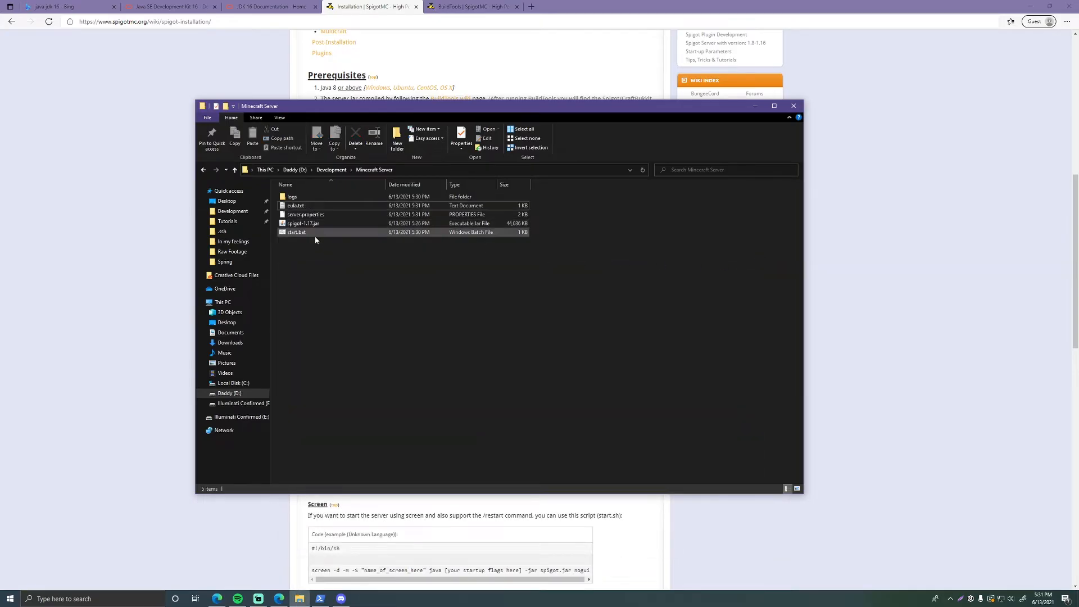
Run start.bat again and allow the server through Windows Defender Firewall
double_click(296, 232)
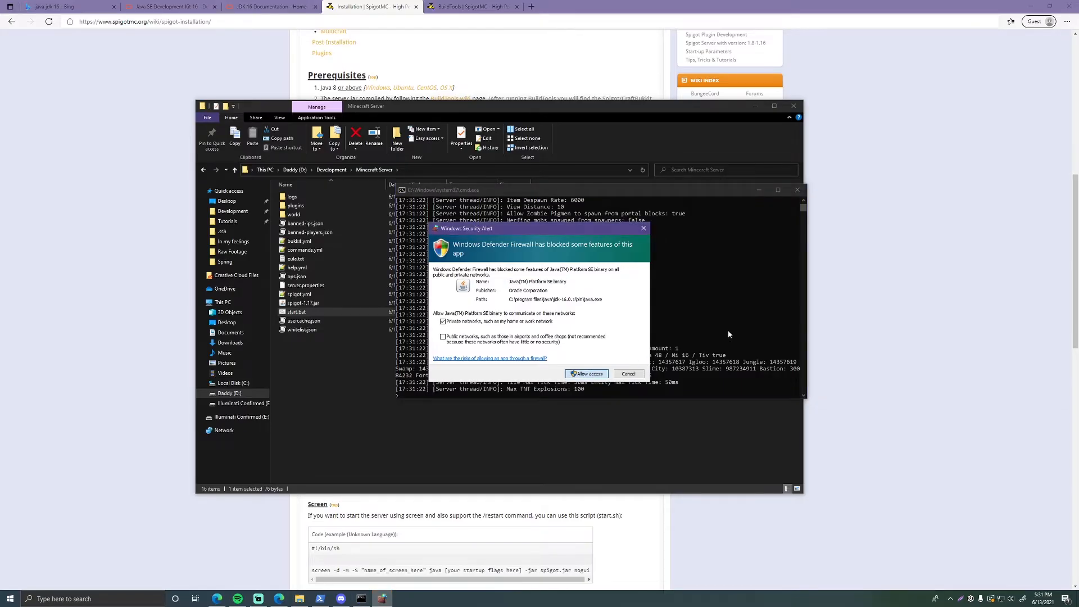
left_click(586, 373)
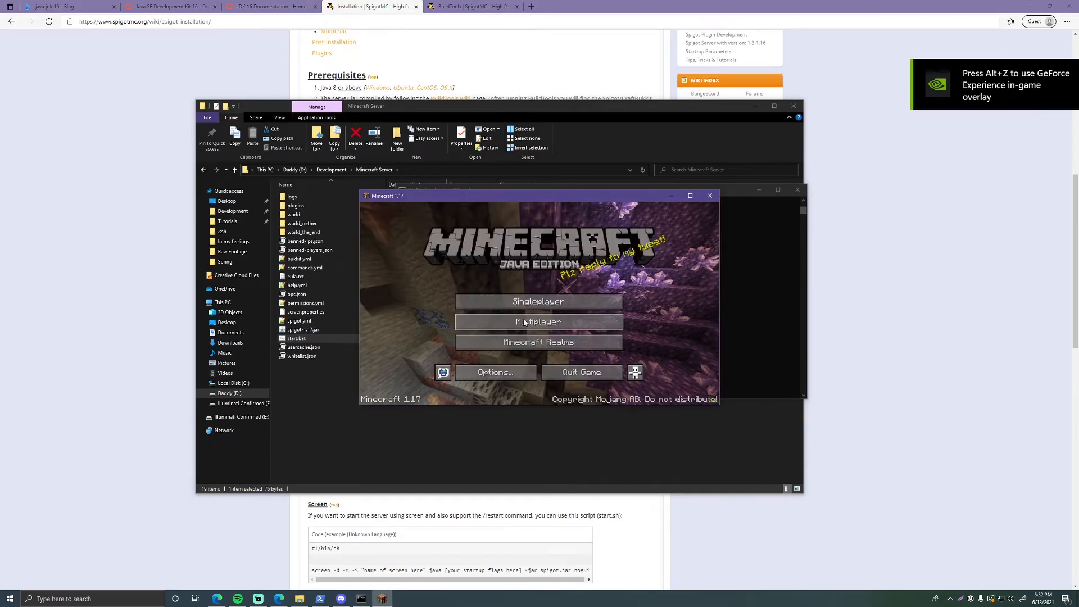
Add a multiplayer entry named 'My Test Server' with address localhost and save it
left_click(539, 322)
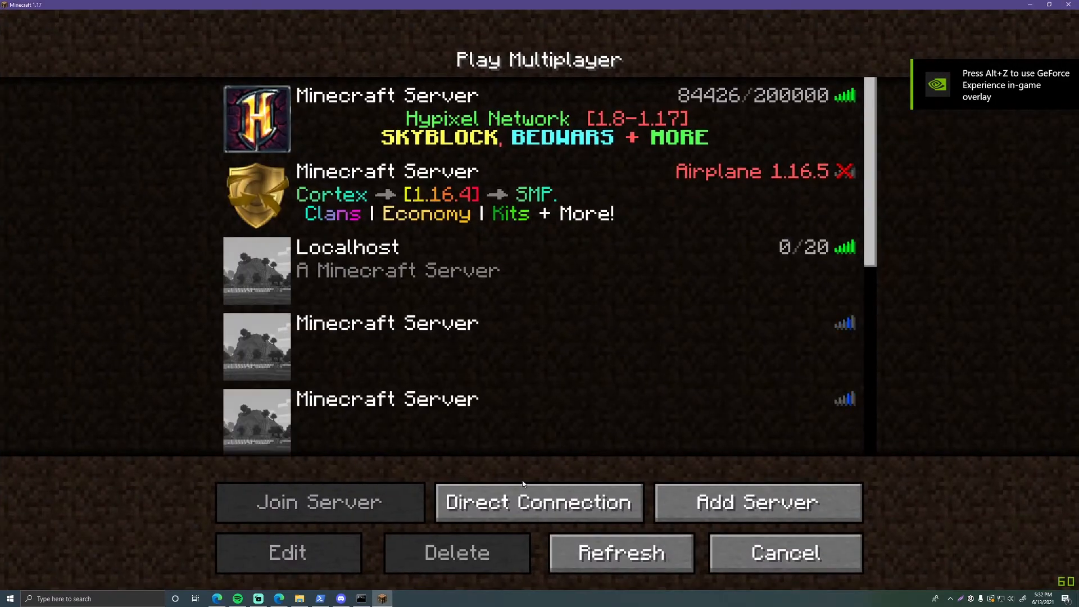
left_click(287, 553)
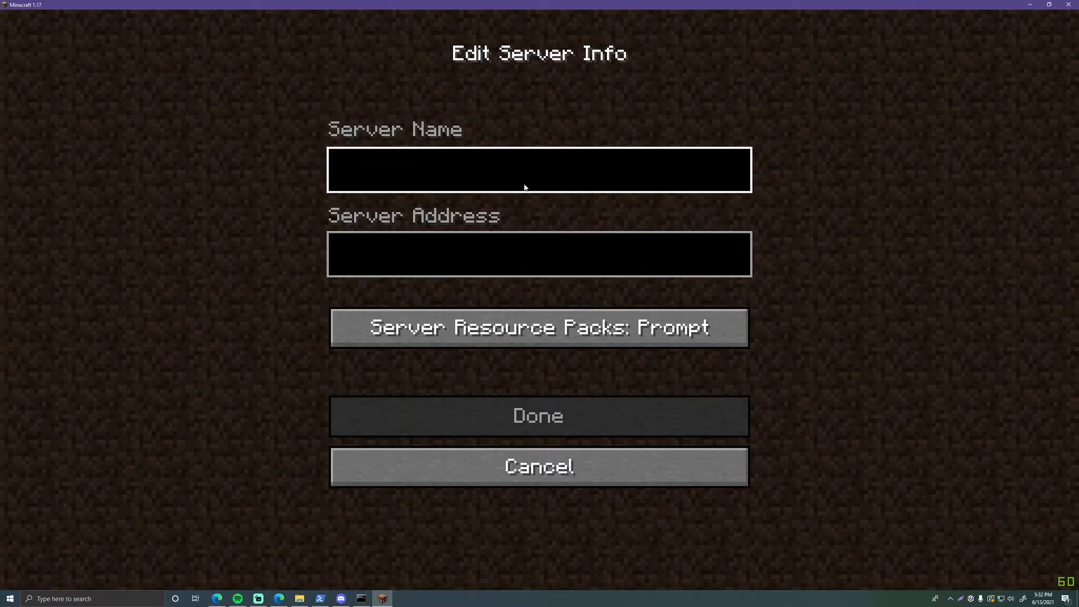
type("My Test Server")
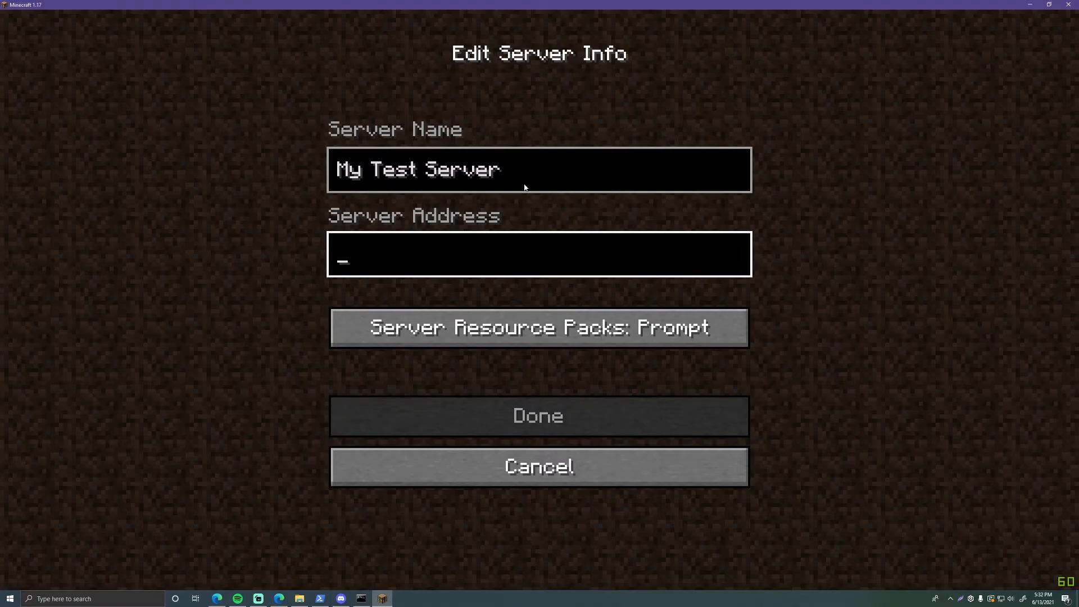
type("l")
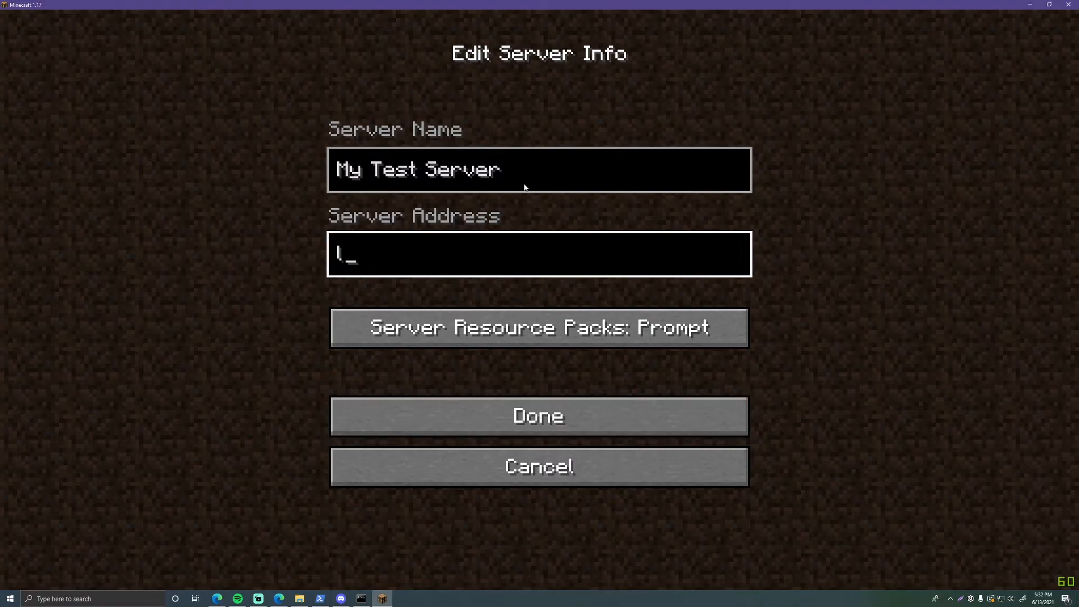
type("o")
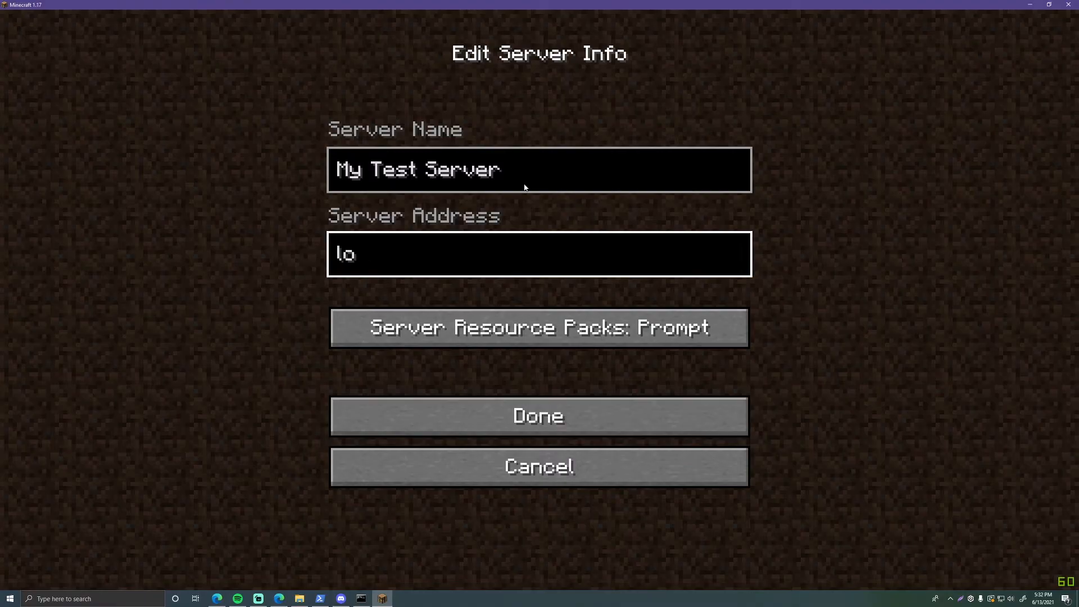
type("calhos")
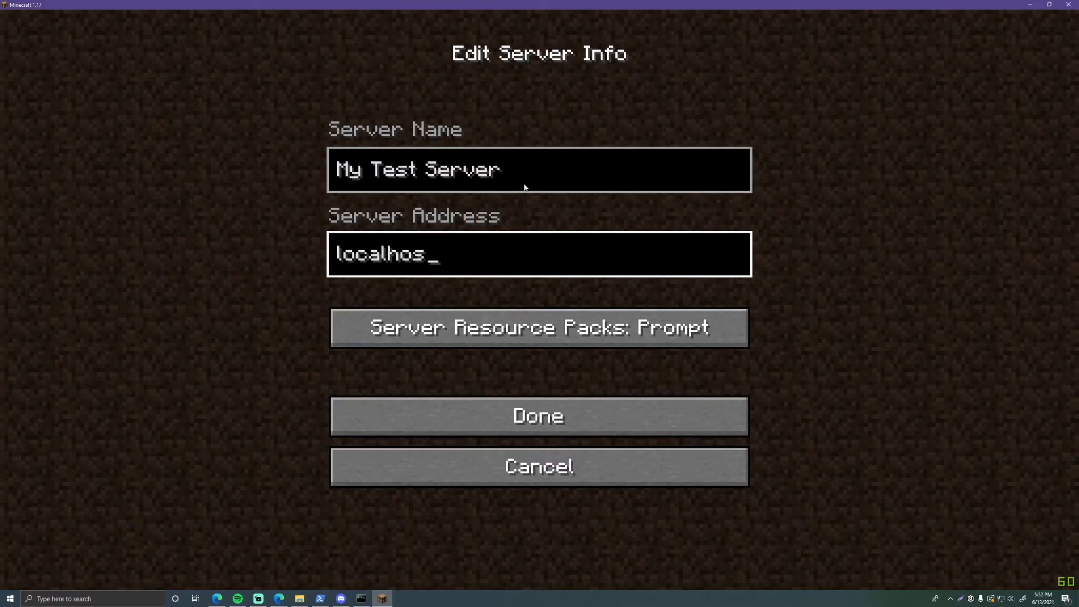
type("t")
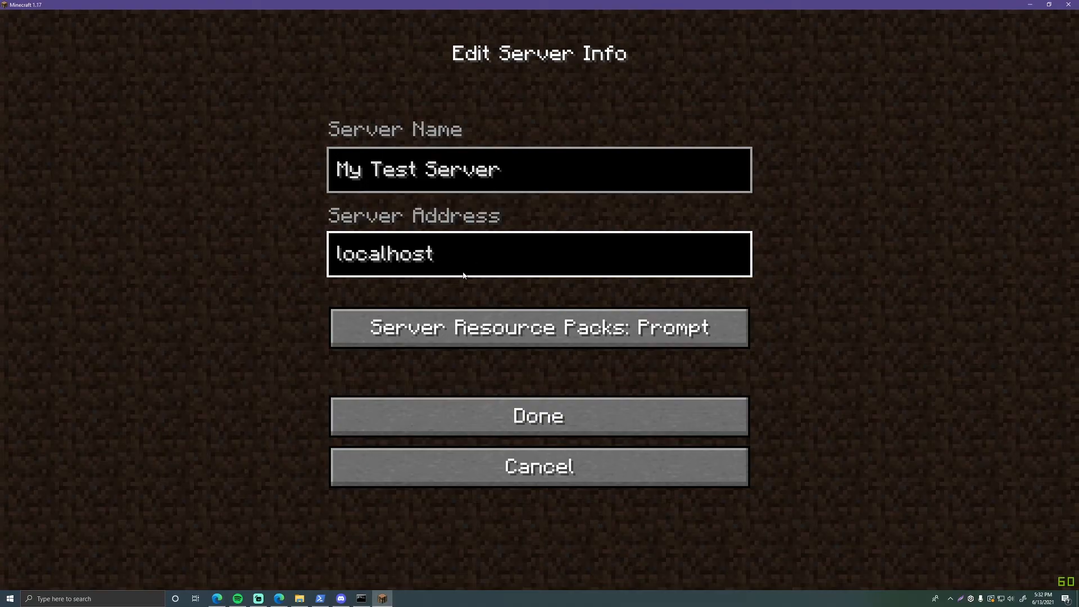
left_click(539, 416)
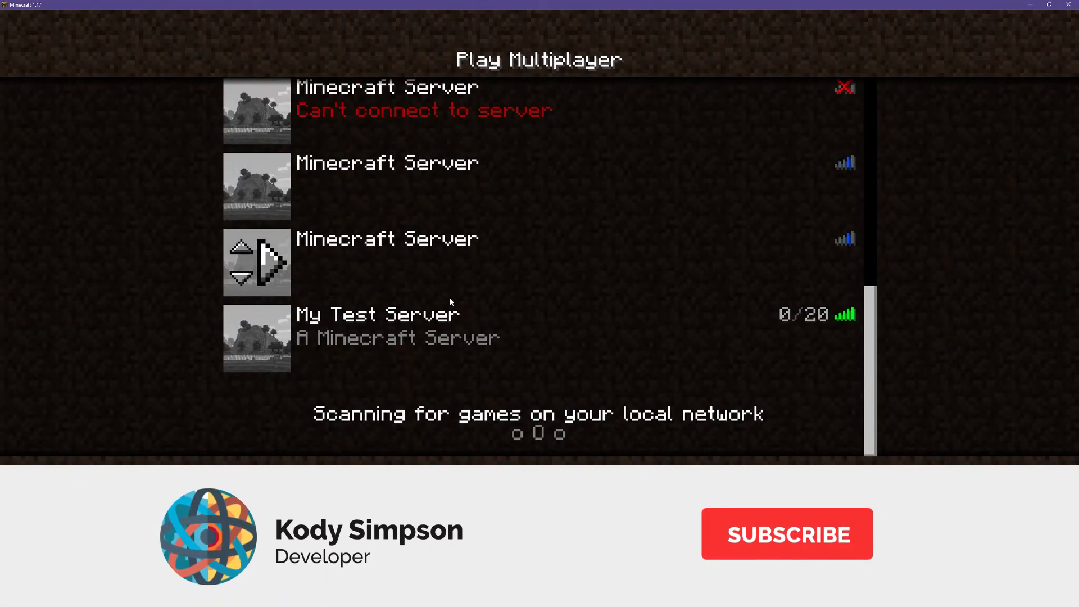
Join My Test Server and look around the spawned forest world
left_click(482, 338)
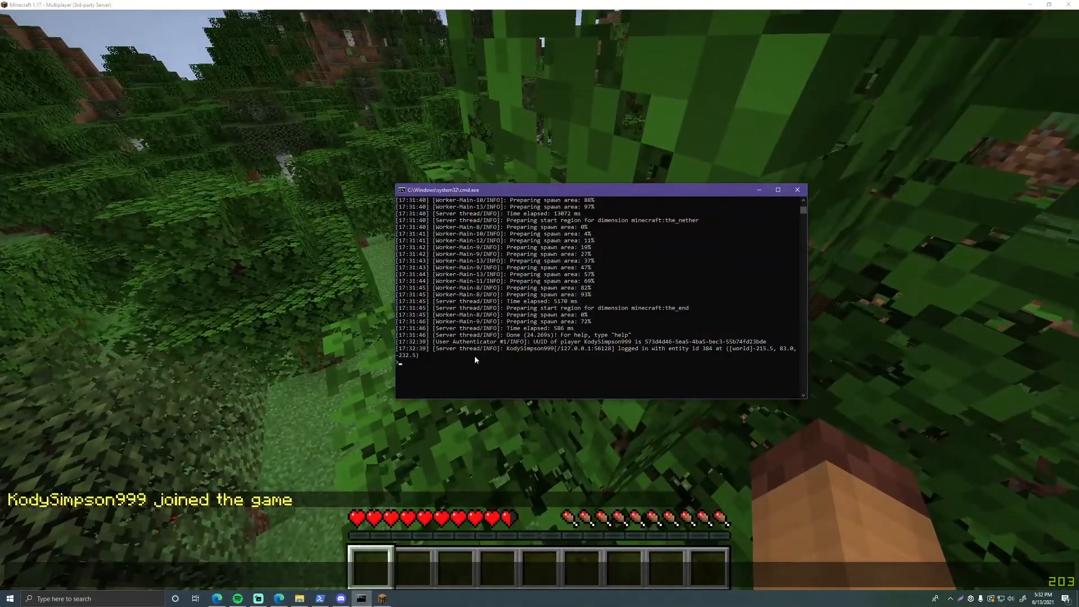
scroll("up", 3)
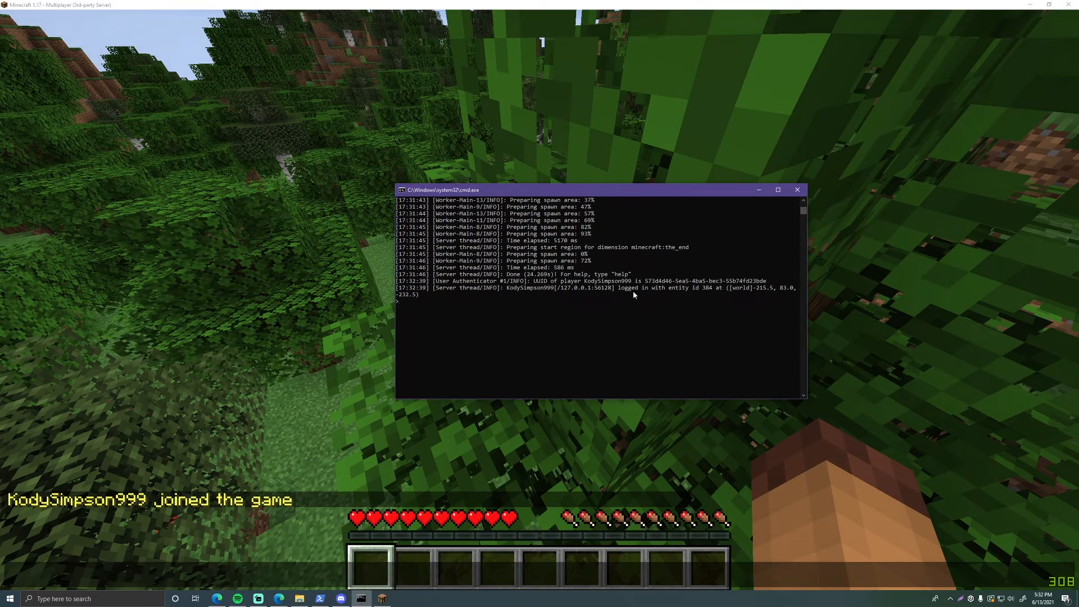
mouse_move(706, 297)
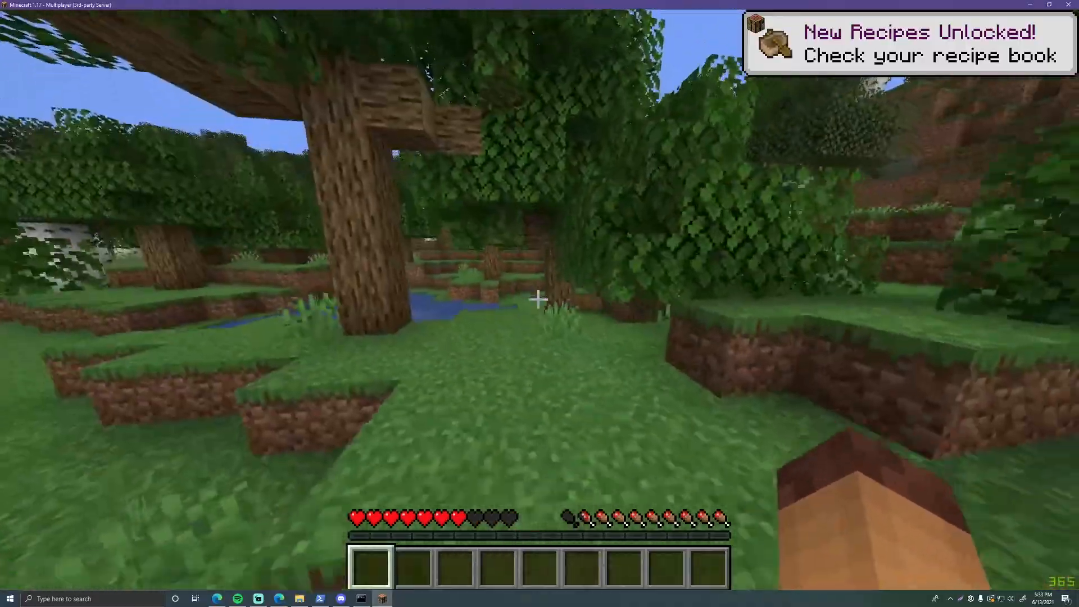
mouse_move(540, 299)
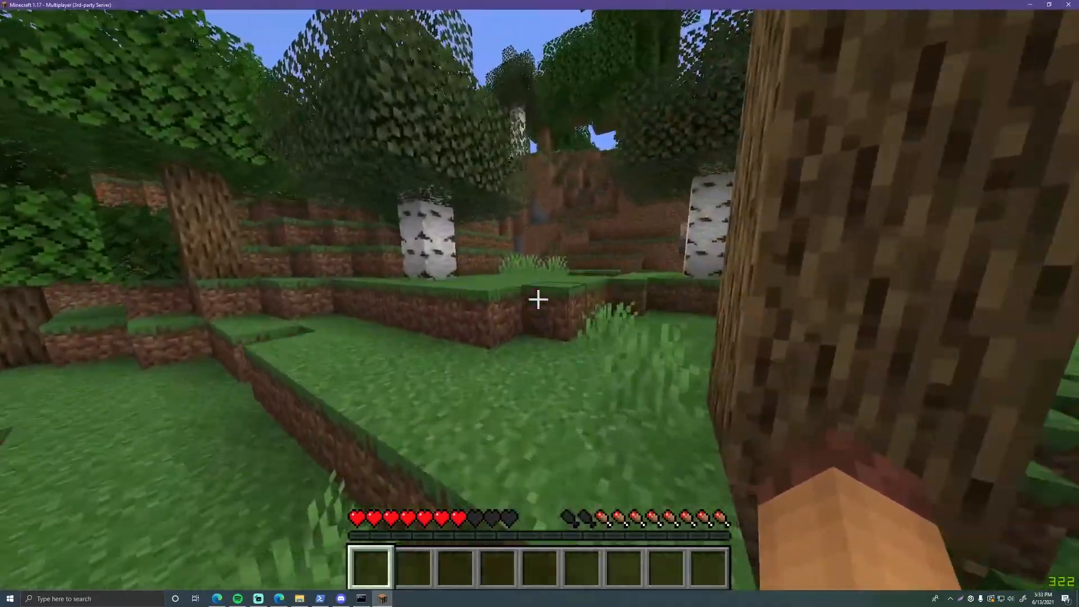
mouse_move(540, 299)
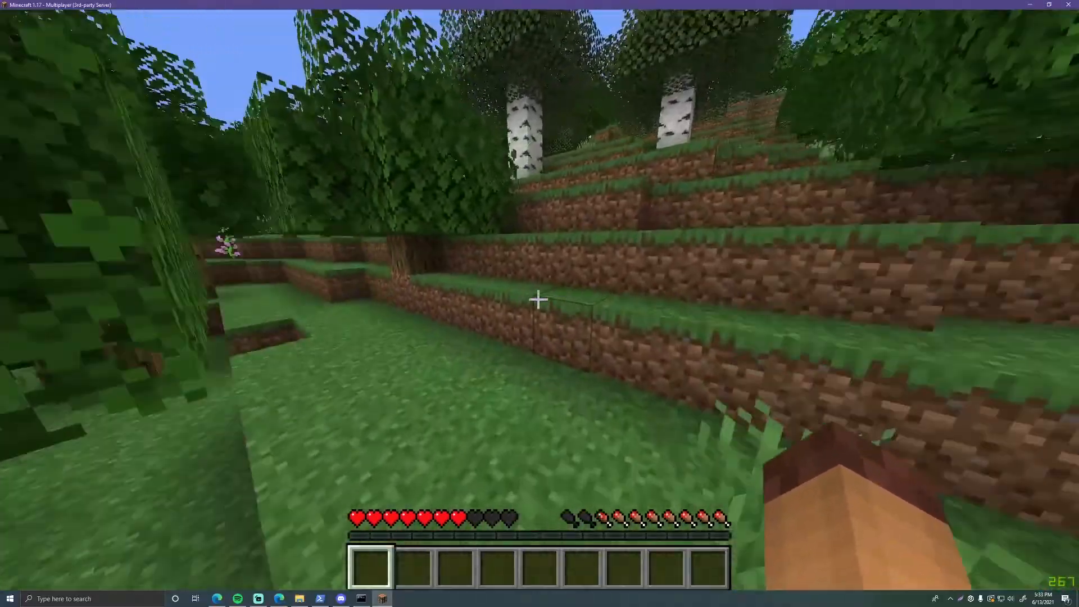
mouse_move(540, 299)
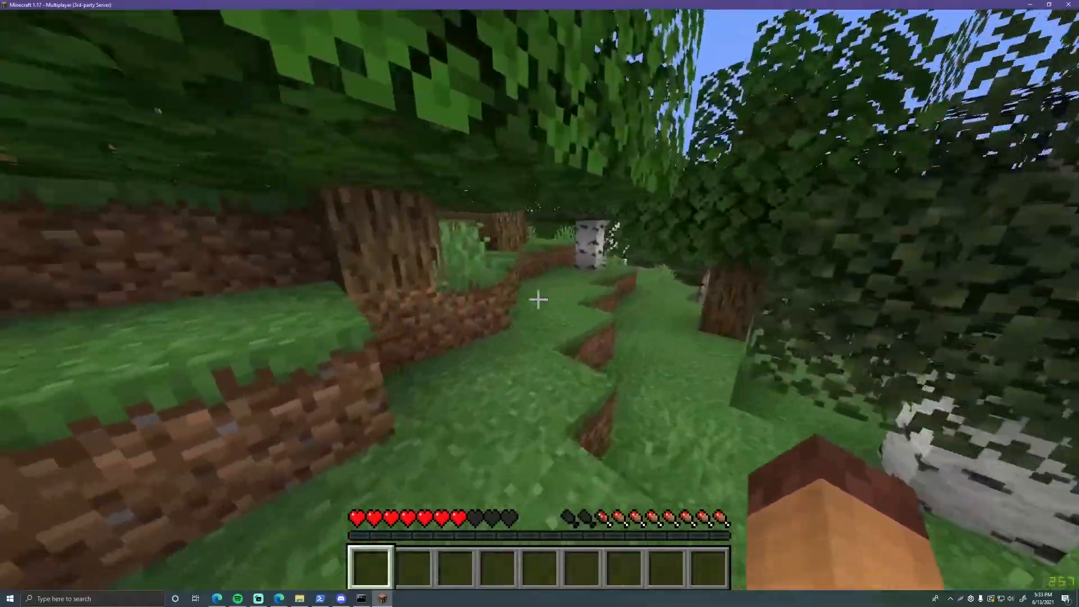
mouse_move(540, 299)
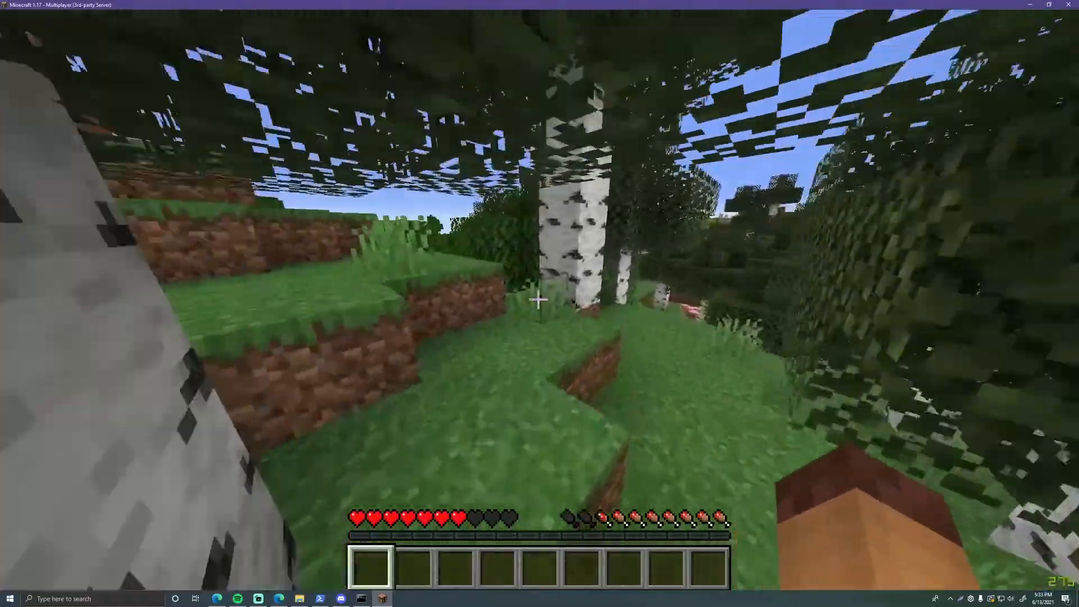
mouse_move(540, 299)
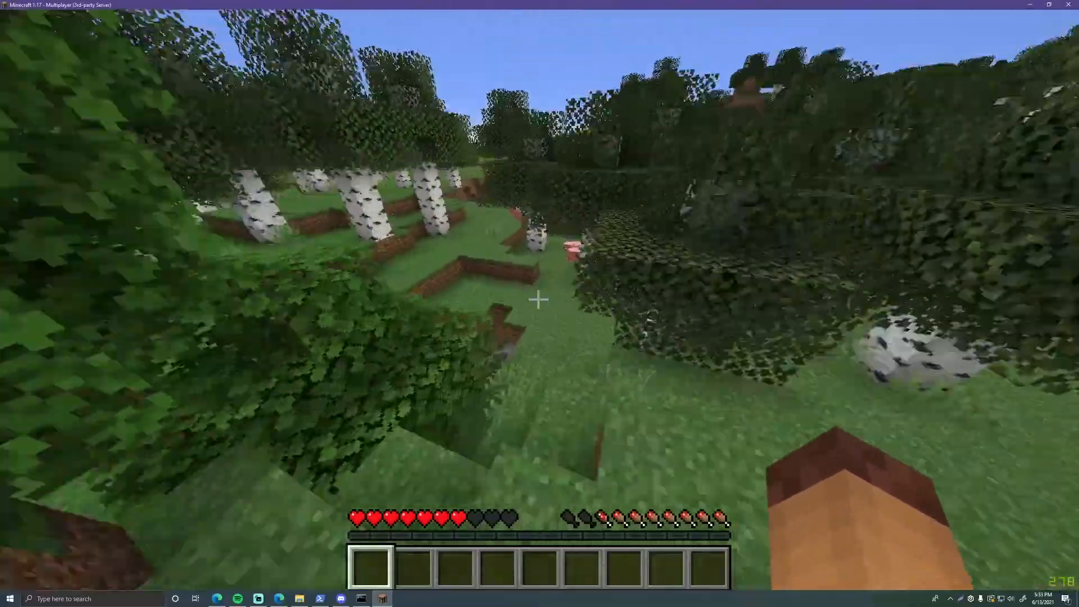
mouse_move(540, 299)
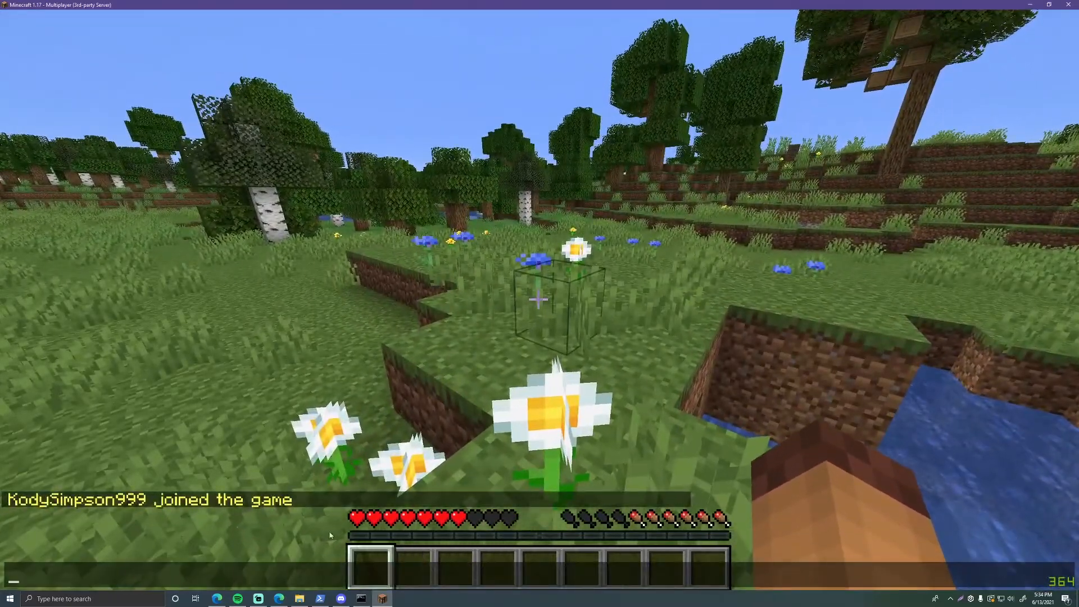
View the Cortex Development Server Boost page in Discord, then close it back to the game
left_click(340, 598)
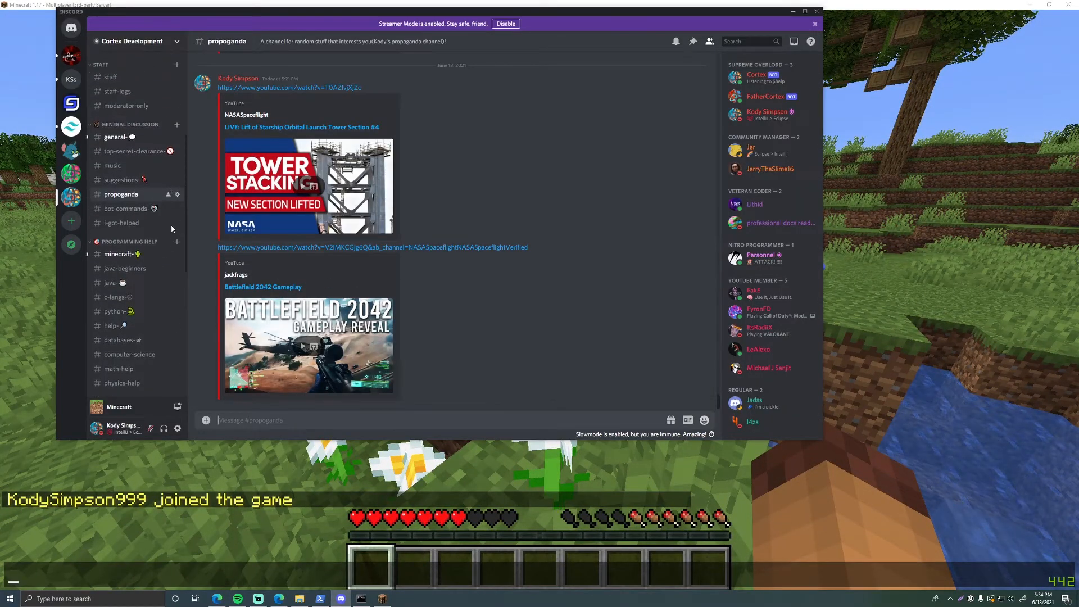
scroll("up", 3)
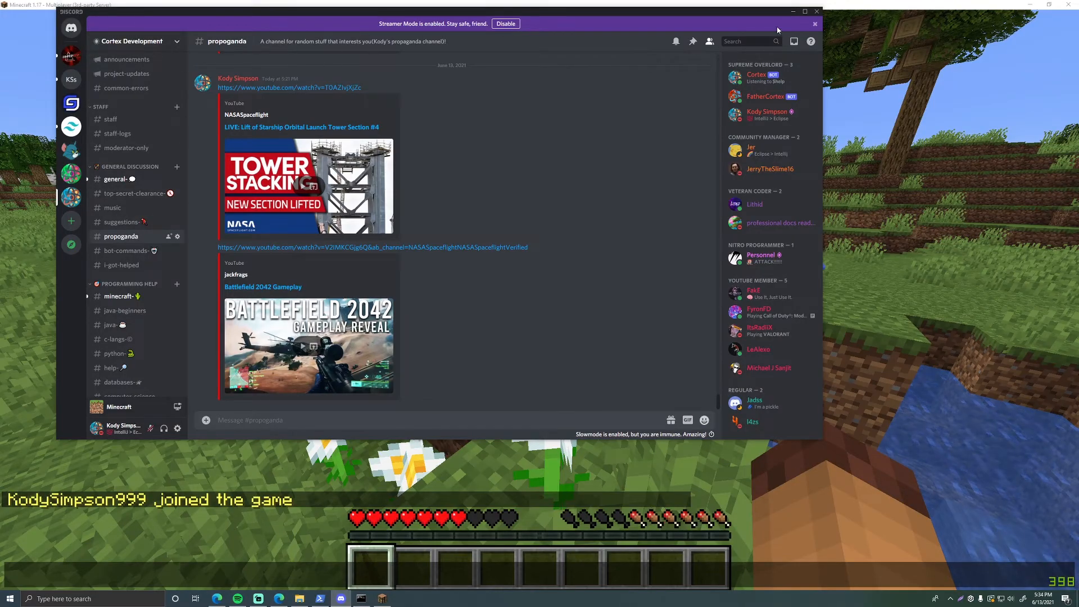
mouse_move(156, 74)
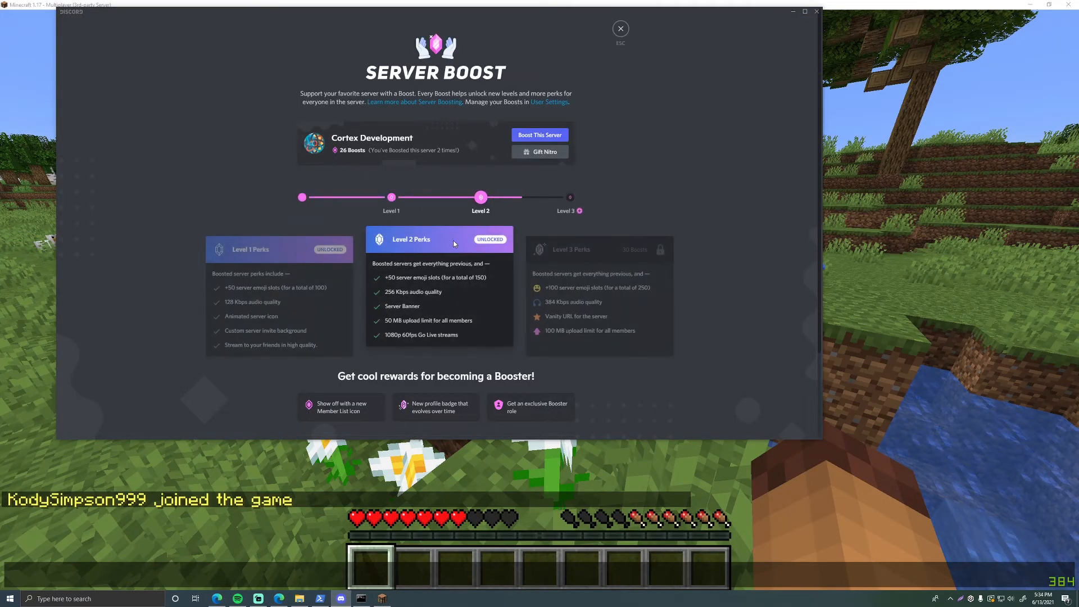
mouse_move(309, 222)
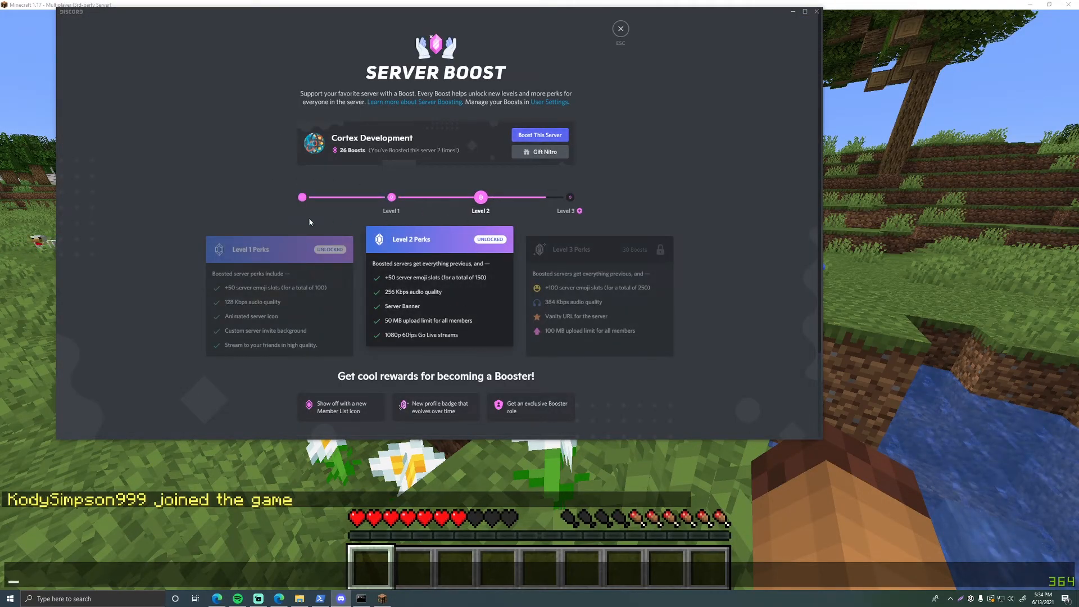
mouse_move(584, 255)
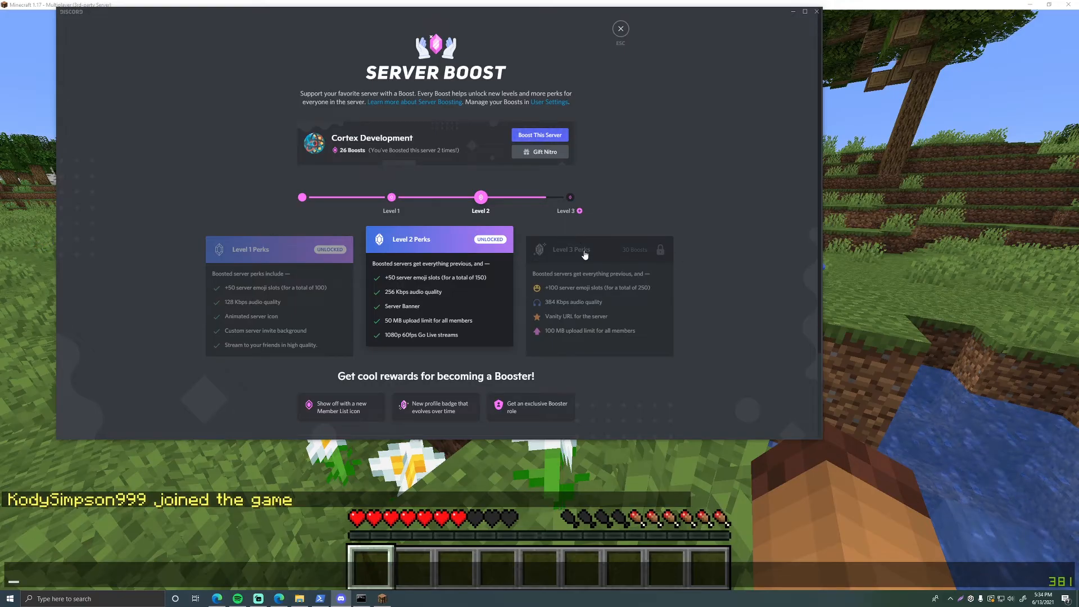
mouse_move(363, 90)
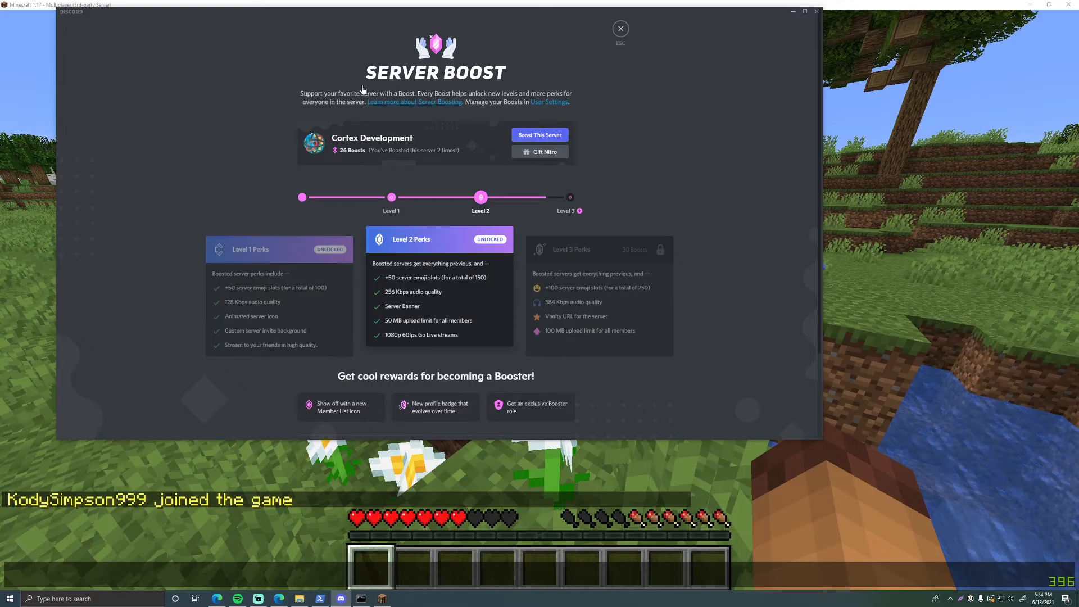
mouse_move(460, 220)
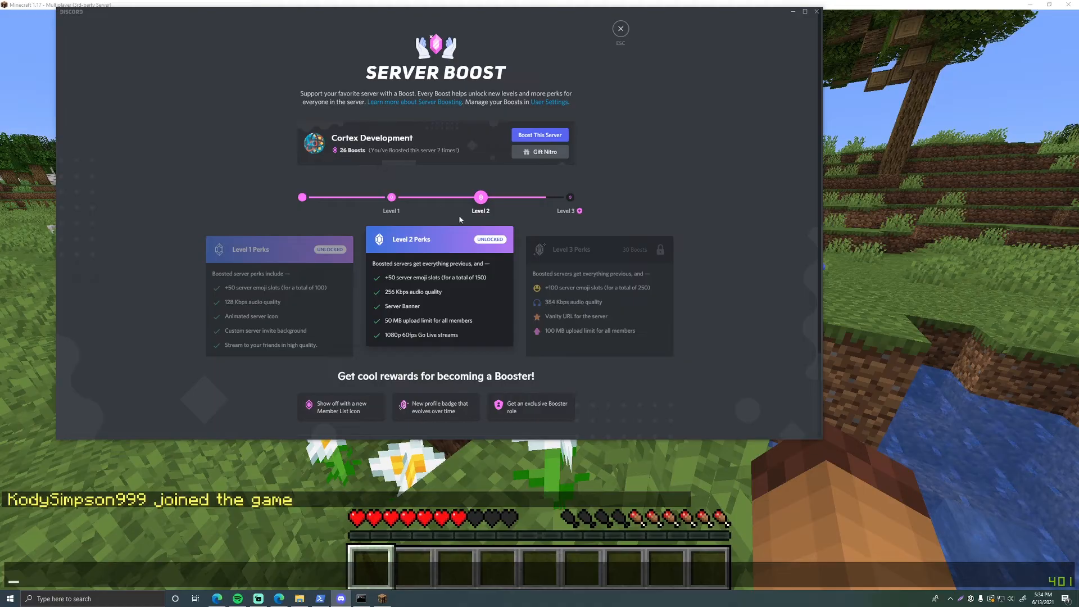
mouse_move(551, 326)
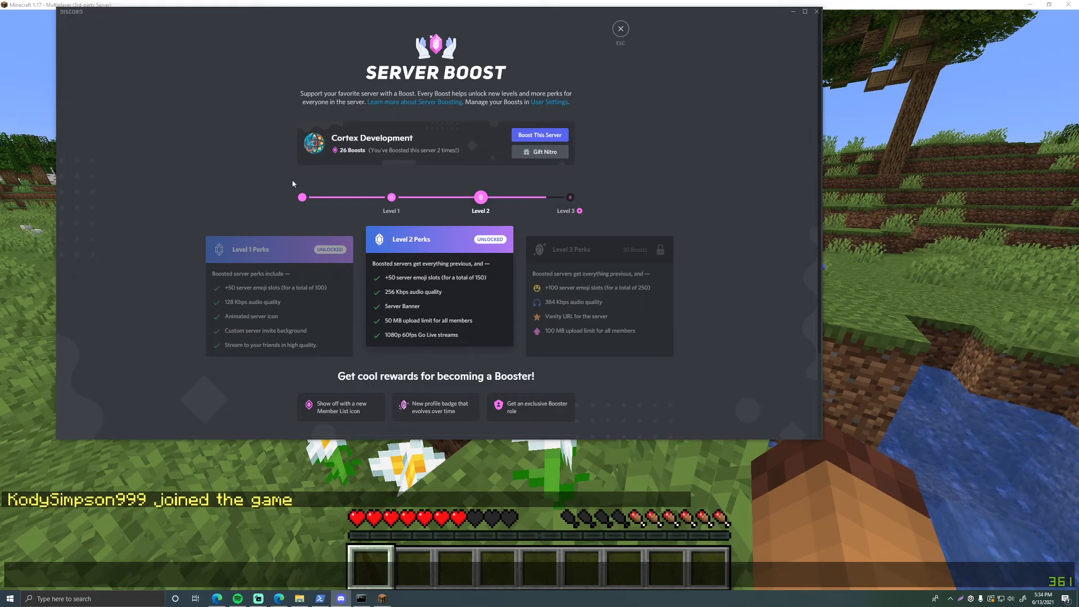
mouse_move(676, 118)
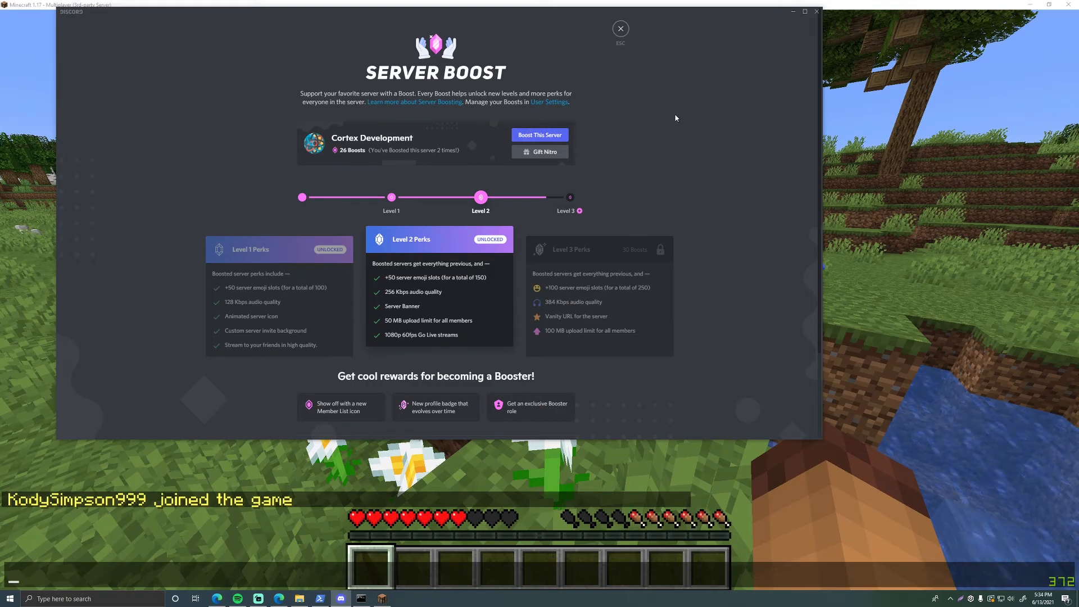
left_click(618, 28)
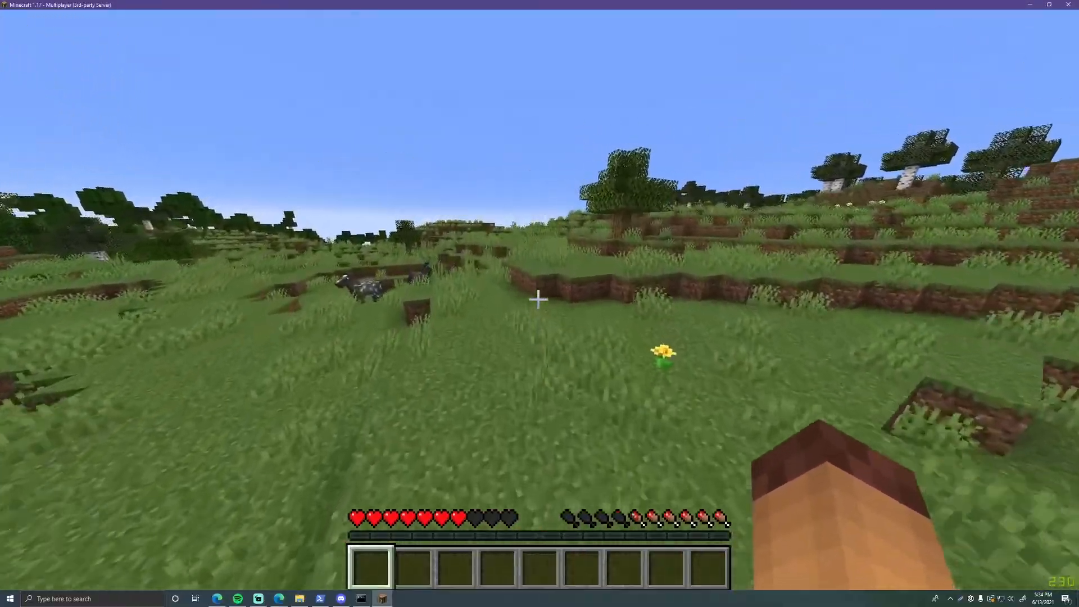
mouse_move(539, 299)
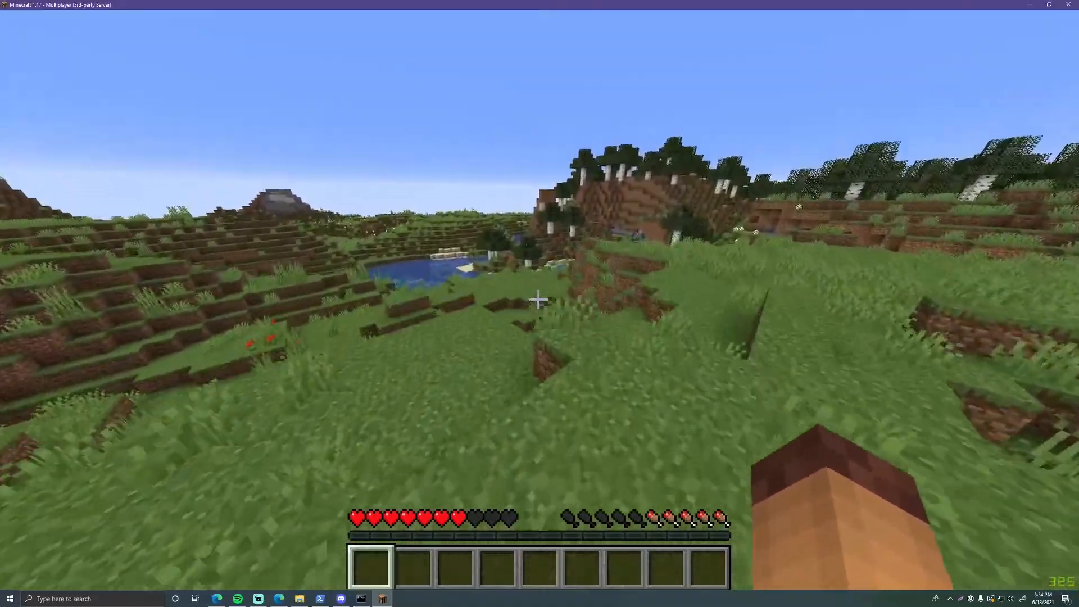
mouse_move(540, 299)
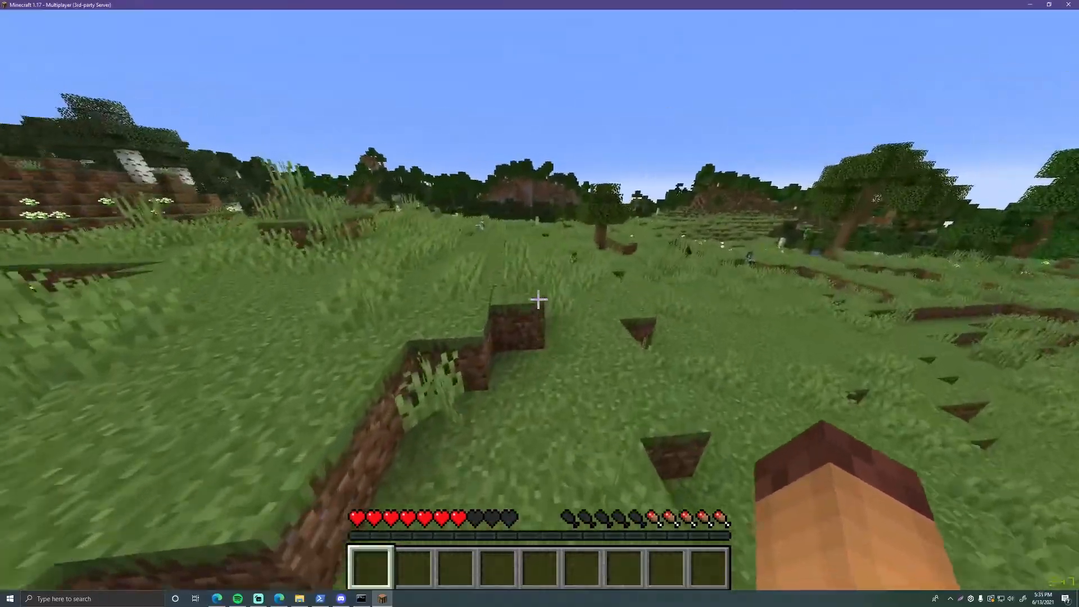